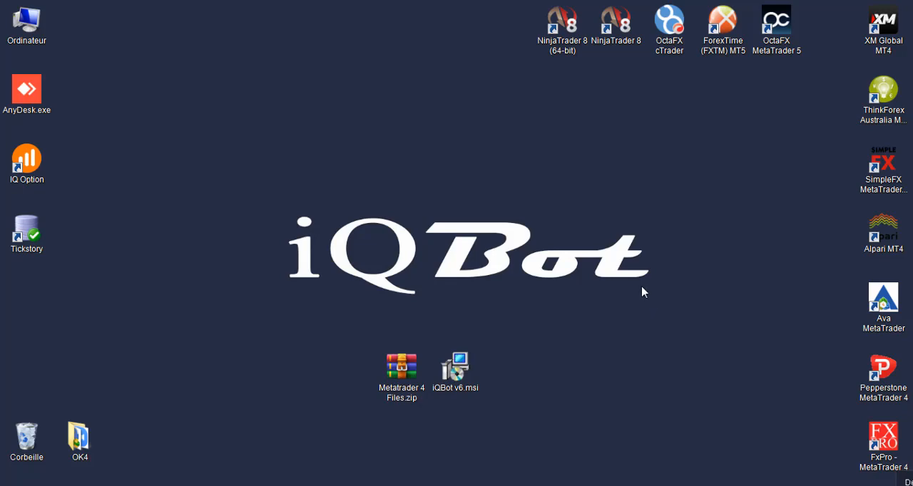
pyautogui.moveTo(374, 208)
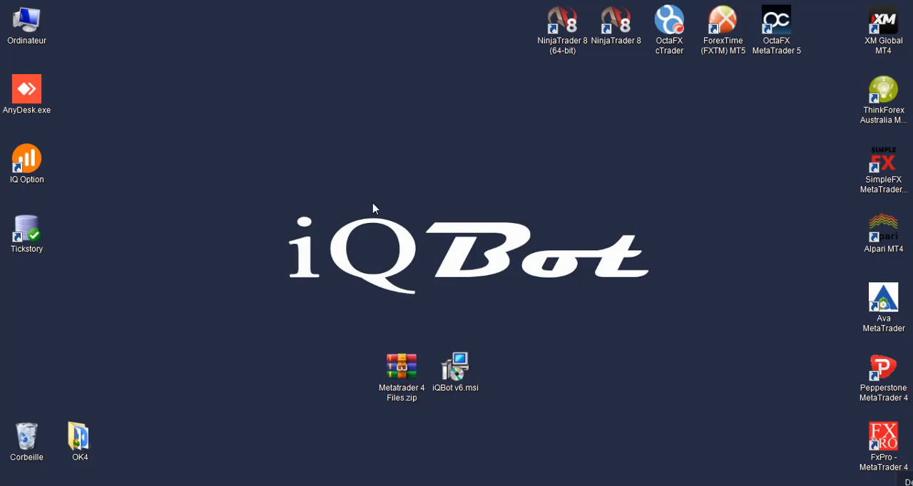
pyautogui.moveTo(596, 308)
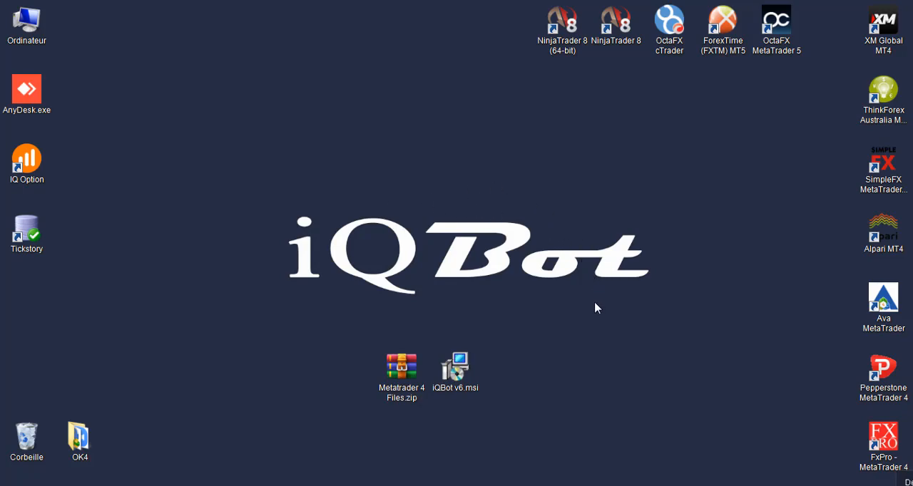
# - Search the installed programs list for iqbot and confirm nothing matches
pyautogui.click(457, 368)
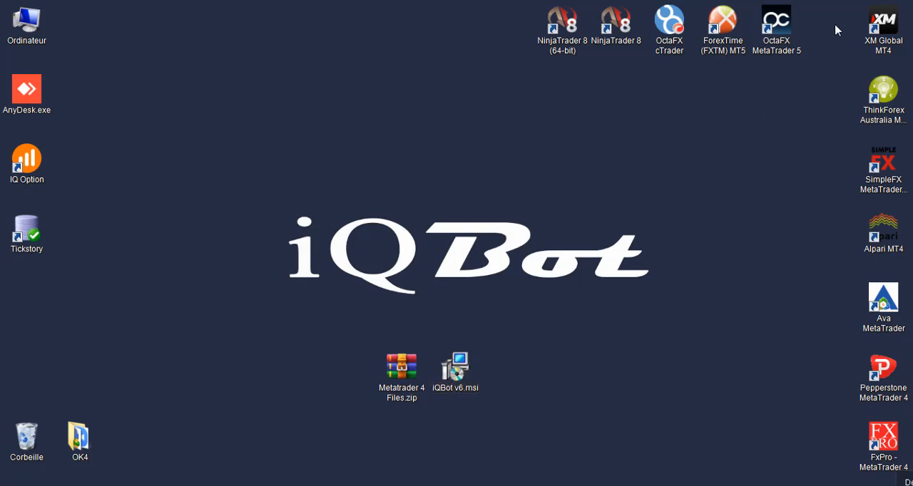
pyautogui.click(397, 371)
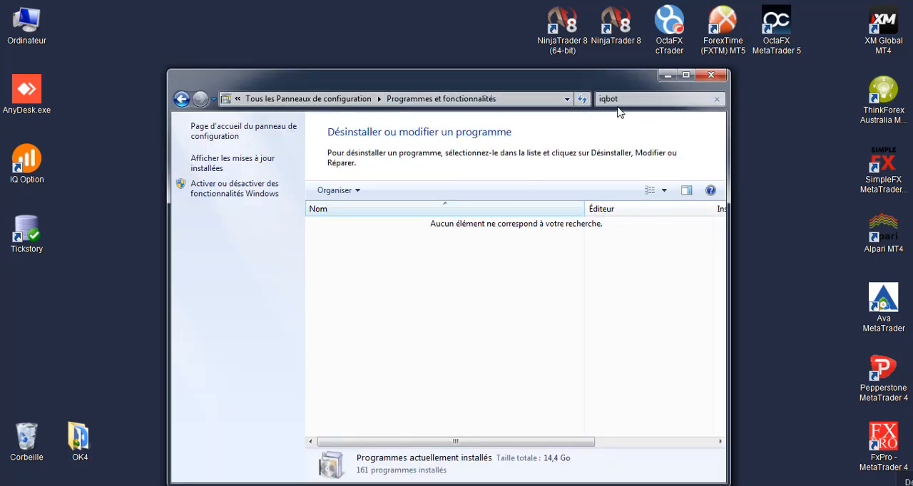
pyautogui.moveTo(425, 285)
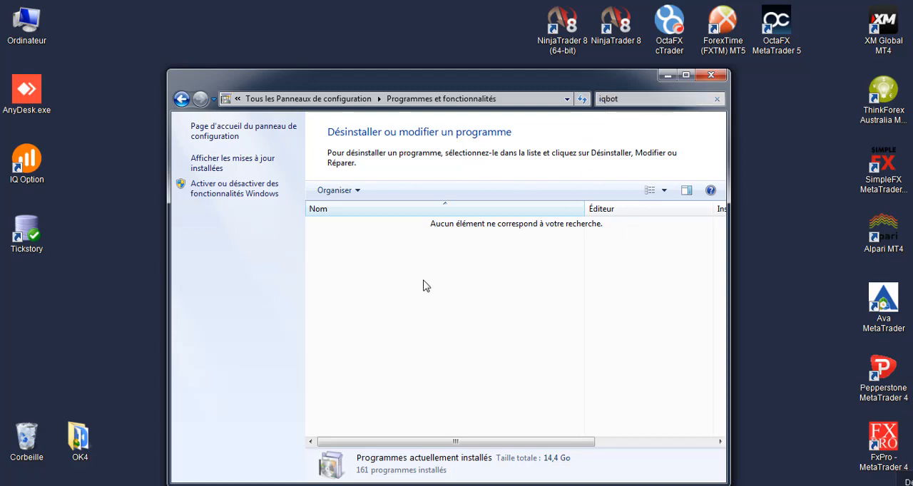
pyautogui.moveTo(351, 226)
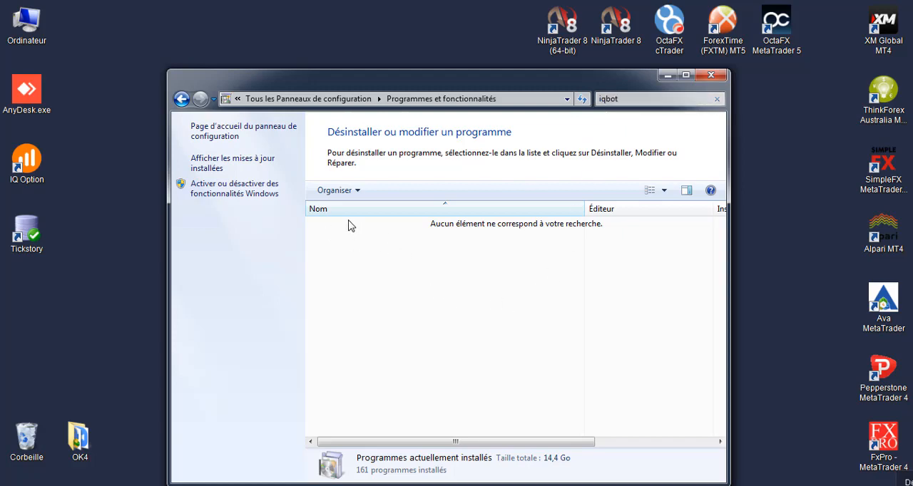
pyautogui.moveTo(557, 113)
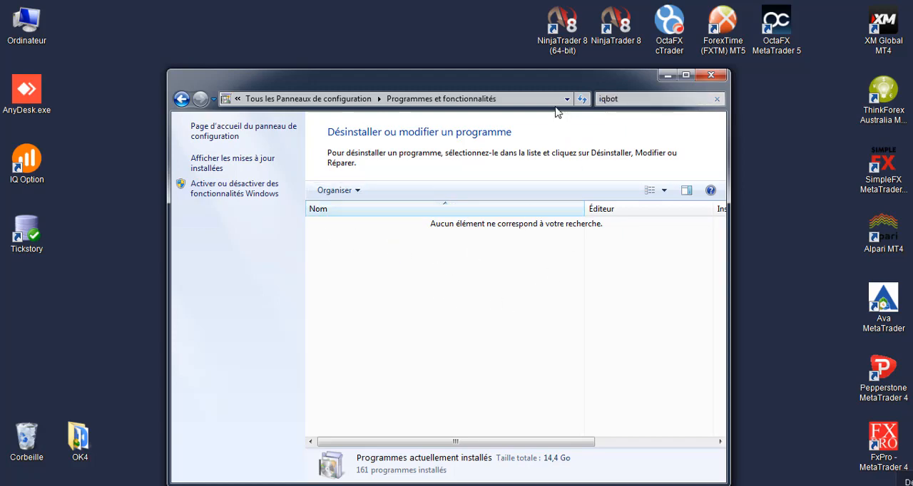
# - Close Programs and Features and launch the iQBot v6.msi installer from the desktop
pyautogui.click(716, 74)
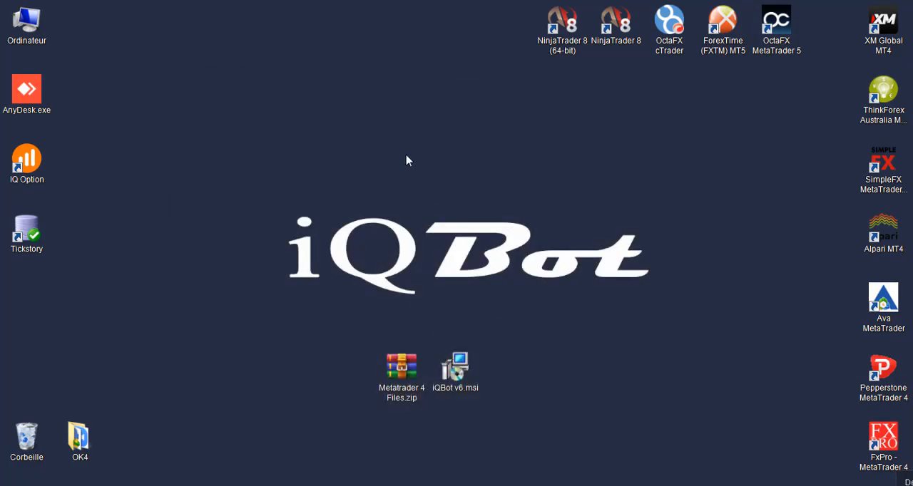
pyautogui.moveTo(323, 180)
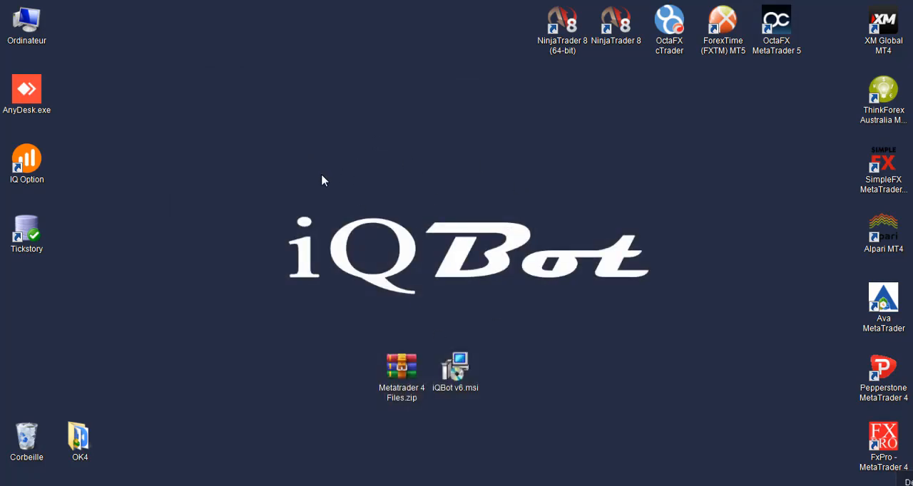
pyautogui.moveTo(471, 325)
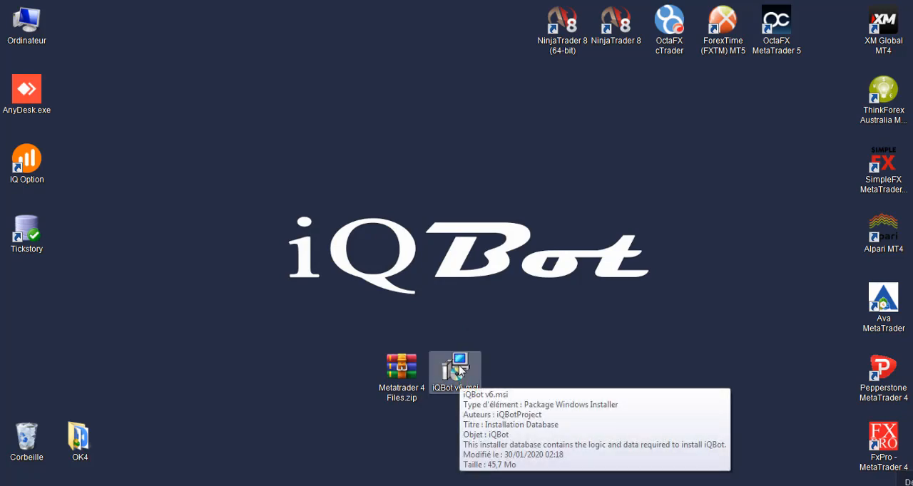
pyautogui.moveTo(517, 276)
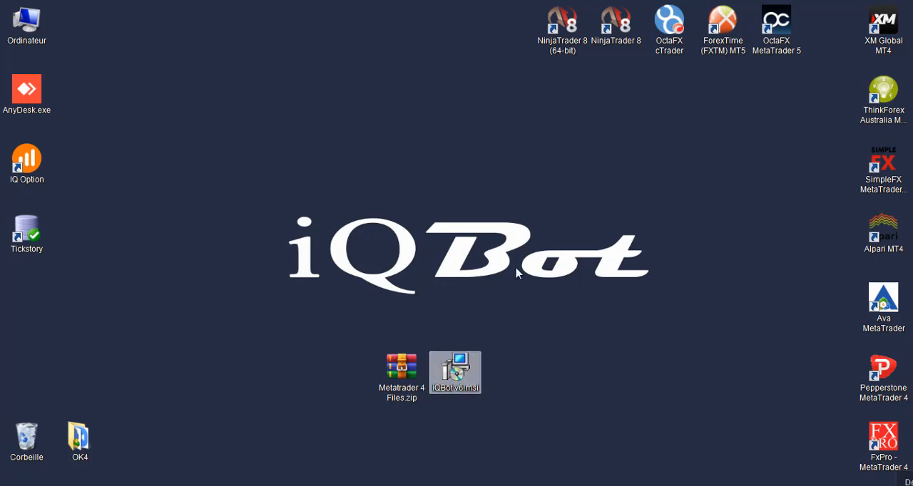
pyautogui.doubleClick(457, 368)
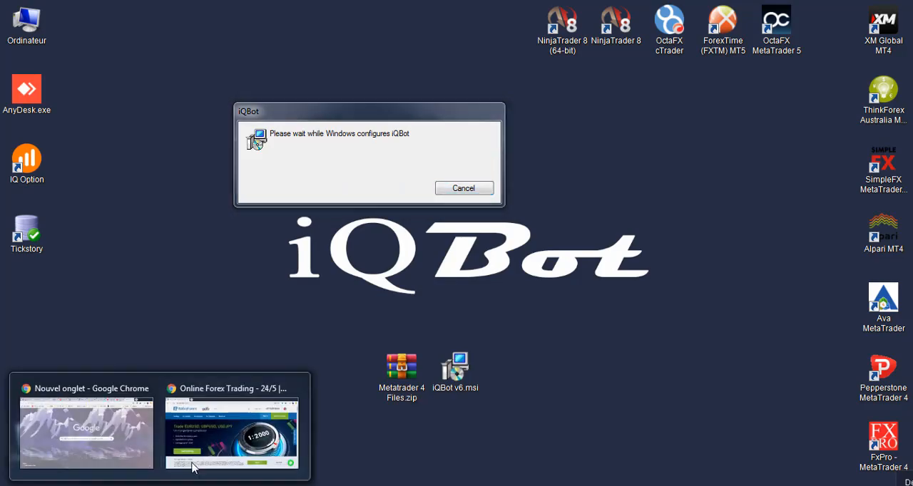
# - On the RoboForex site, reach Trading Platforms and request the MetaTrader 4 desktop installer
pyautogui.click(231, 431)
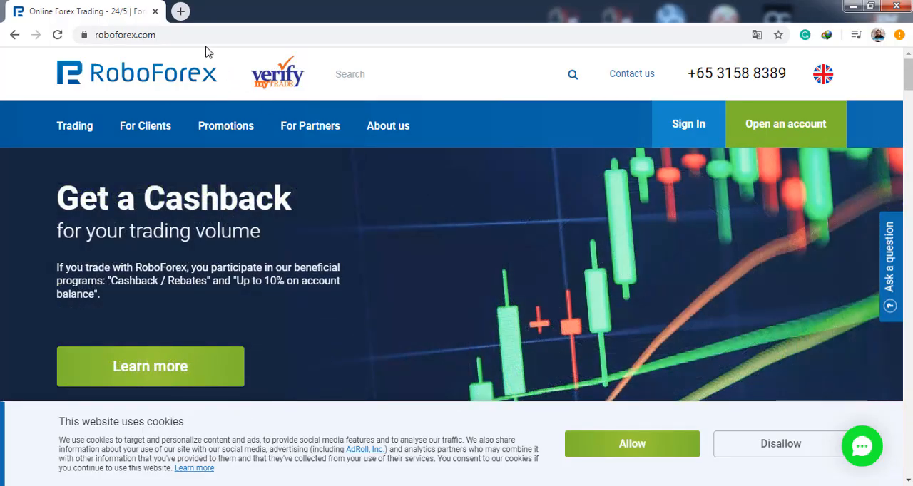
pyautogui.moveTo(166, 68)
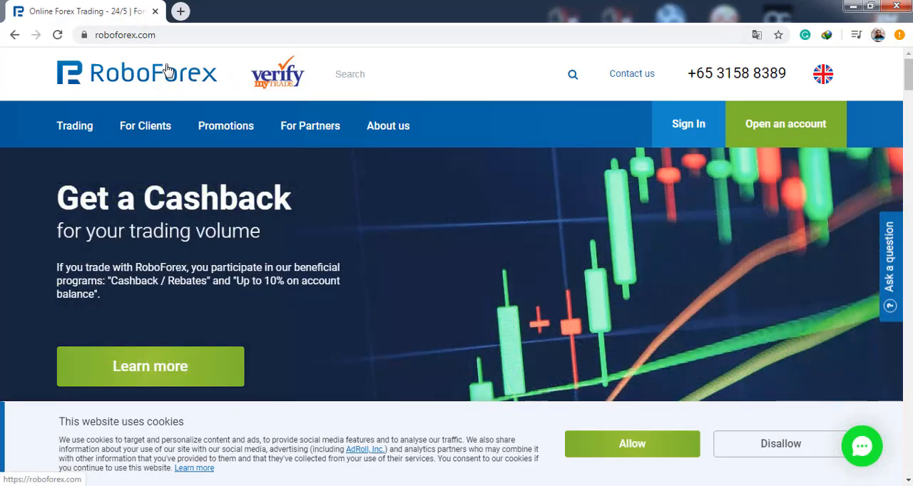
pyautogui.moveTo(435, 208)
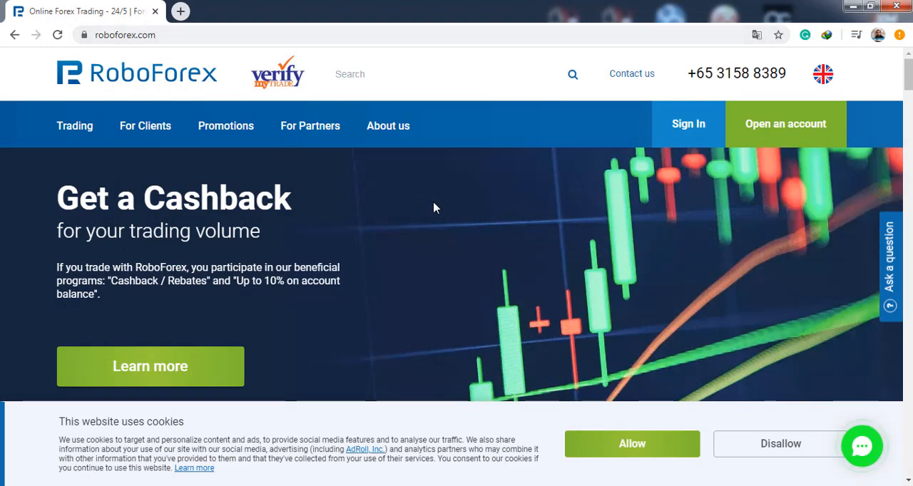
pyautogui.scroll(-3)
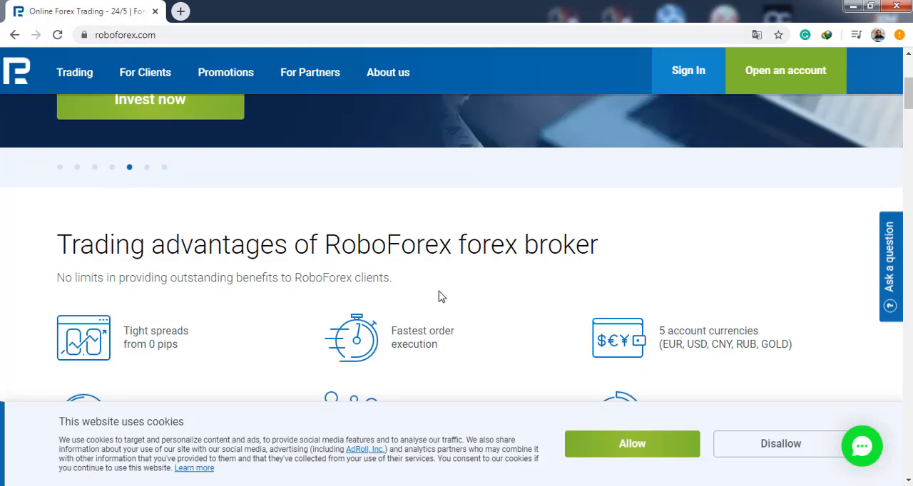
pyautogui.scroll(-3)
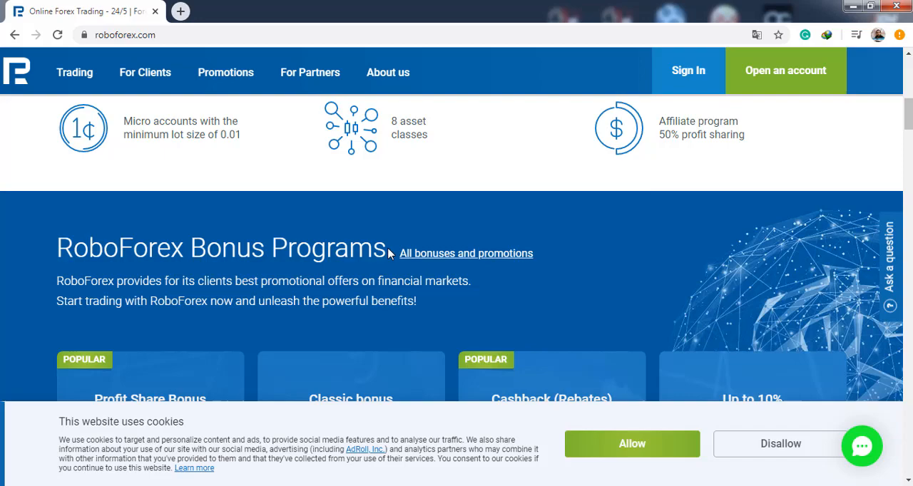
pyautogui.scroll(-3)
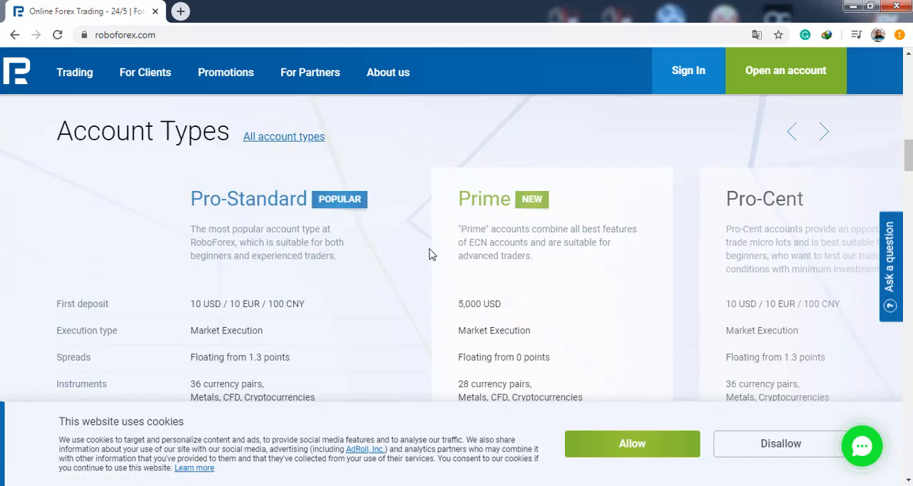
pyautogui.scroll(-3)
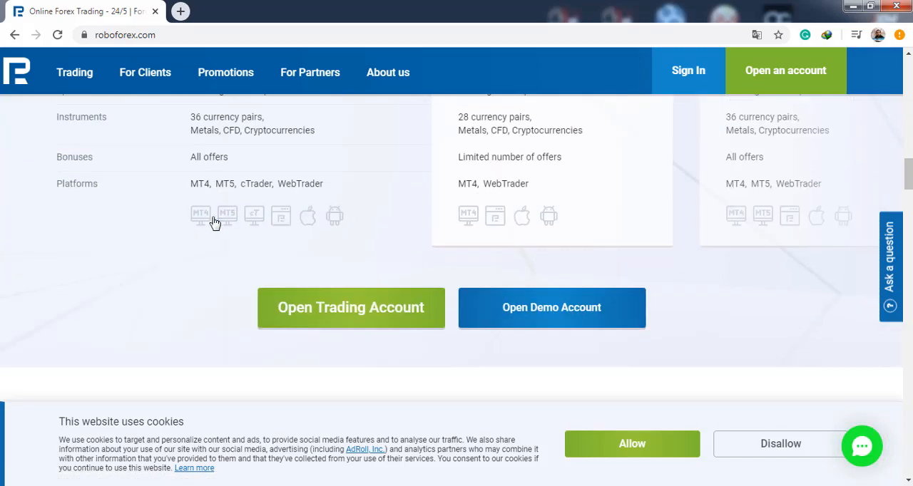
pyautogui.scroll(-3)
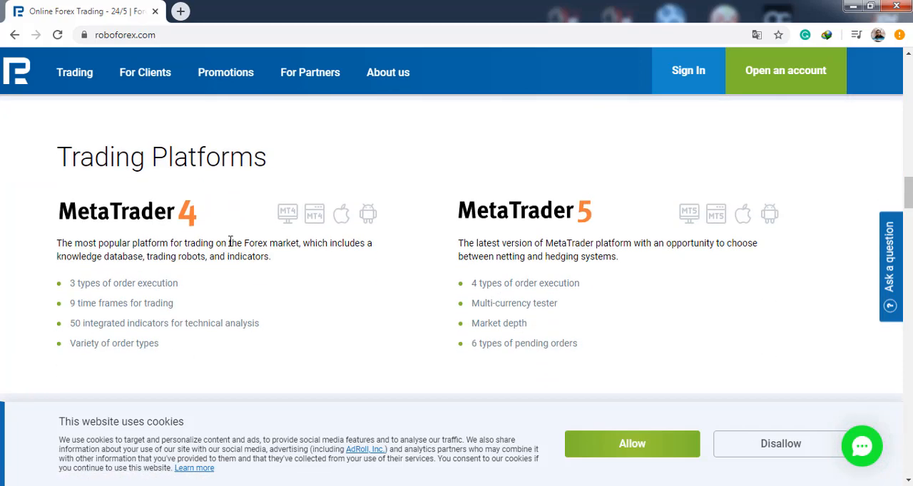
pyautogui.moveTo(339, 286)
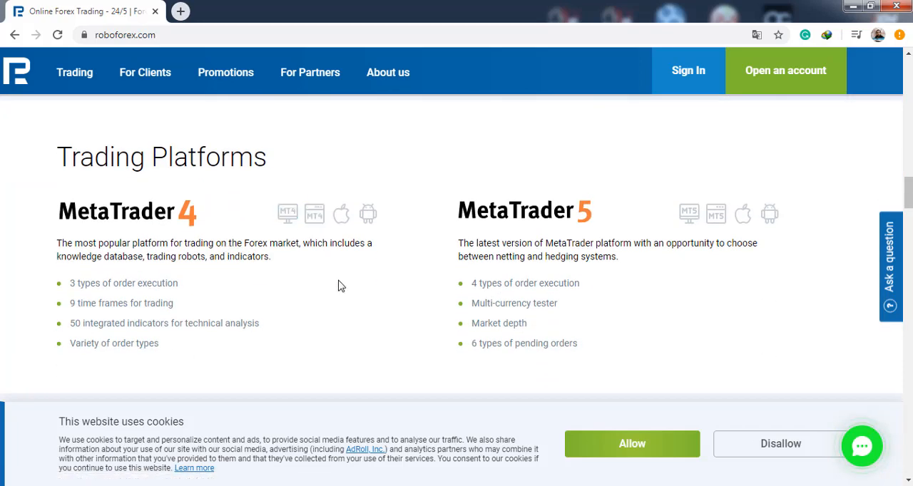
pyautogui.moveTo(288, 214)
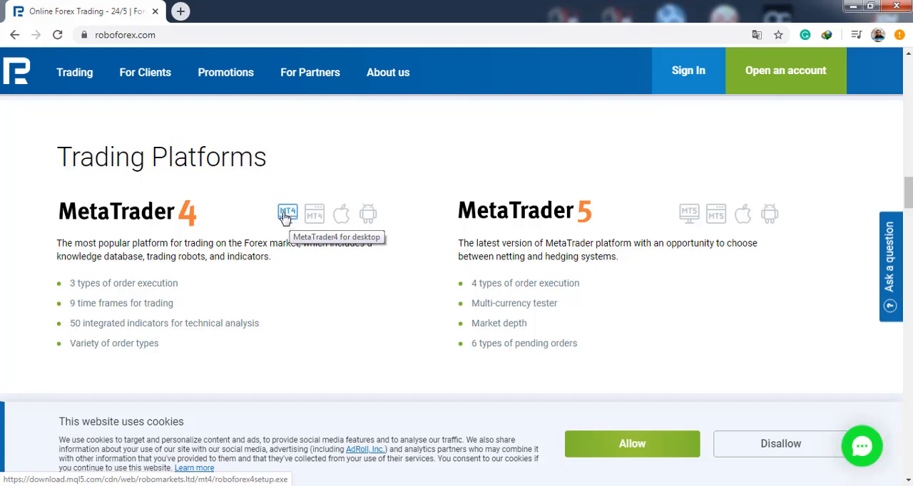
pyautogui.click(288, 214)
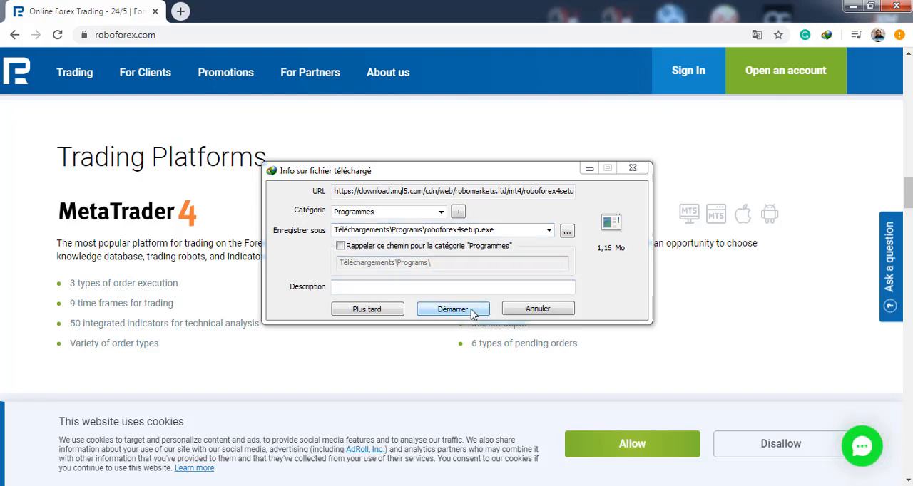
# - Start the roboforex4setup.exe download and position the new IQBot Advanced desktop shortcut
pyautogui.click(453, 308)
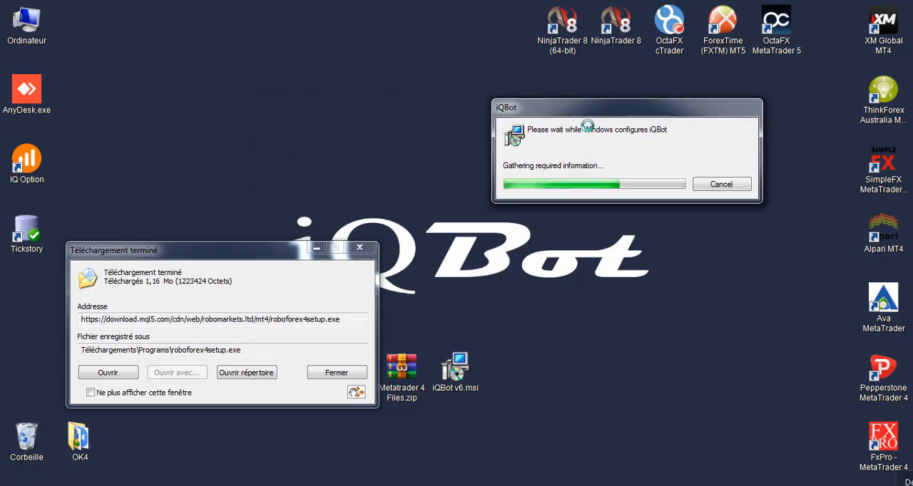
pyautogui.moveTo(455, 363)
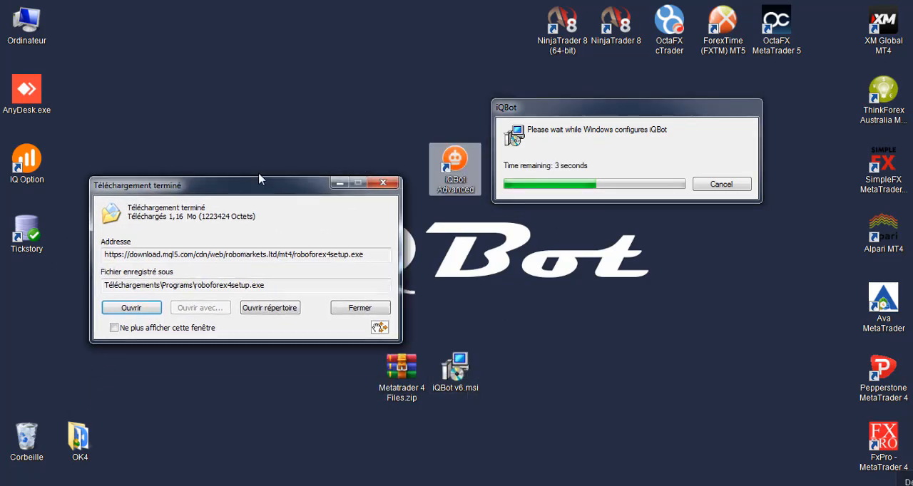
pyautogui.moveTo(260, 185); pyautogui.dragTo(271, 208)
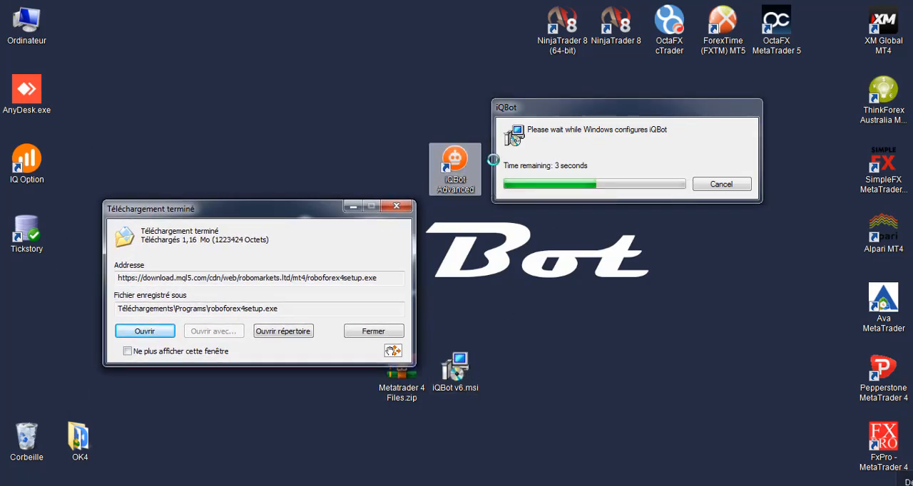
pyautogui.moveTo(454, 160)
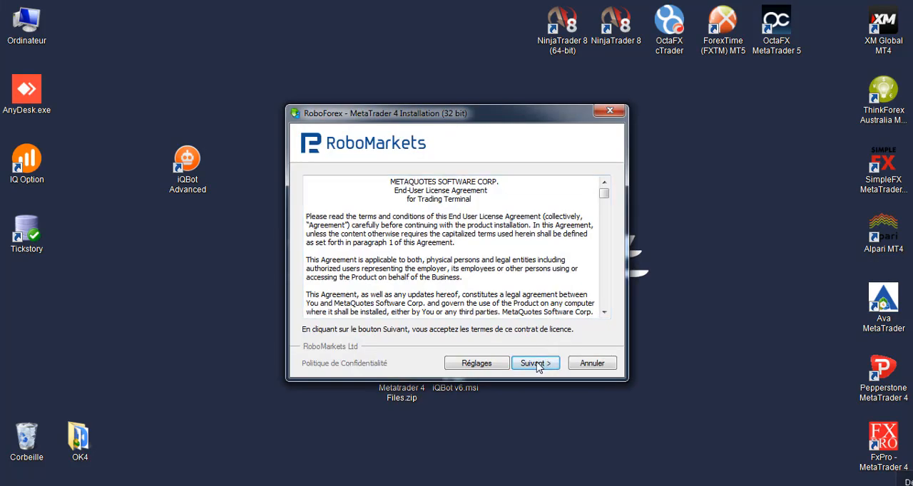
# - Accept the license and finish the RoboForex MetaTrader 4 installation
pyautogui.click(535, 363)
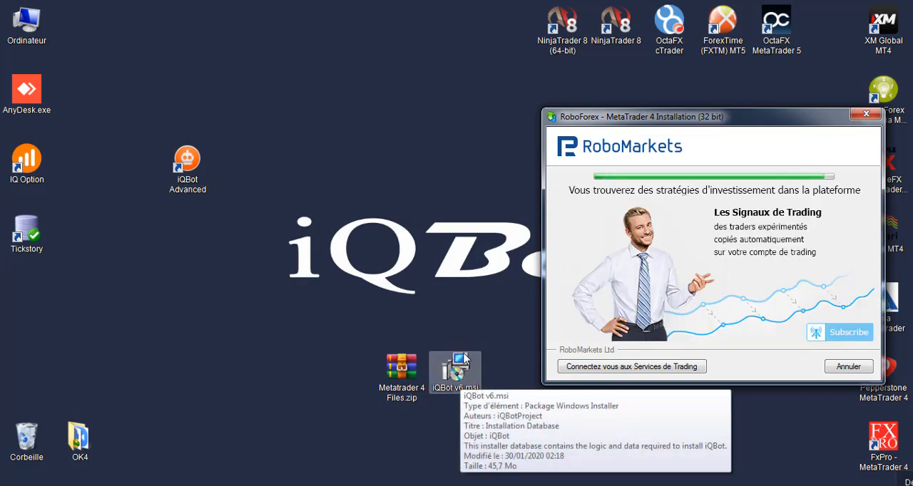
pyautogui.moveTo(441, 311)
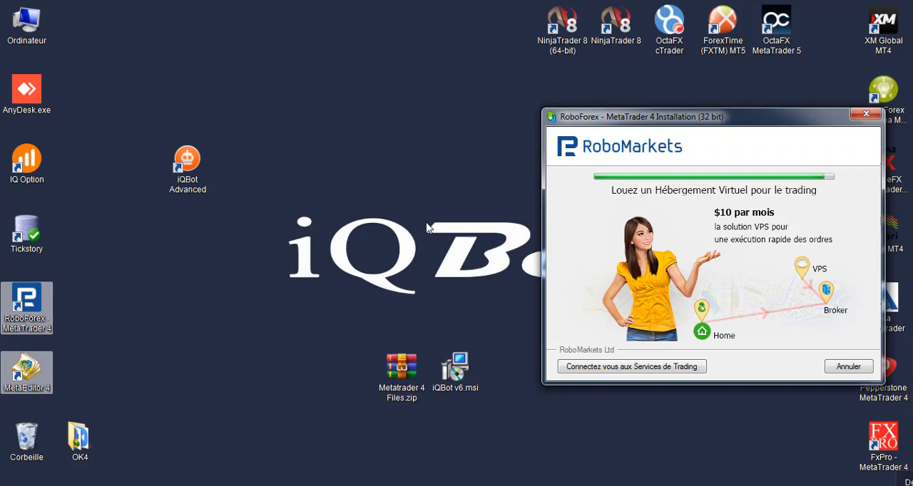
pyautogui.click(456, 368)
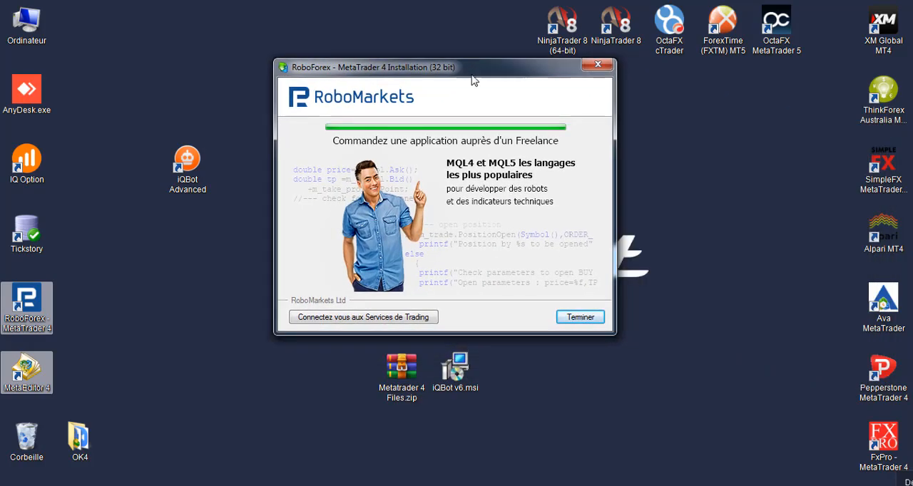
pyautogui.moveTo(543, 403)
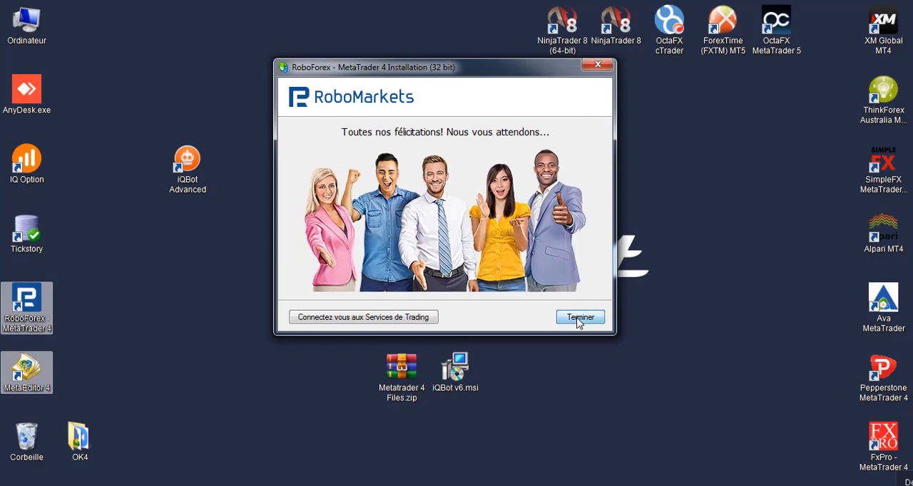
pyautogui.click(579, 316)
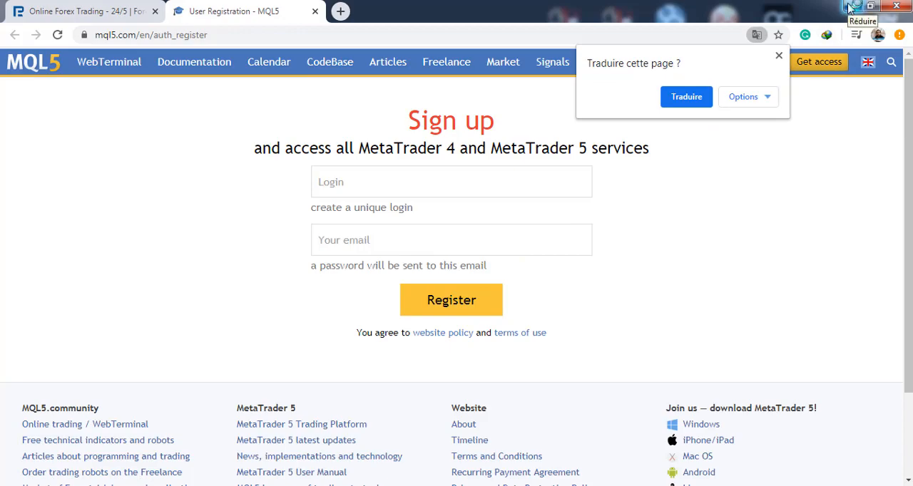
# - Close the MQL5 page, group the MT4 shortcut and Metatrader 4 Files.zip near IQBot Advanced, and start MetaTrader 4
pyautogui.click(852, 9)
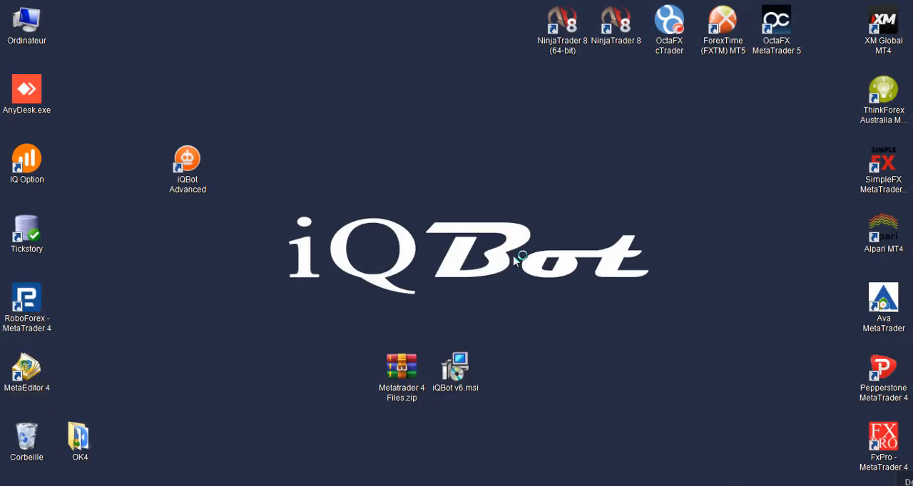
pyautogui.moveTo(416, 272)
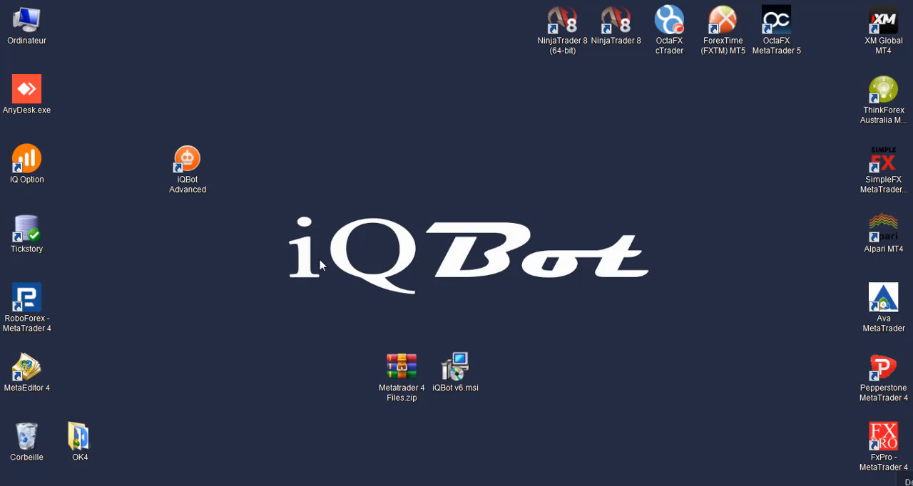
pyautogui.moveTo(26, 302); pyautogui.dragTo(282, 169)
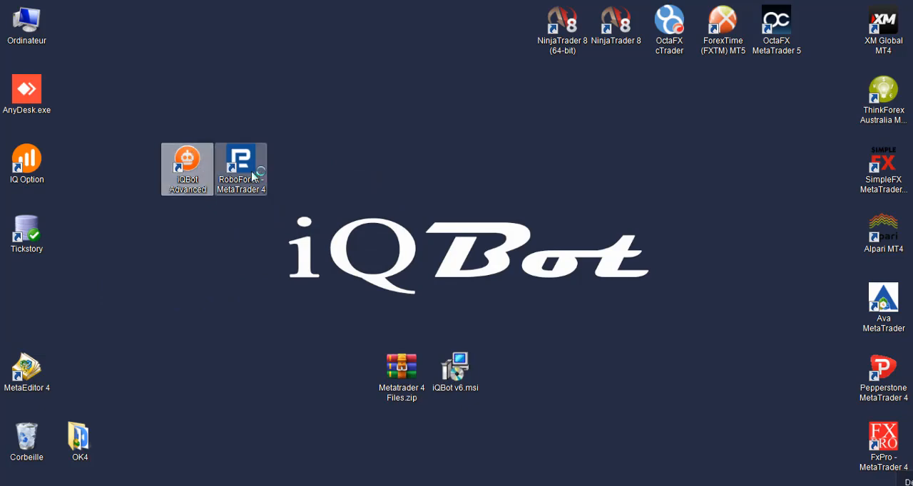
pyautogui.click(398, 371)
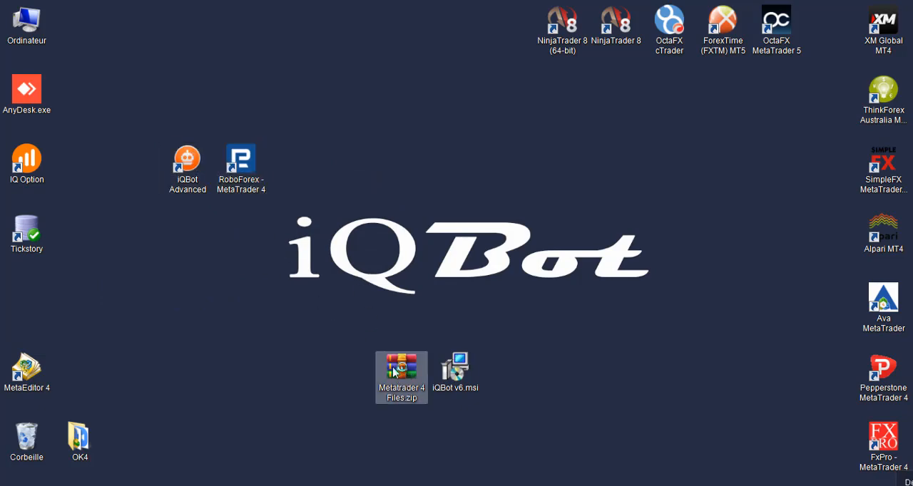
pyautogui.moveTo(401, 370); pyautogui.dragTo(401, 170)
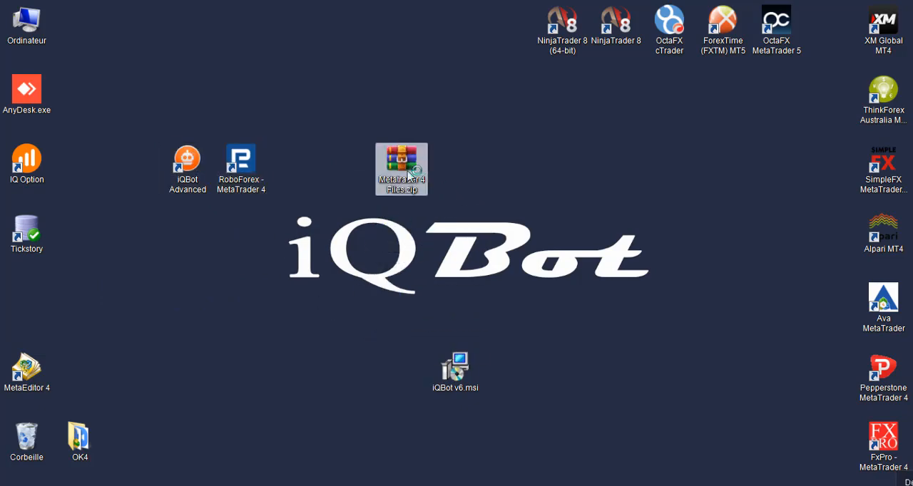
pyautogui.moveTo(240, 160)
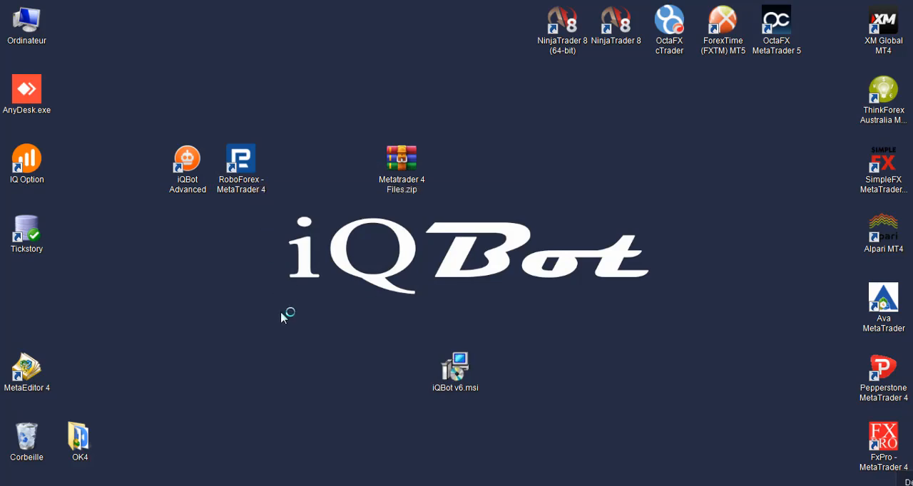
pyautogui.moveTo(306, 261)
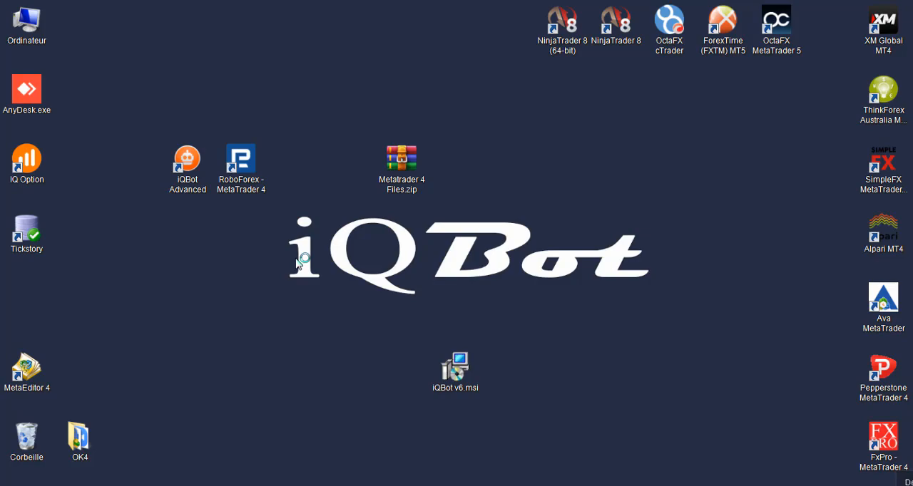
pyautogui.doubleClick(240, 155)
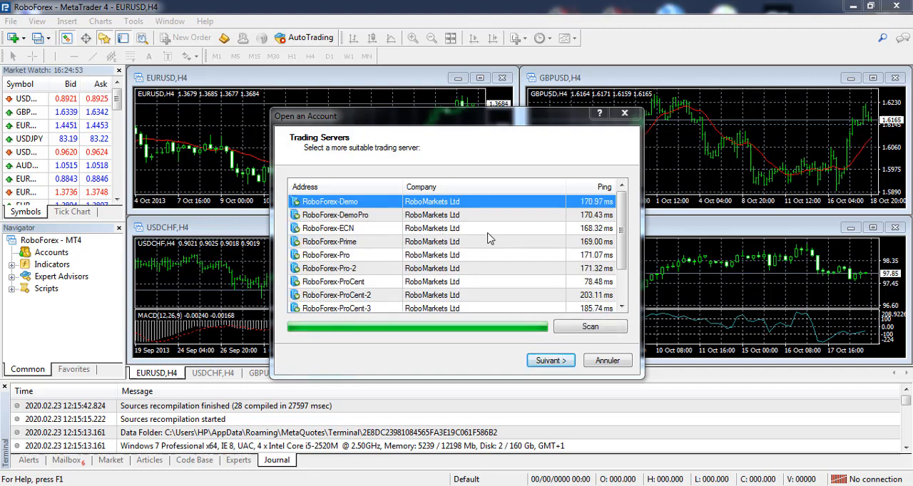
pyautogui.moveTo(514, 271)
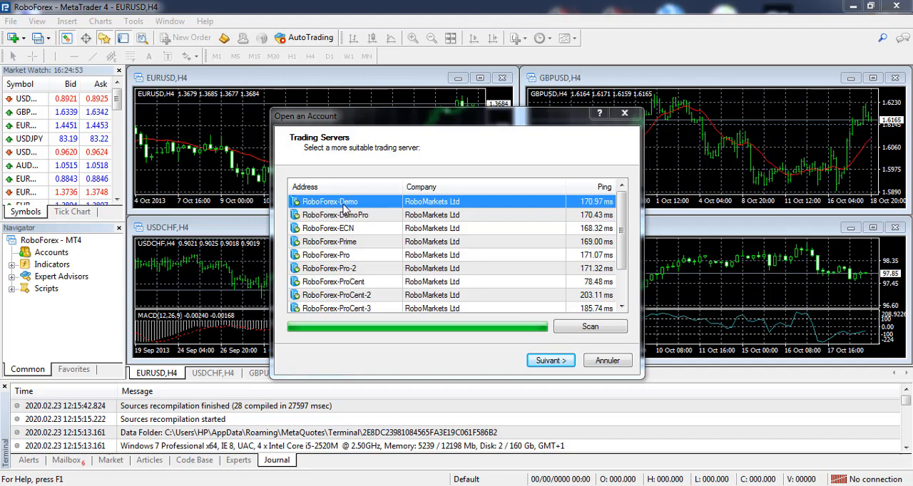
# - Choose the RoboForex-Demo trading server in the Open an Account wizard
pyautogui.click(551, 360)
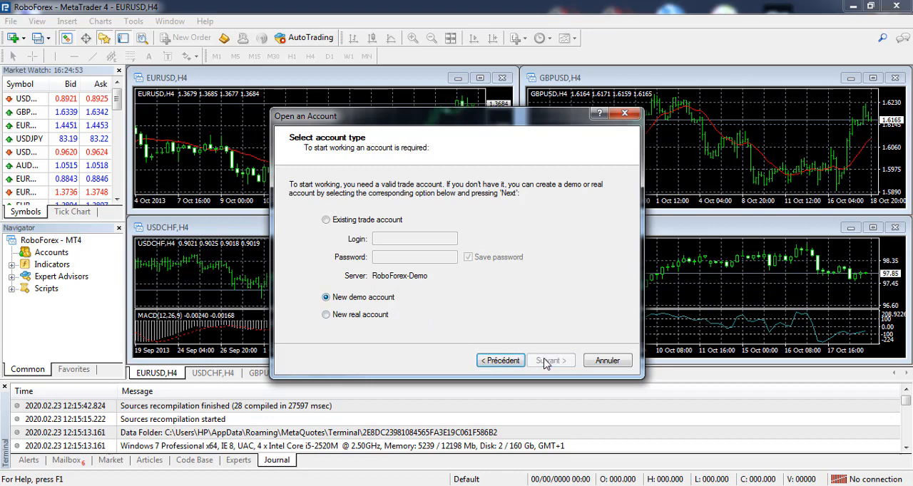
# - Keep New demo account, agree to the newsletters and submit the registration
pyautogui.click(550, 359)
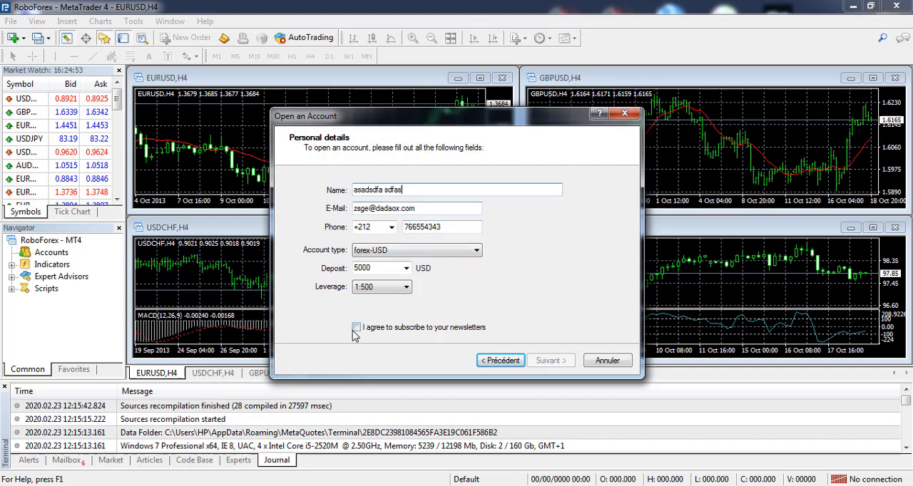
pyautogui.click(357, 327)
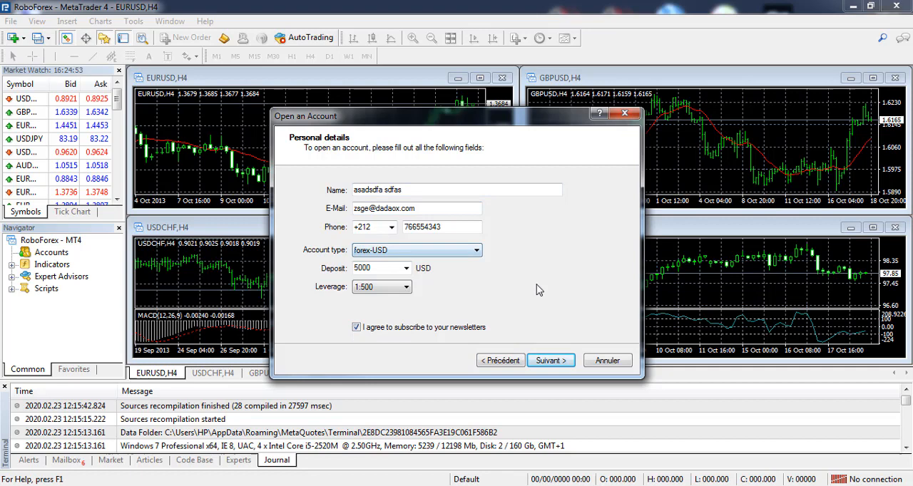
pyautogui.click(551, 360)
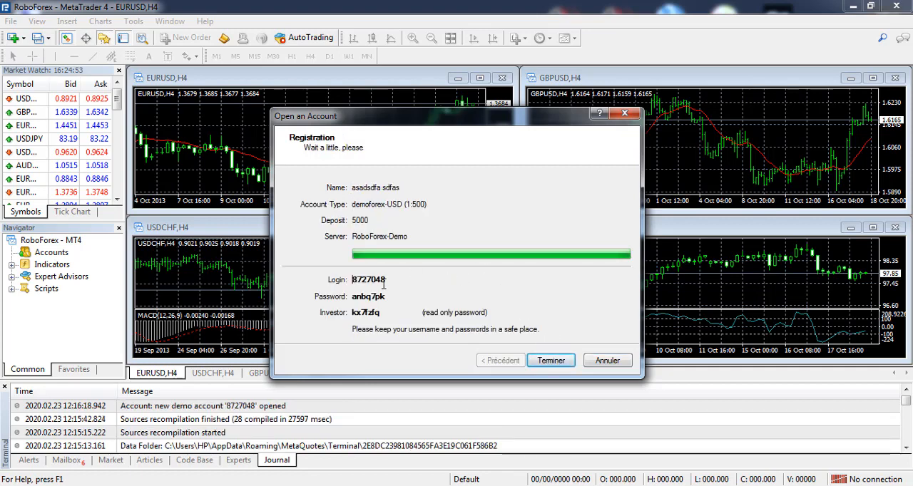
pyautogui.moveTo(382, 285)
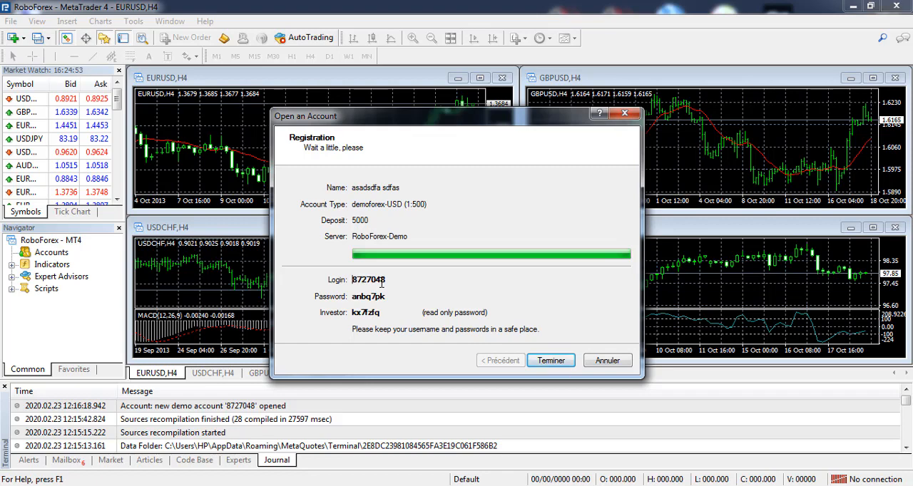
pyautogui.moveTo(258, 233)
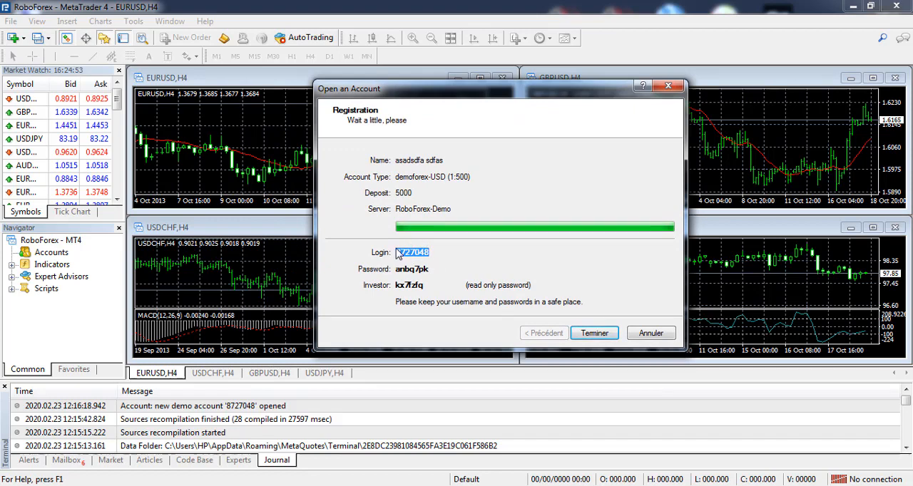
# - Copy the new demo account's login number from the registration summary
pyautogui.rightClick(411, 253)
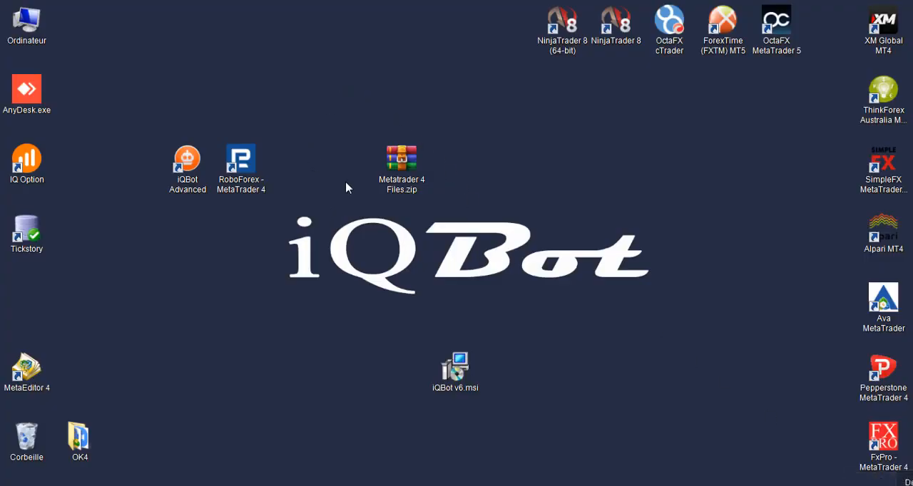
# - Create a new text document on the desktop named mt4 login.txt
pyautogui.rightClick(348, 187)
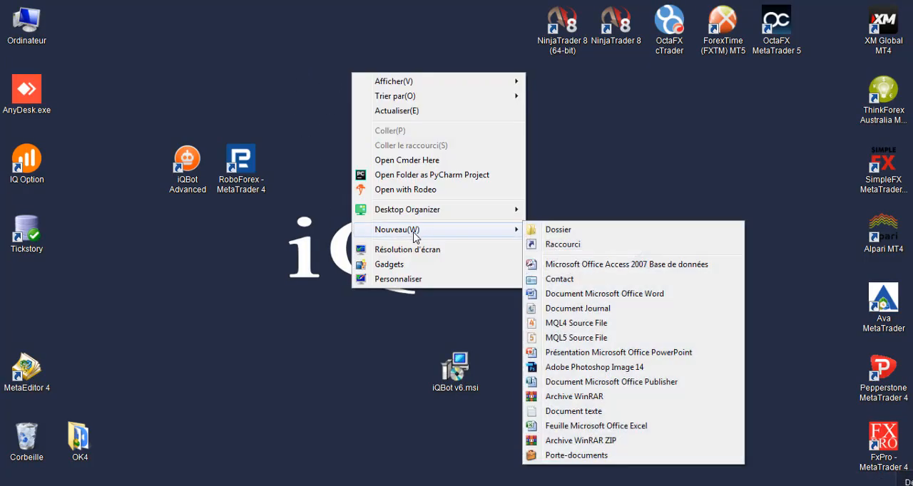
pyautogui.click(574, 411)
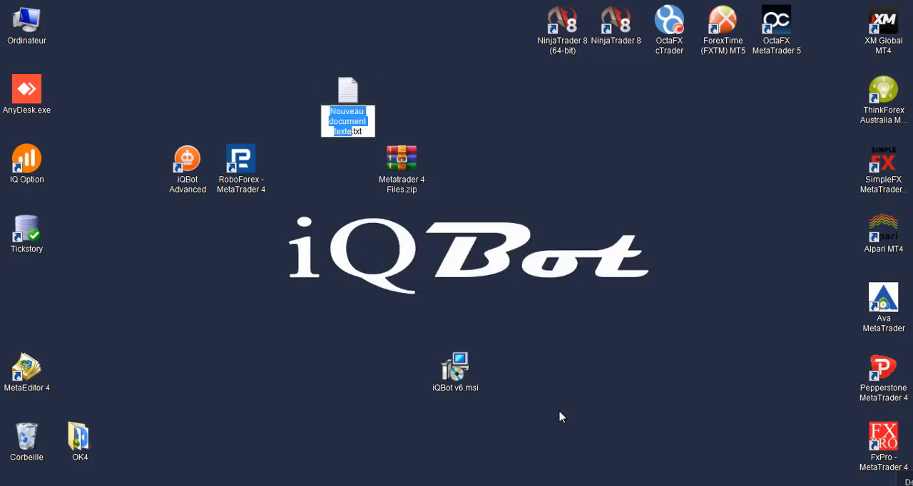
pyautogui.write('mt.tx')
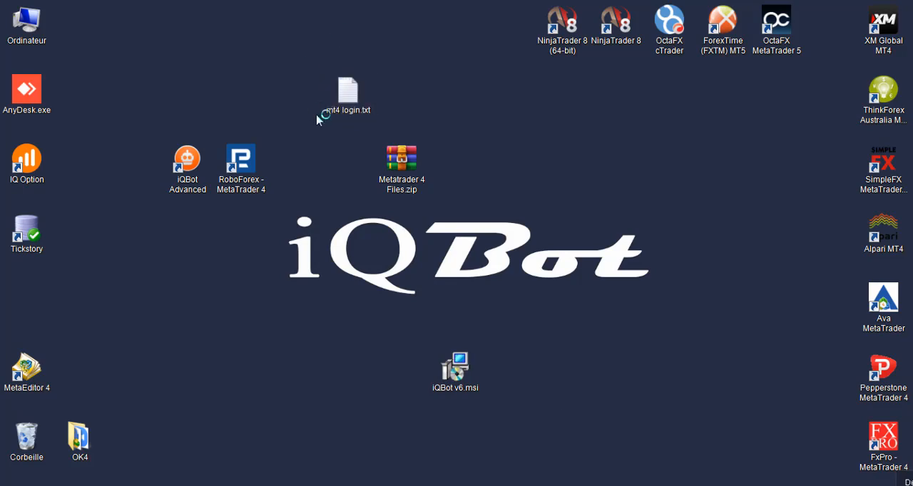
pyautogui.doubleClick(346, 92)
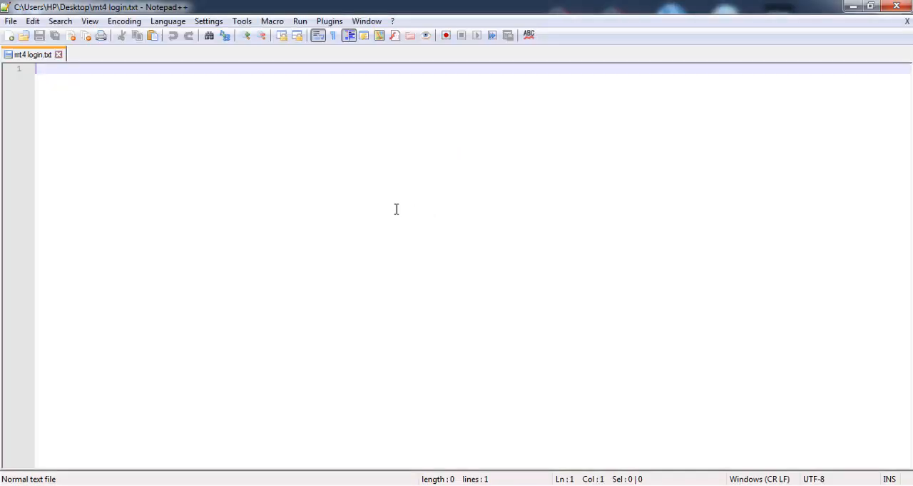
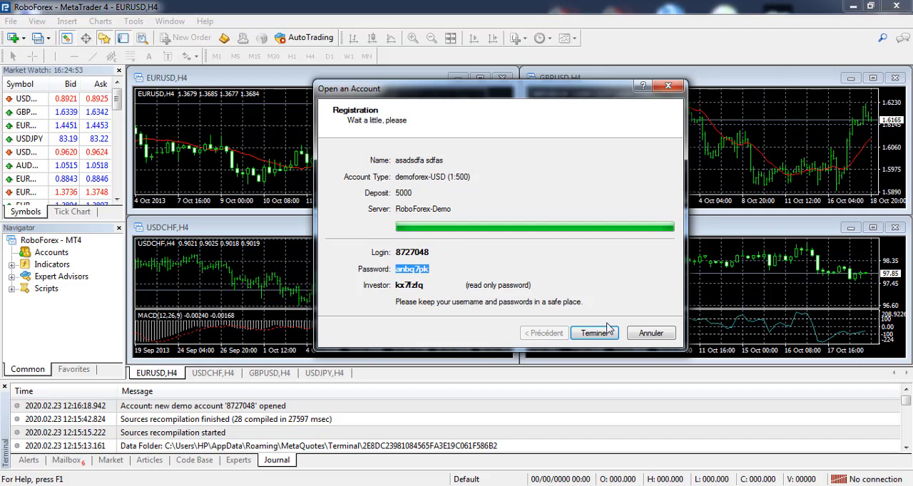
# - Complete registration with Terminer, keep only the EURUSD chart and shrink the terminal window
pyautogui.click(594, 332)
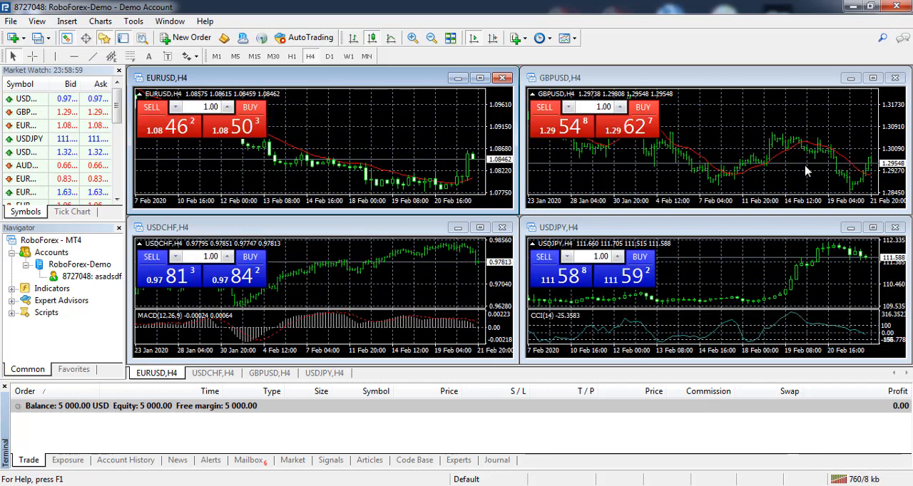
pyautogui.click(894, 80)
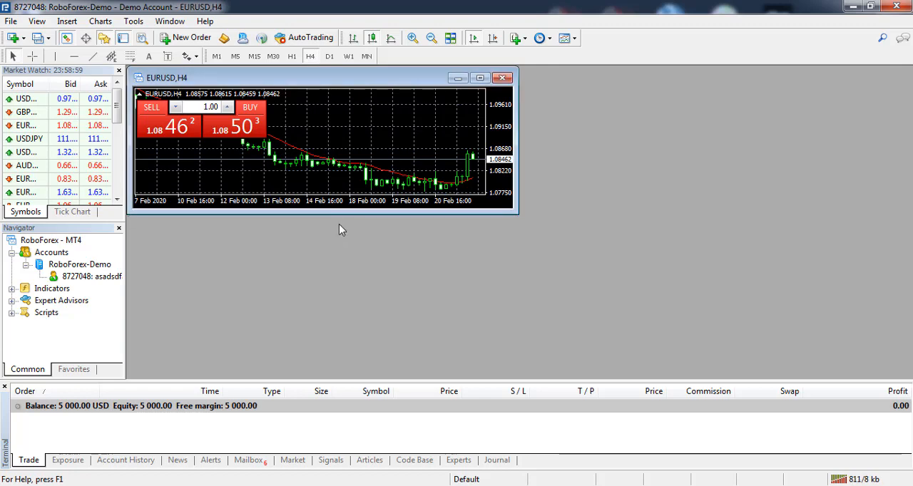
pyautogui.click(249, 461)
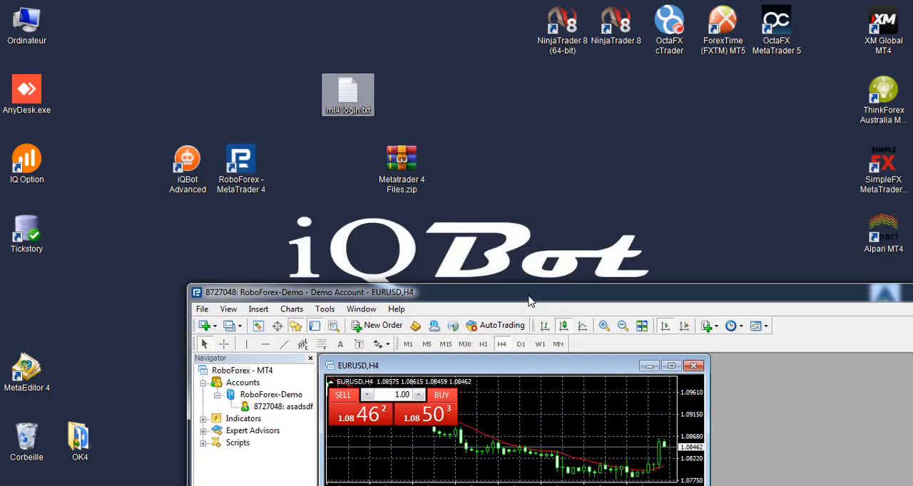
pyautogui.moveTo(469, 288)
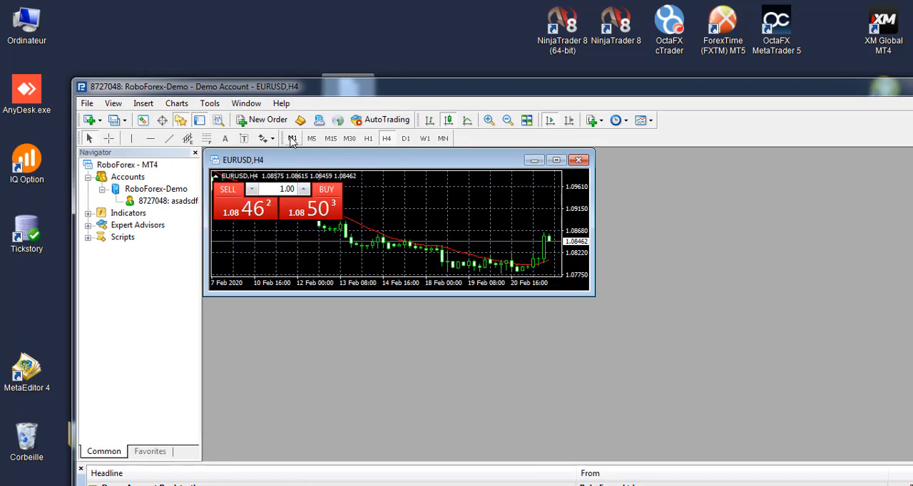
# - Switch the EURUSD chart to M1 candles and start File > Open Data Folder
pyautogui.click(291, 139)
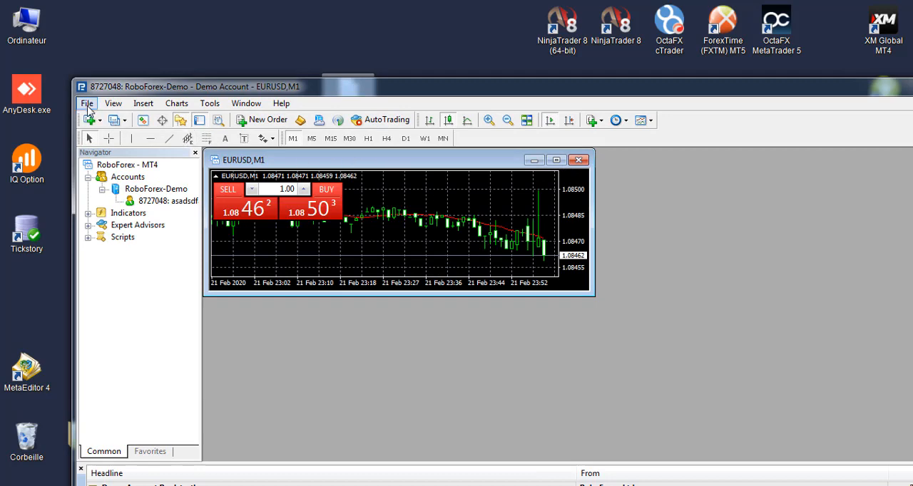
pyautogui.click(85, 102)
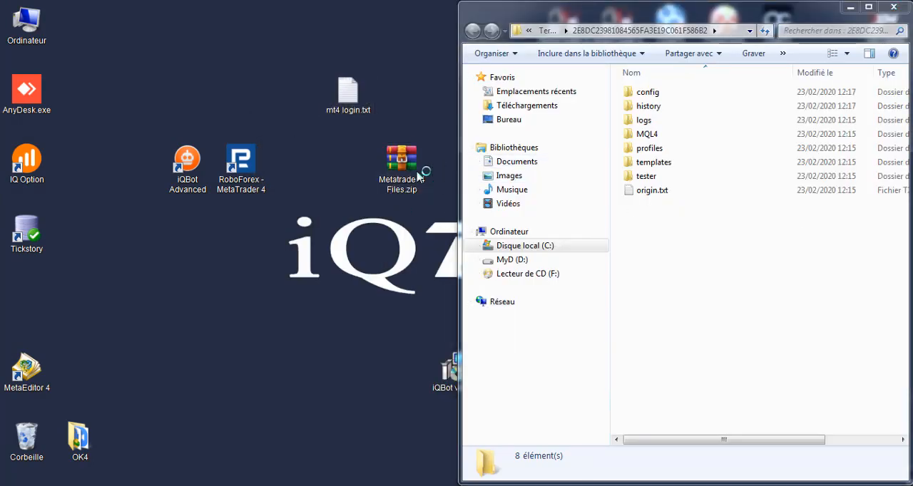
# - Browse Metatrader 4 Files.zip into its MQL4 folder beside the terminal's MQL4 data folder
pyautogui.doubleClick(402, 160)
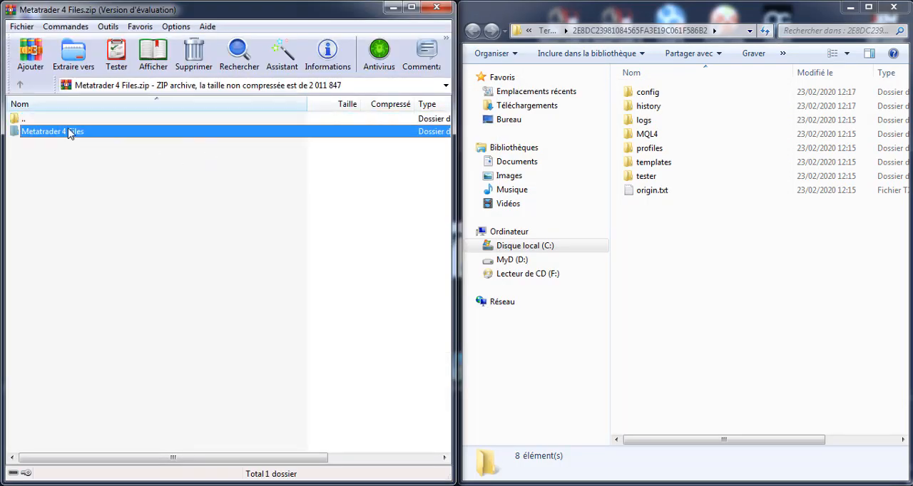
pyautogui.doubleClick(54, 131)
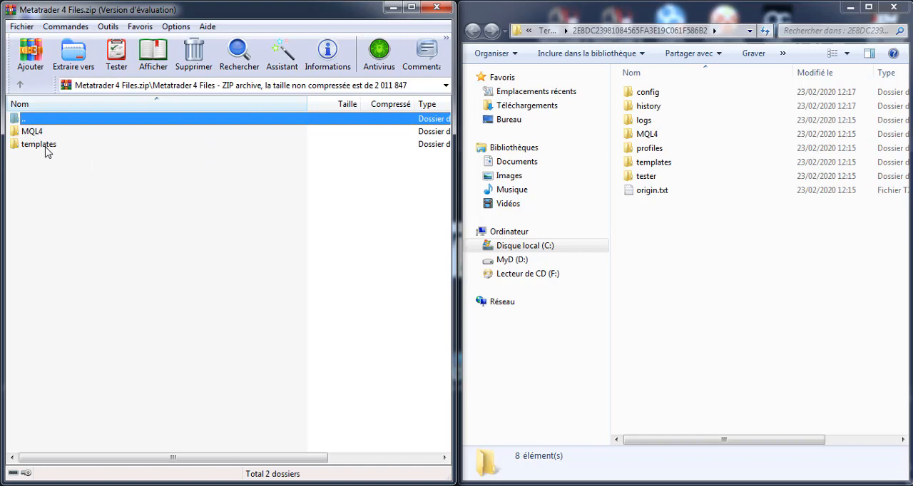
pyautogui.doubleClick(38, 144)
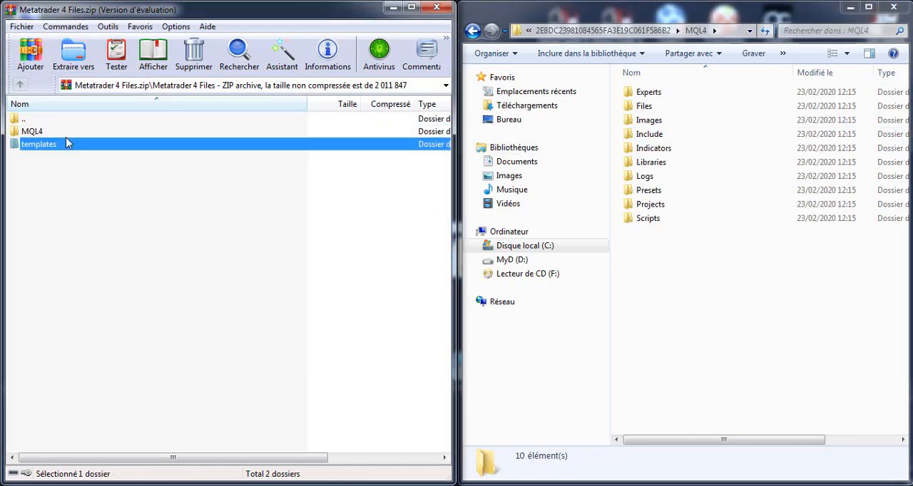
pyautogui.doubleClick(31, 132)
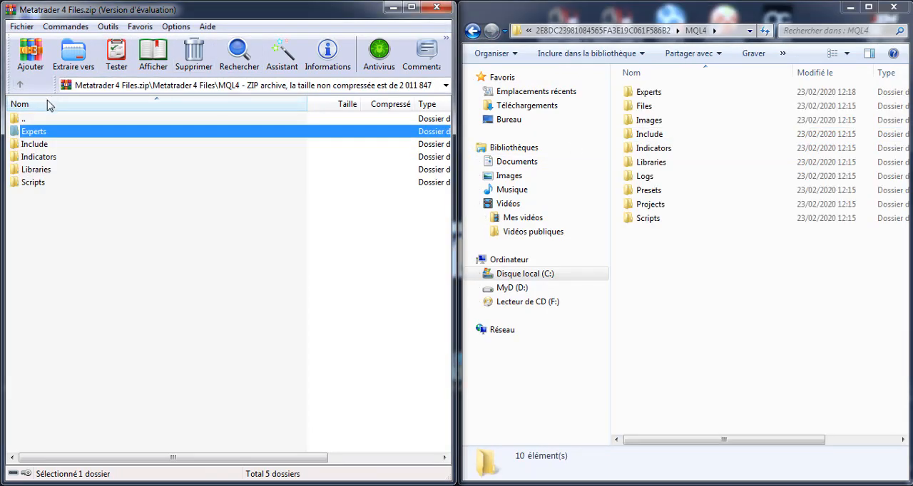
# - Browse the archive's Indicators folder, inspect _iQBot 1. Popular, and move toward Scripts
pyautogui.doubleClick(35, 144)
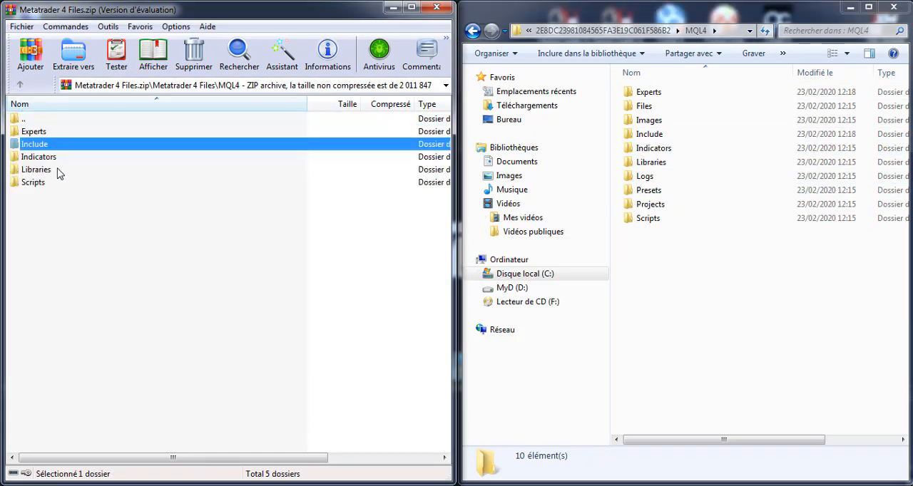
pyautogui.doubleClick(37, 156)
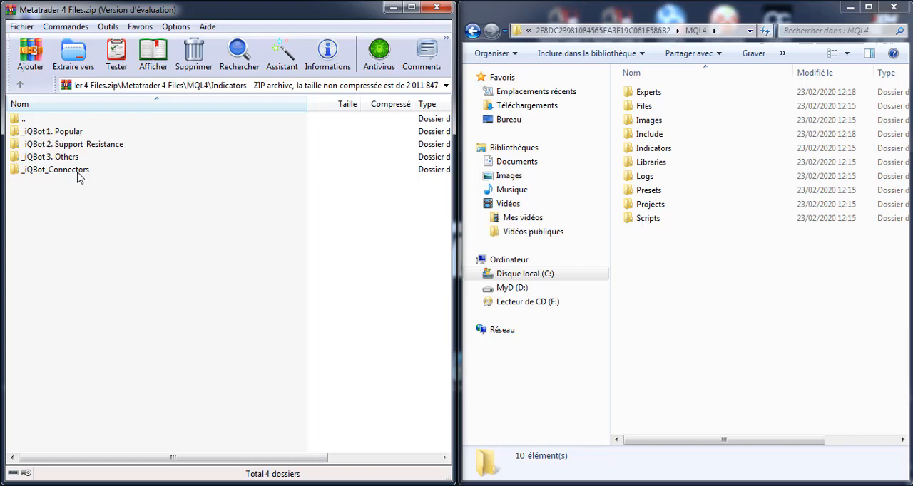
pyautogui.moveTo(34, 183)
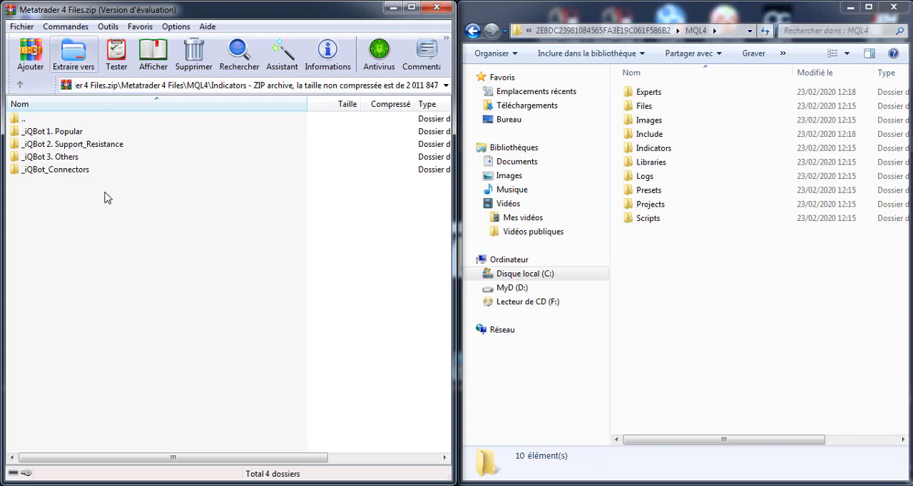
pyautogui.moveTo(86, 202)
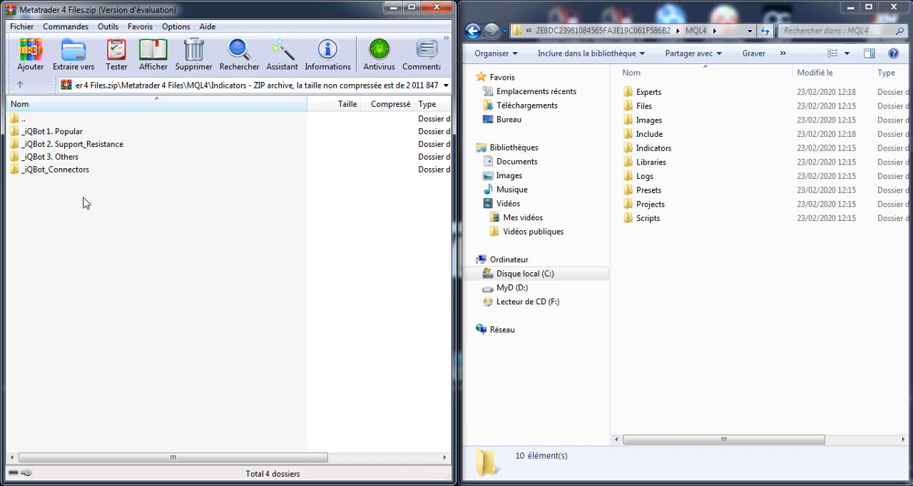
pyautogui.moveTo(77, 186)
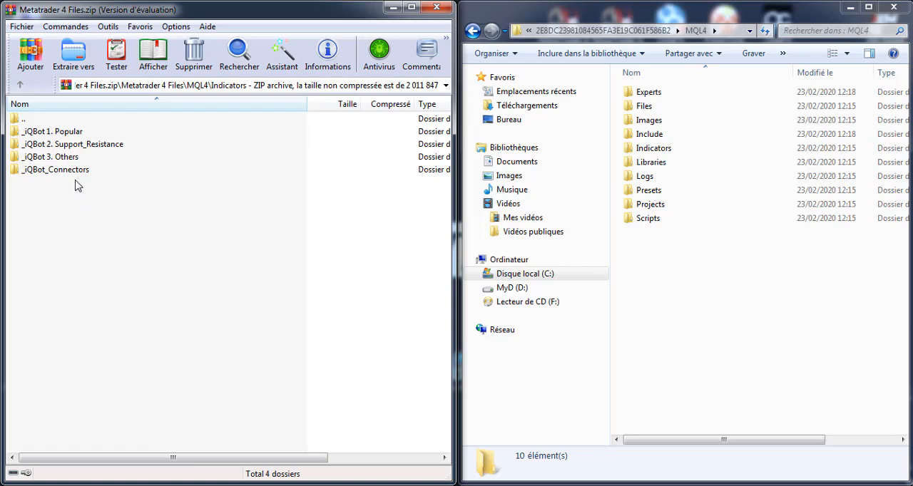
pyautogui.moveTo(37, 131)
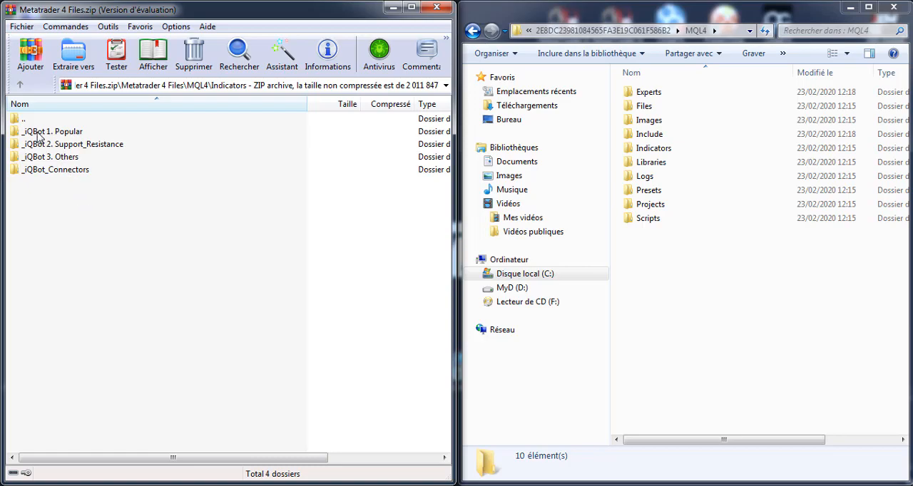
pyautogui.doubleClick(51, 131)
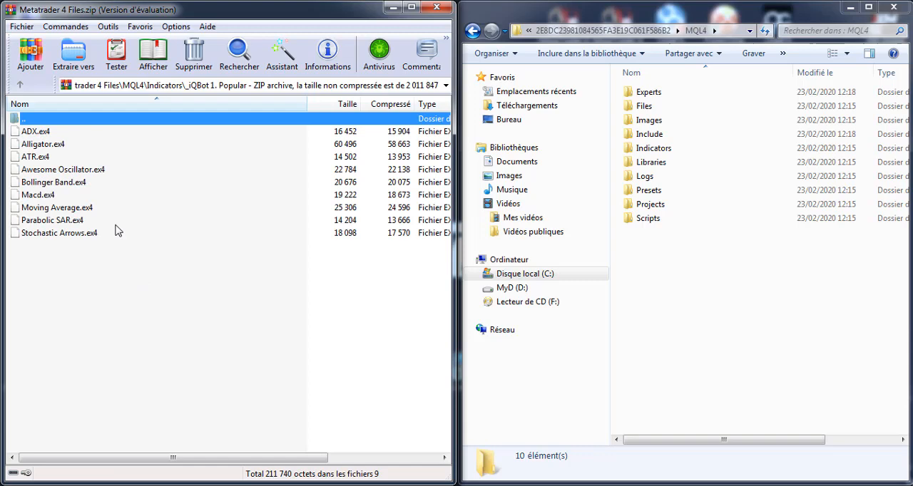
pyautogui.moveTo(37, 170)
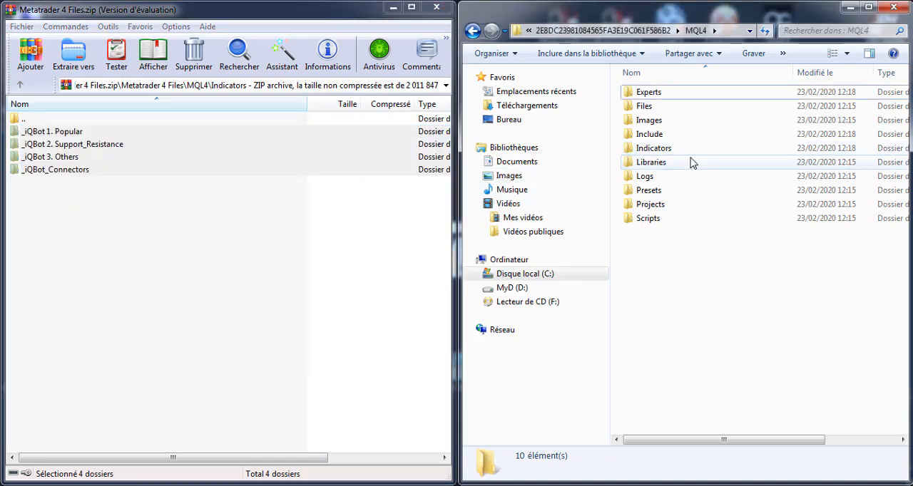
pyautogui.click(20, 91)
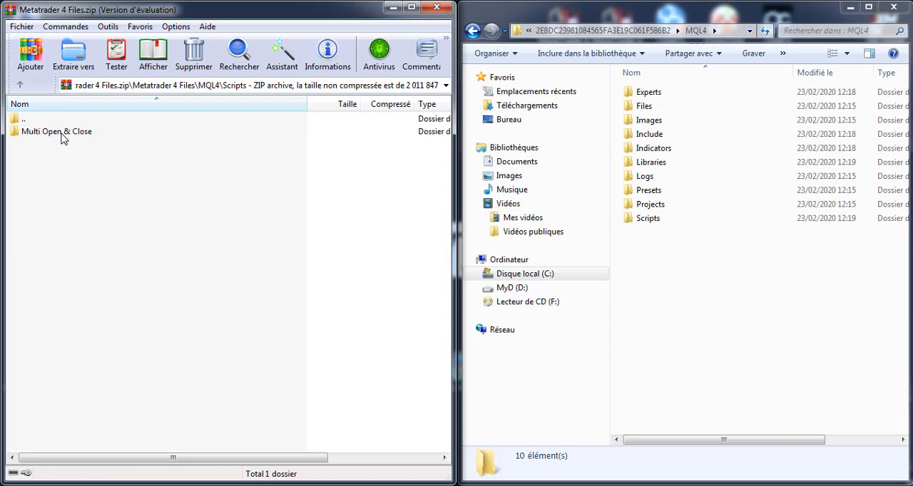
# - Check the Multi Open & Close scripts including Close_all_symbol.mq4, then return to MQL4
pyautogui.doubleClick(57, 131)
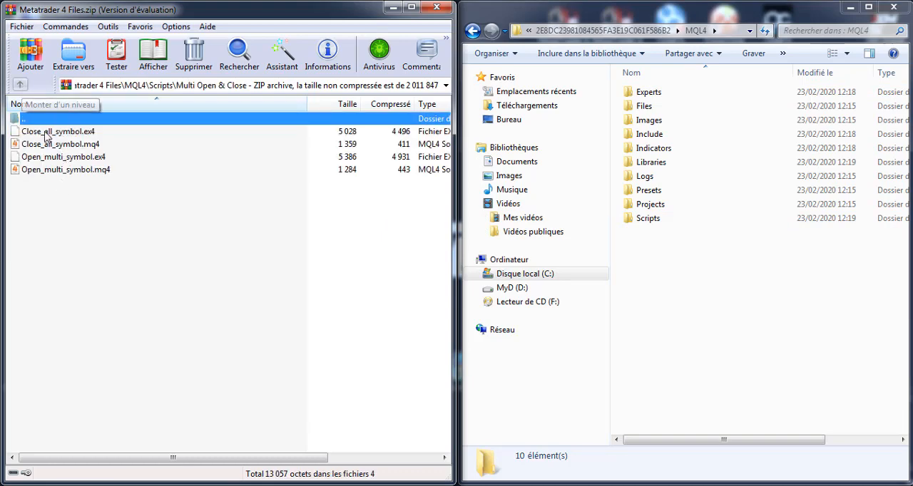
pyautogui.moveTo(77, 179)
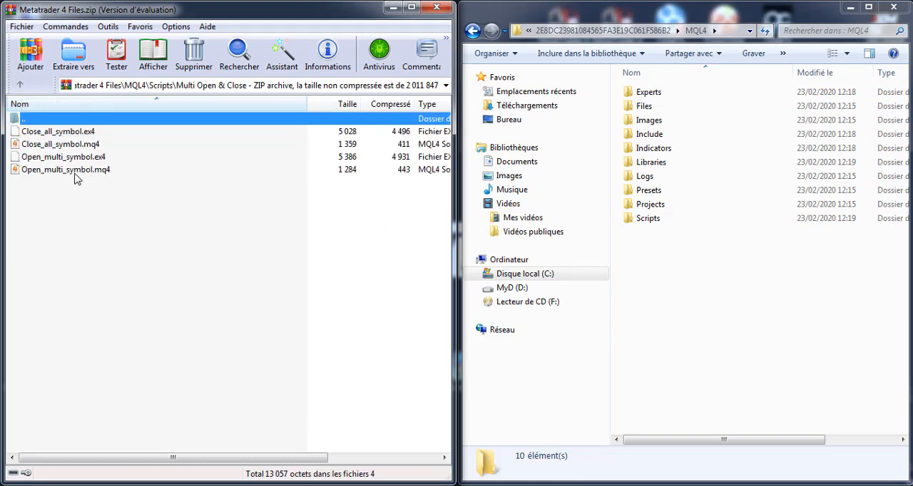
pyautogui.click(60, 144)
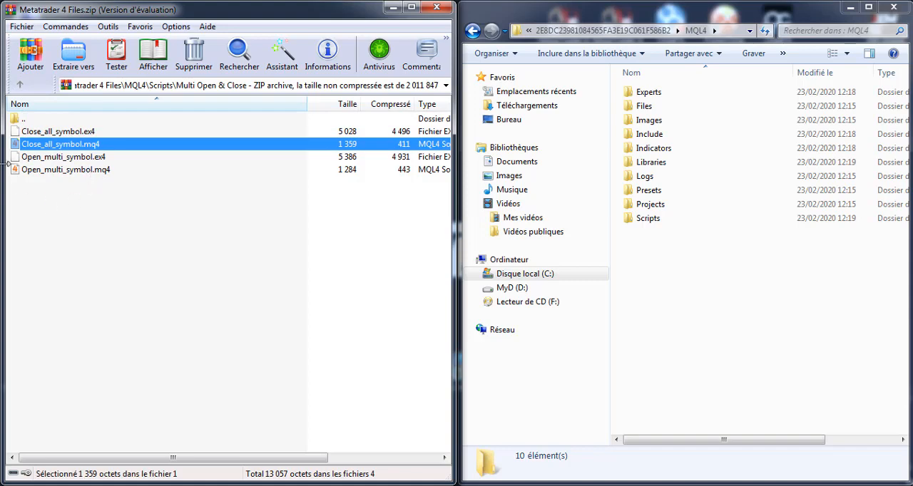
pyautogui.moveTo(21, 87)
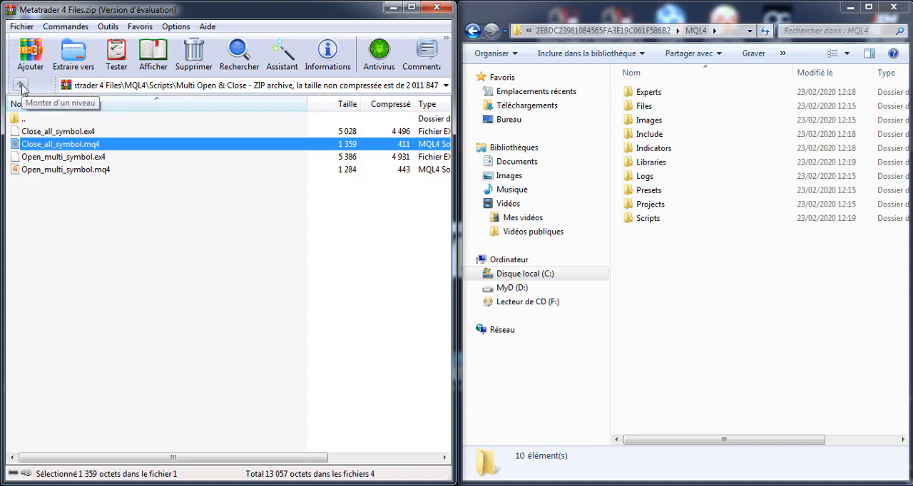
pyautogui.click(17, 85)
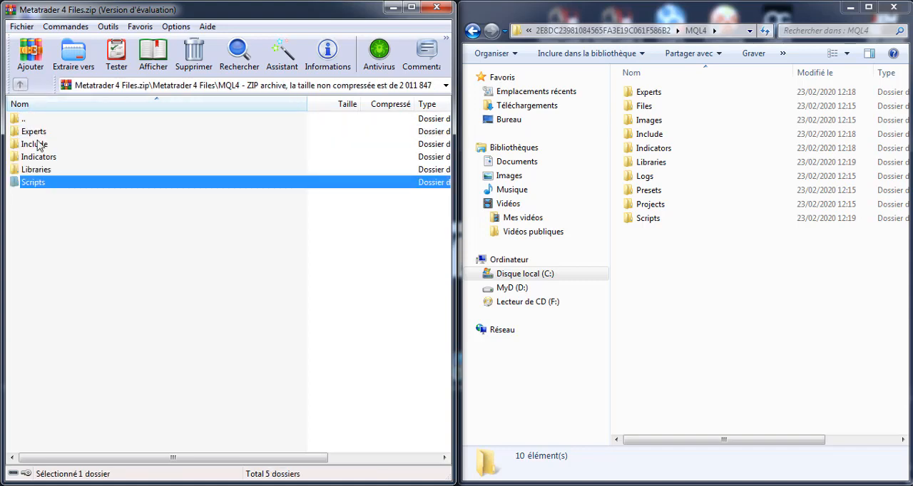
# - Review the Experts folder's Backtest and Live Micro-timeframe .ex4 files, then reach MT4's templates list
pyautogui.doubleClick(34, 131)
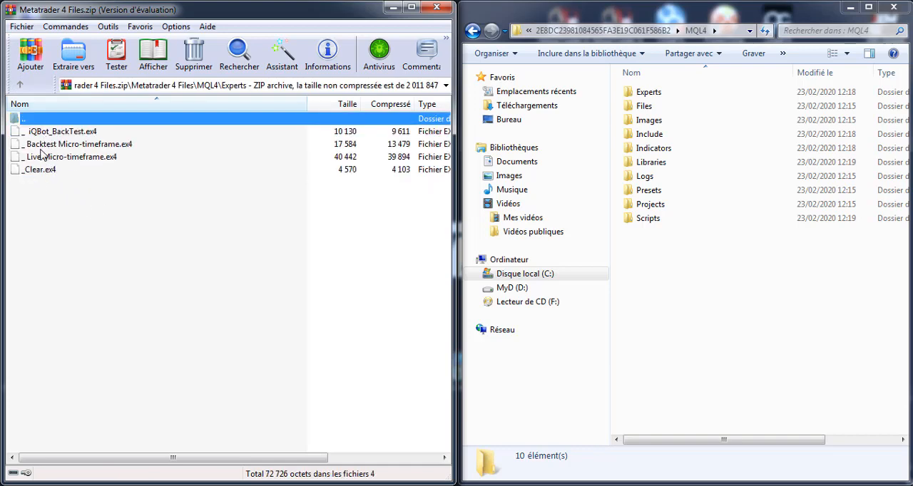
pyautogui.click(77, 144)
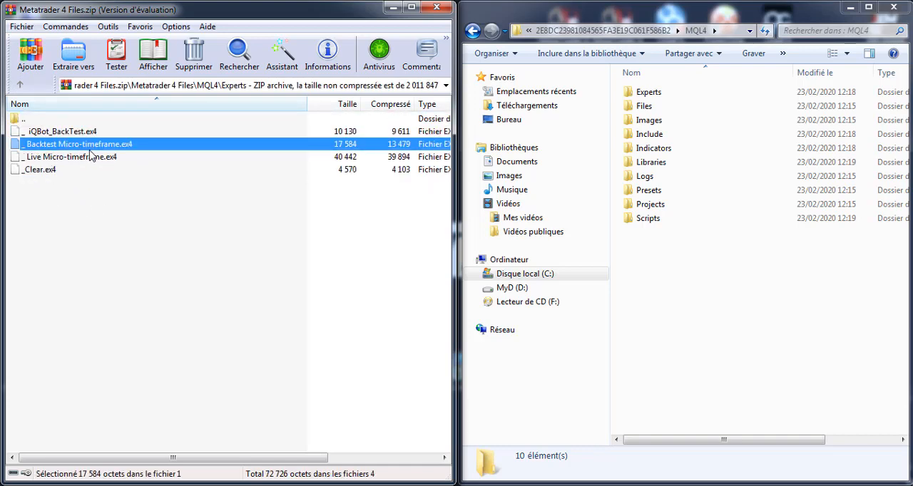
pyautogui.click(70, 156)
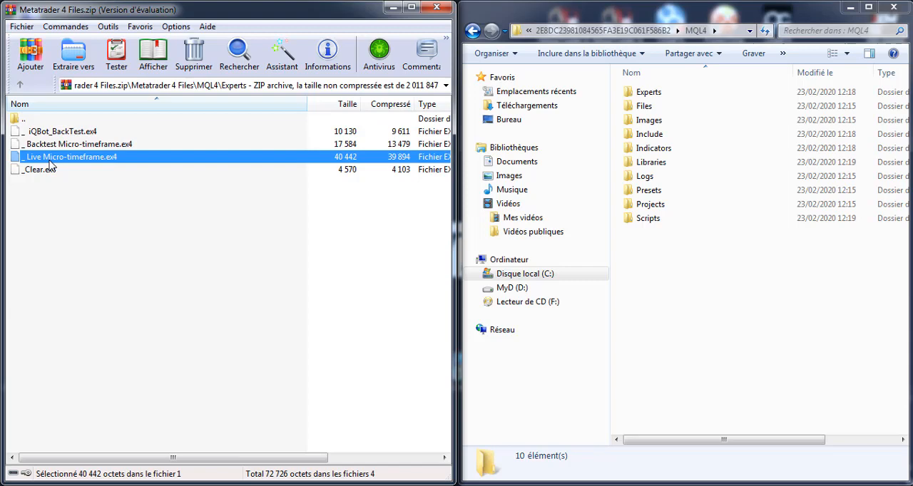
pyautogui.moveTo(82, 165)
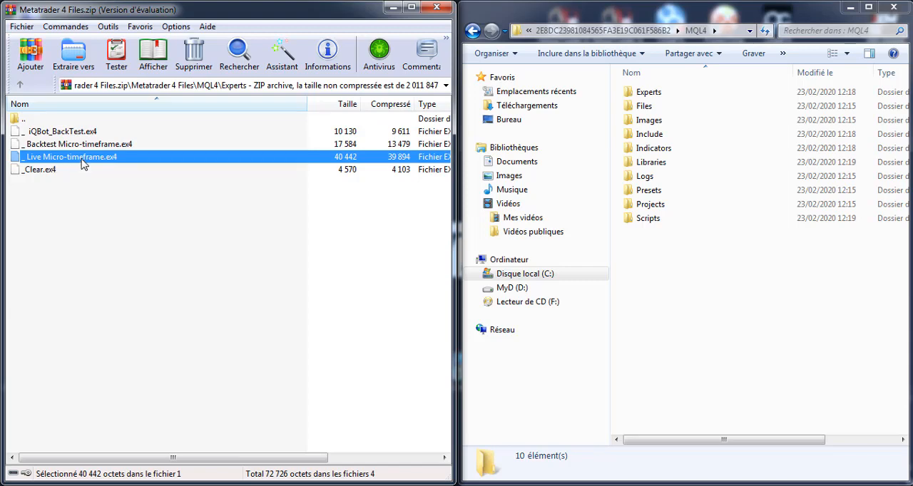
pyautogui.moveTo(131, 251)
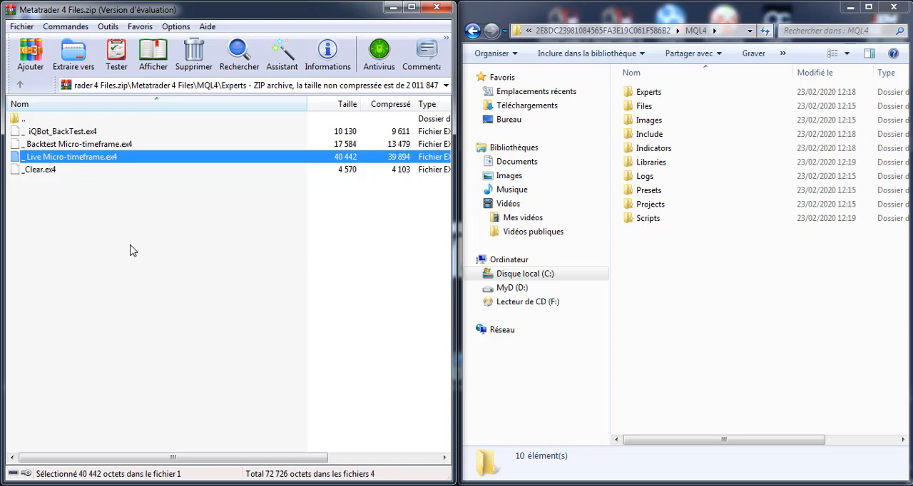
pyautogui.click(321, 362)
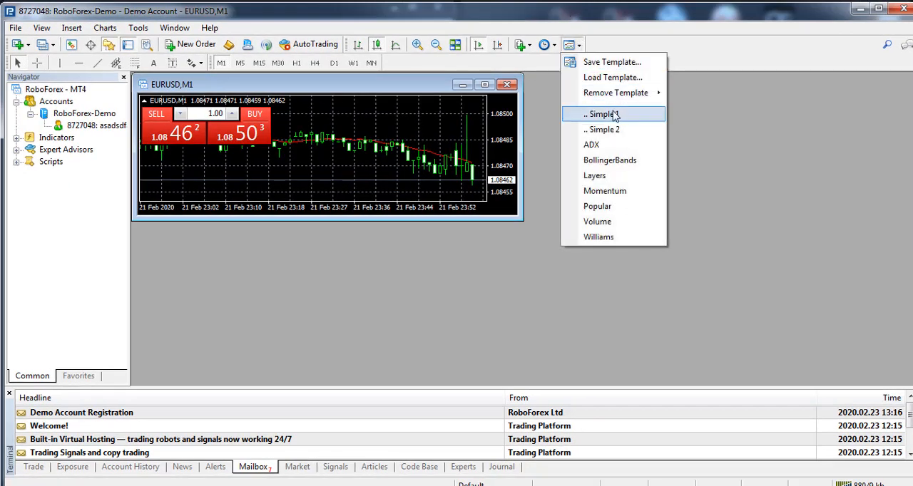
# - Apply the '.. Simple 1' template to the EURUSD M1 chart
pyautogui.click(602, 114)
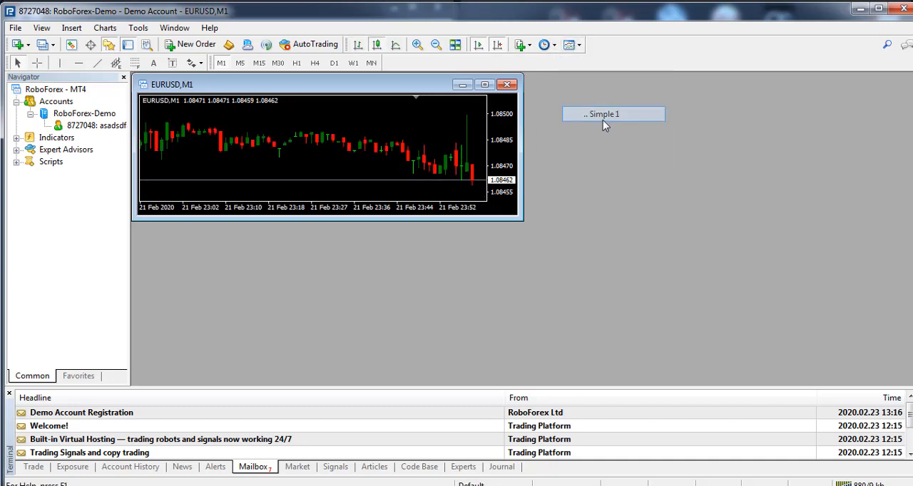
pyautogui.click(52, 162)
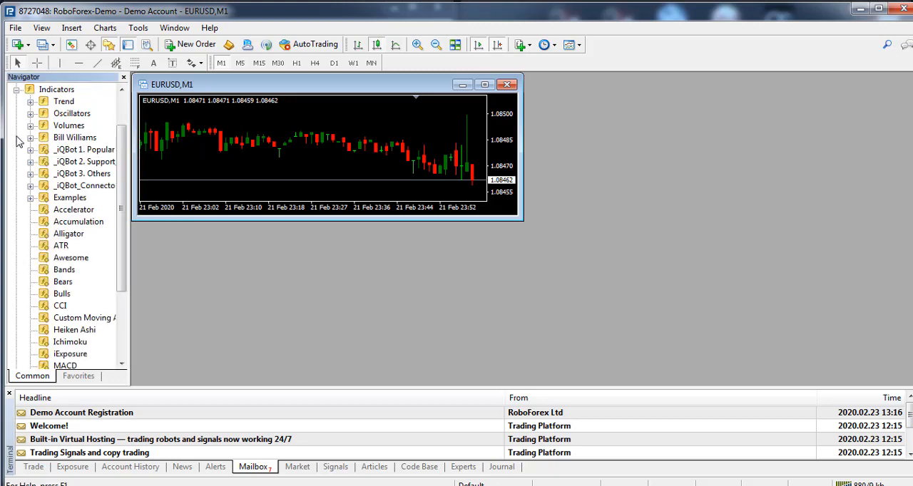
# - Expand the _iQBot_Connectors indicator group in the Navigator, revealing _BackTest-data and _Buffer
pyautogui.click(82, 161)
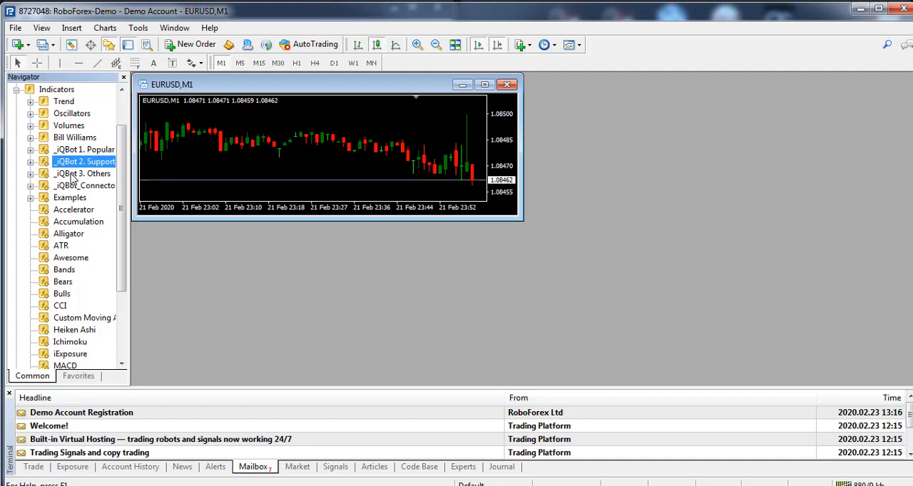
pyautogui.click(85, 186)
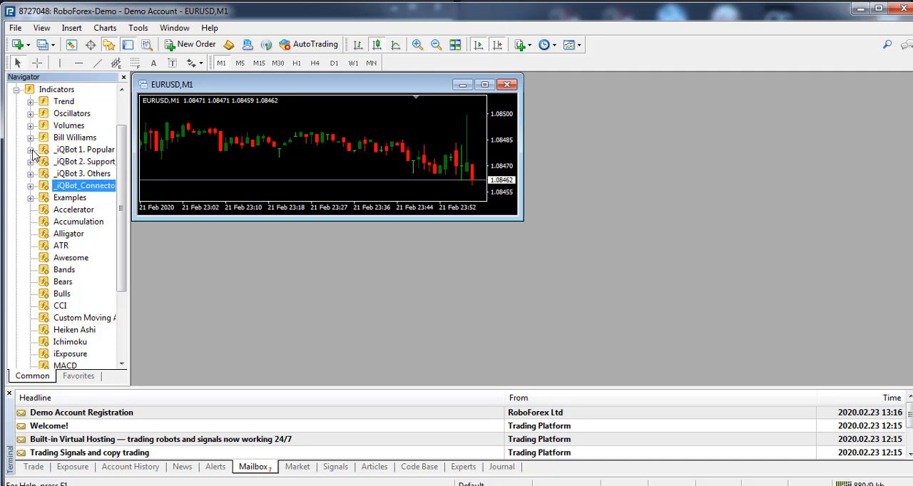
pyautogui.click(31, 150)
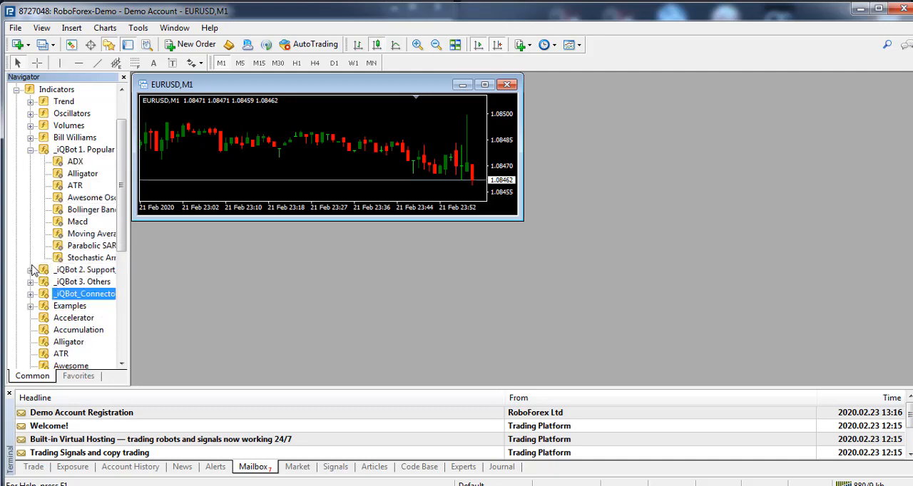
pyautogui.moveTo(57, 262)
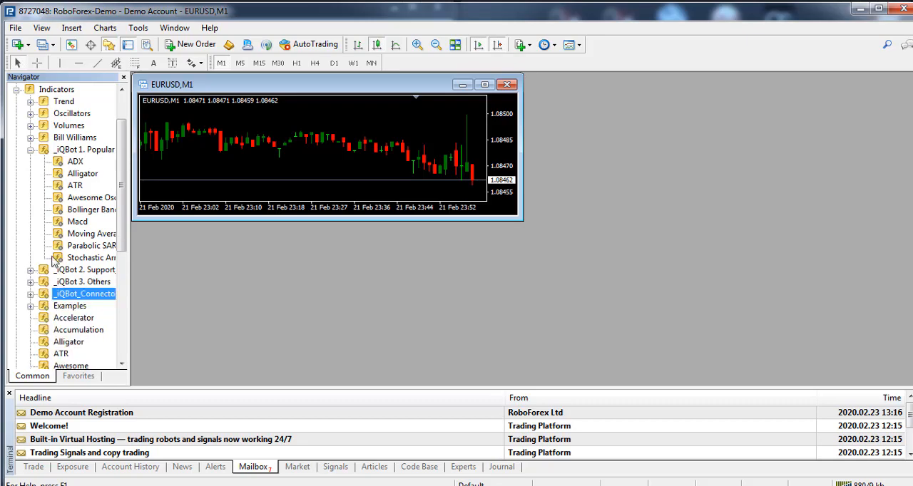
pyautogui.scroll(-3)
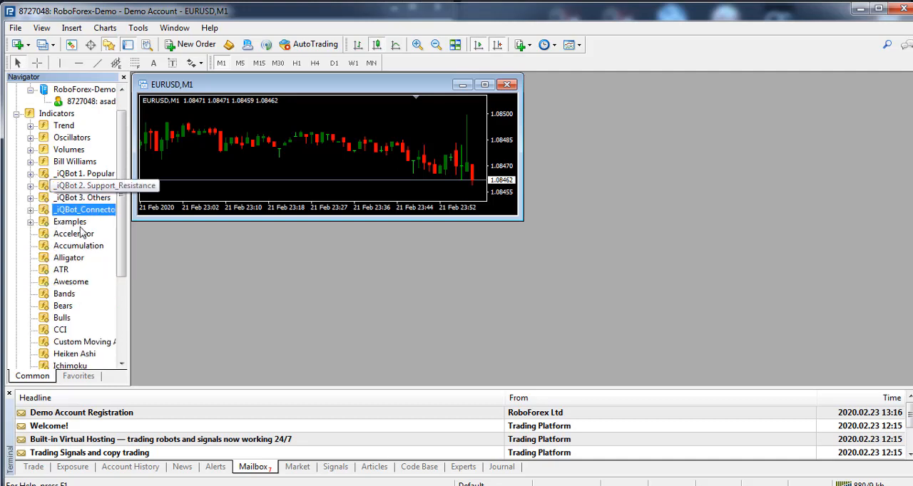
pyautogui.click(83, 185)
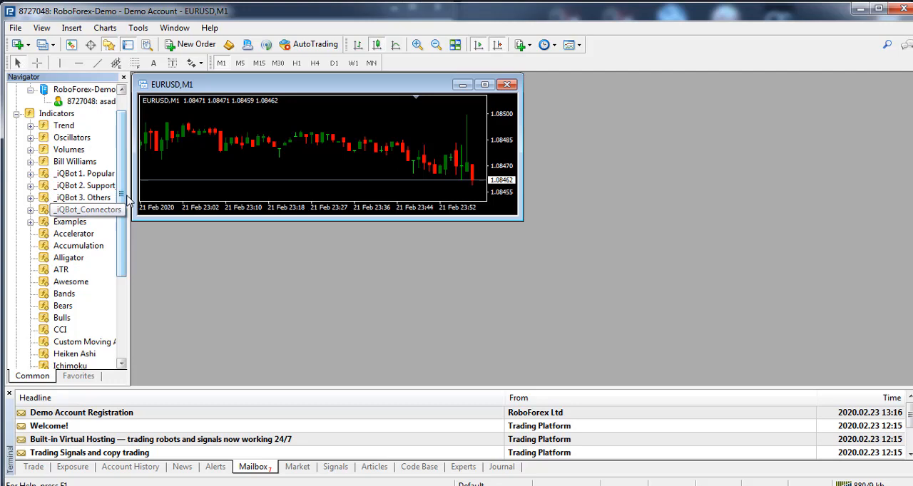
pyautogui.click(87, 208)
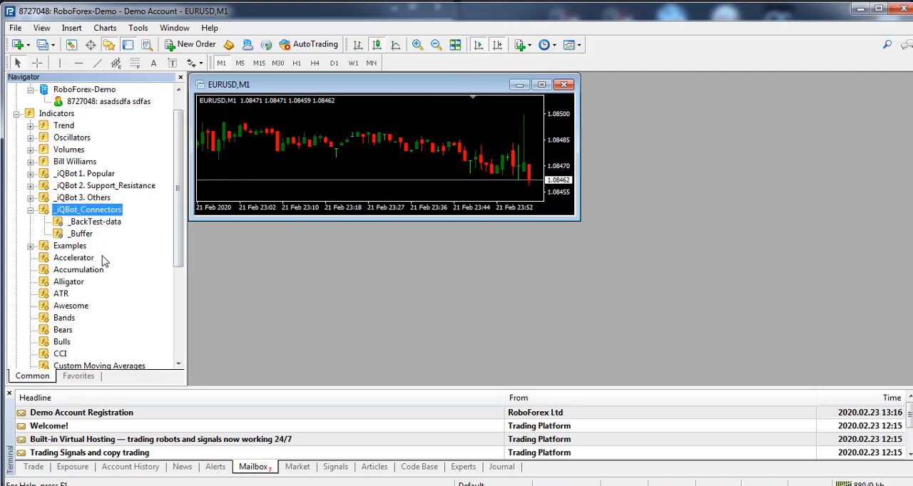
pyautogui.click(80, 234)
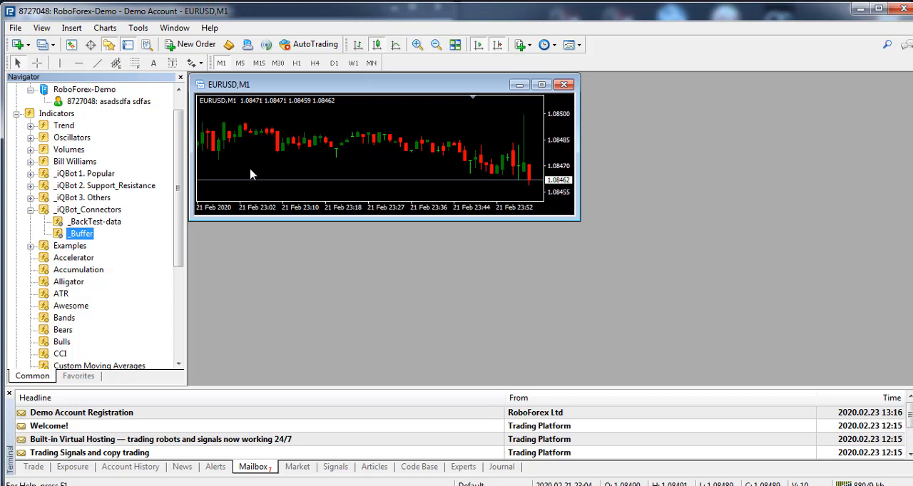
pyautogui.moveTo(242, 187)
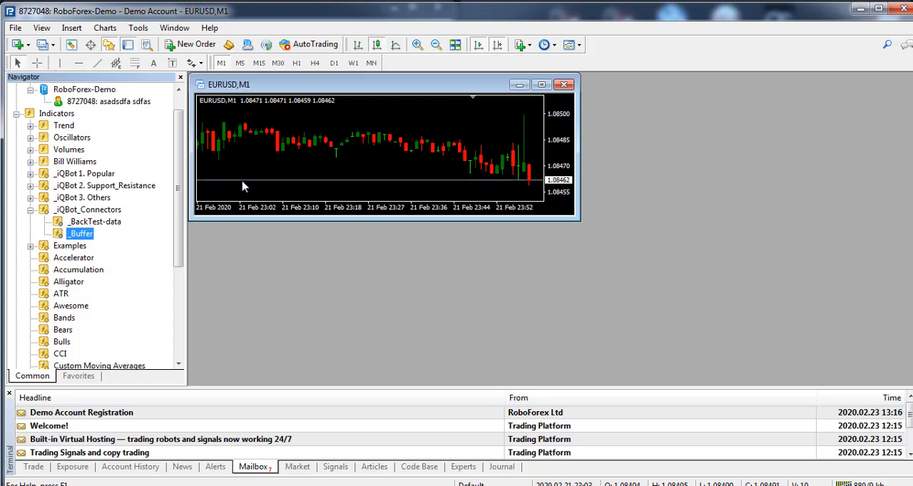
pyautogui.moveTo(305, 150)
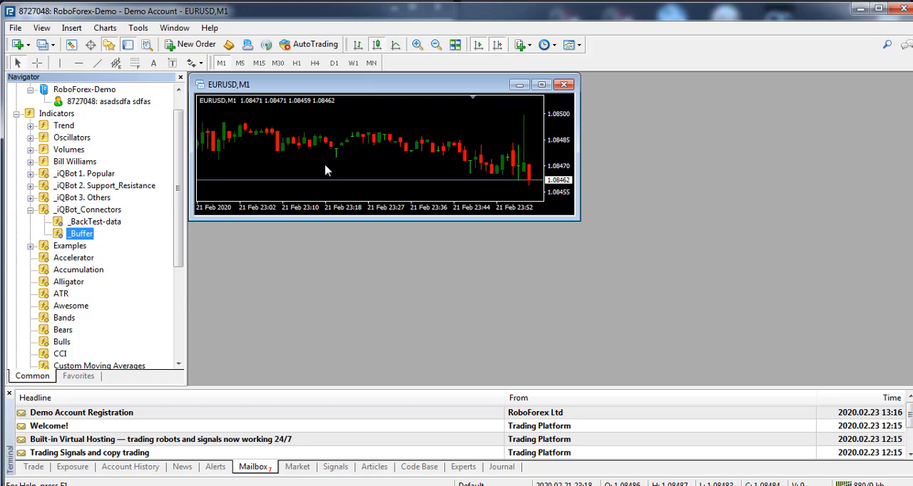
pyautogui.click(140, 27)
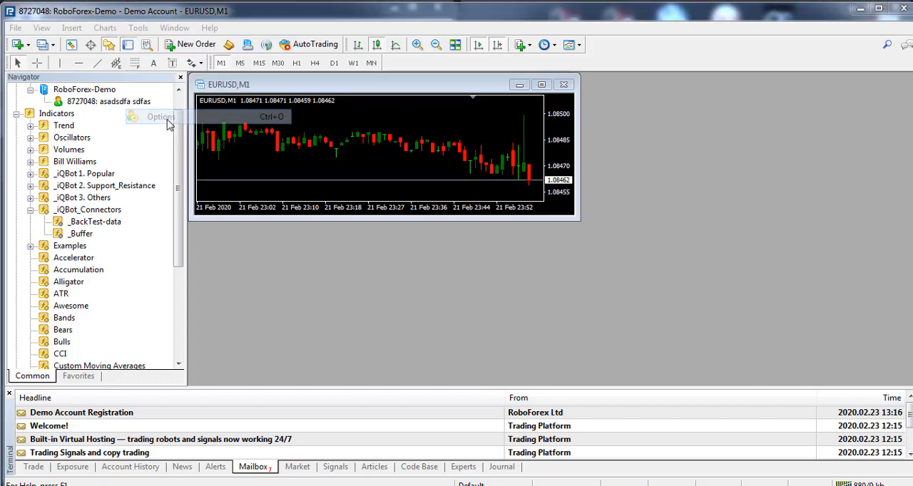
# - In Options > Expert Advisors, allow automated trading, DLL imports and WebRequest
pyautogui.click(161, 117)
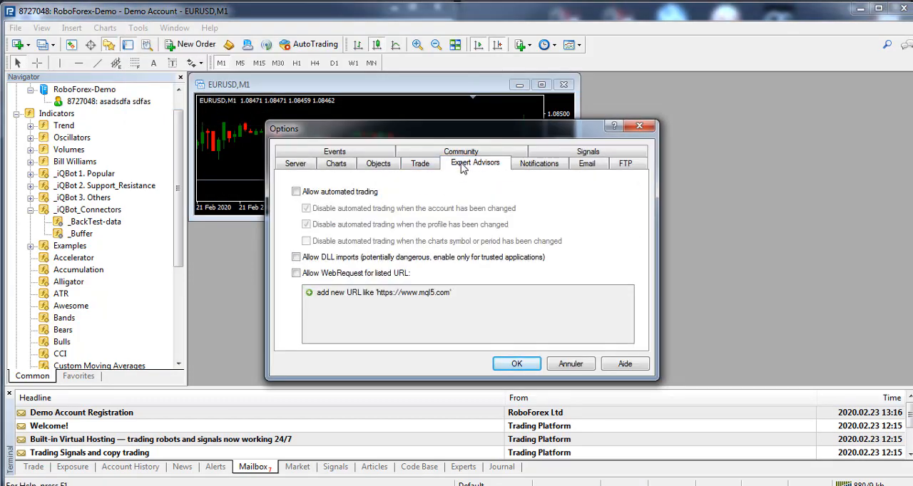
pyautogui.click(296, 191)
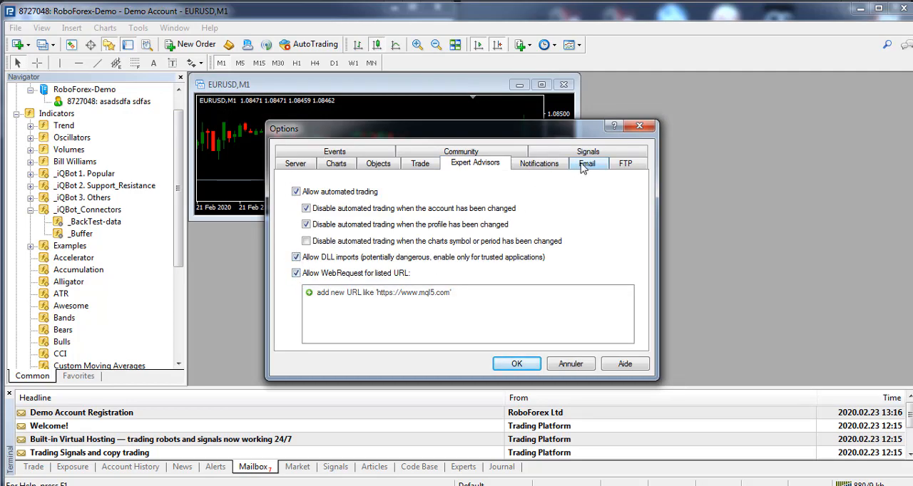
pyautogui.click(588, 163)
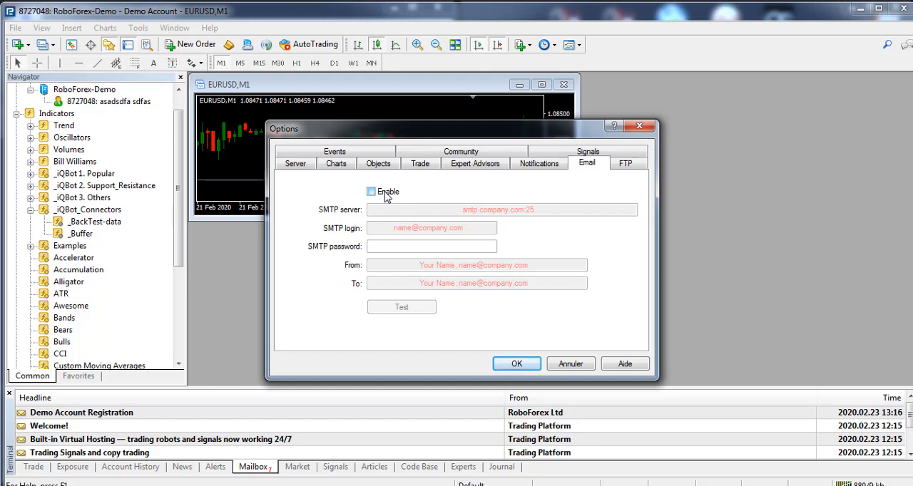
# - Enable email notifications with SMTP server 127.0.0.1:1125
pyautogui.click(371, 191)
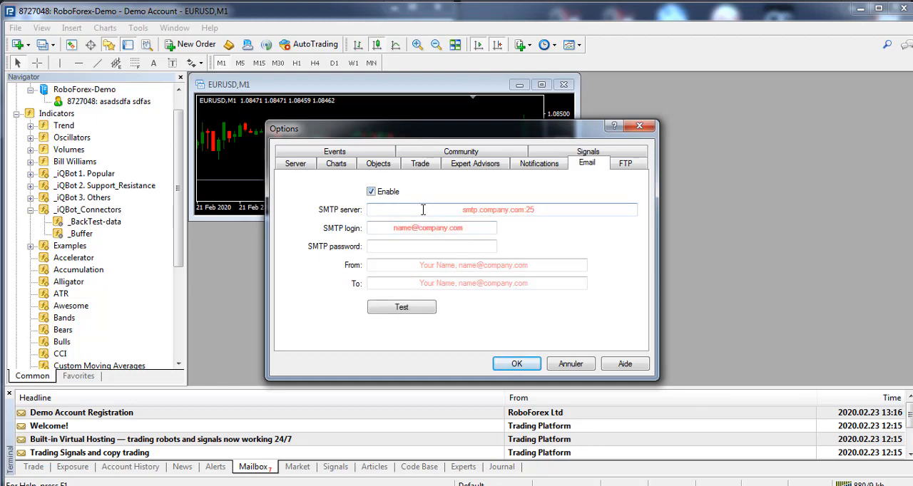
pyautogui.click(422, 210)
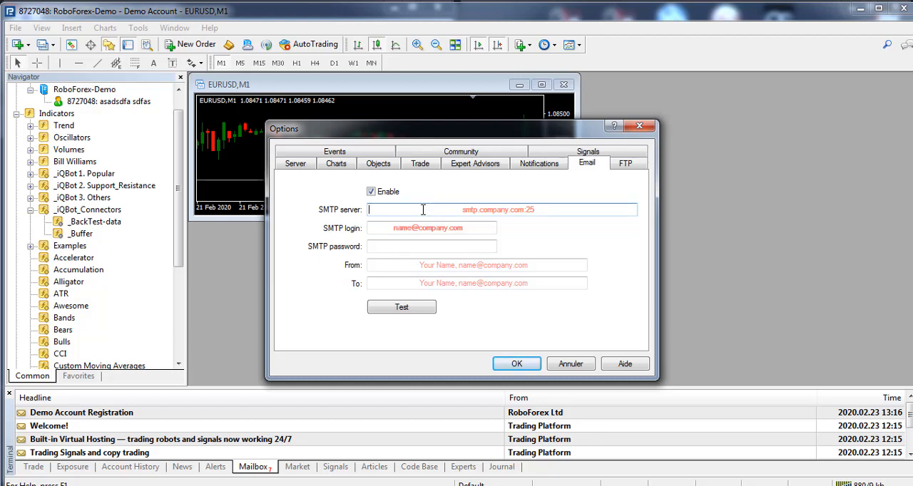
pyautogui.write('127.0.0.1:')
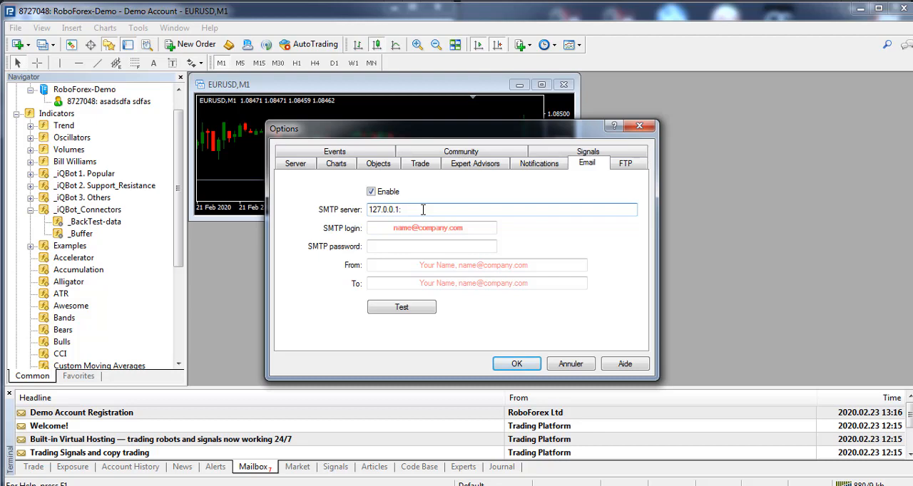
pyautogui.write('1125')
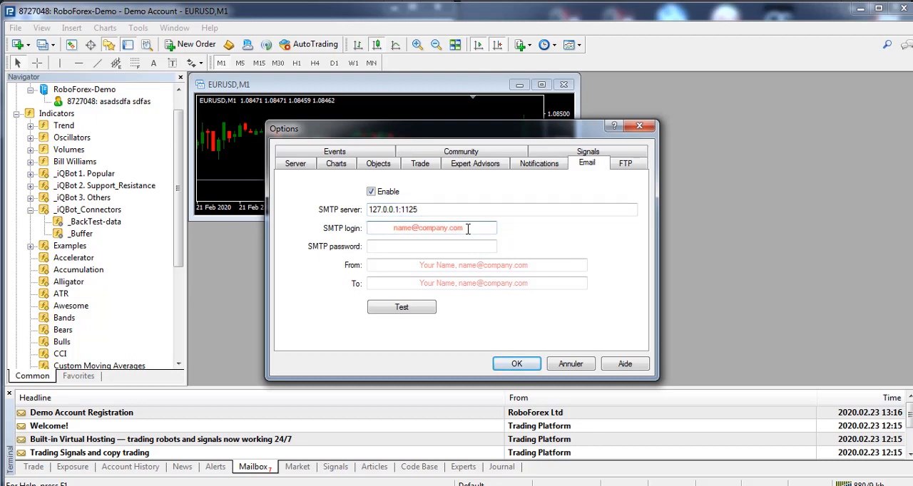
# - Set the iqbot mail.com address as SMTP login, From and To, then save the options with OK
pyautogui.click(430, 229)
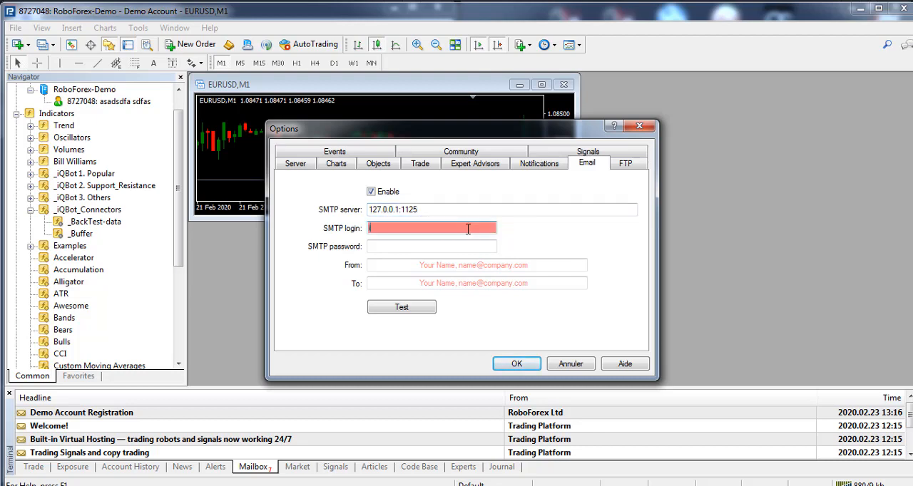
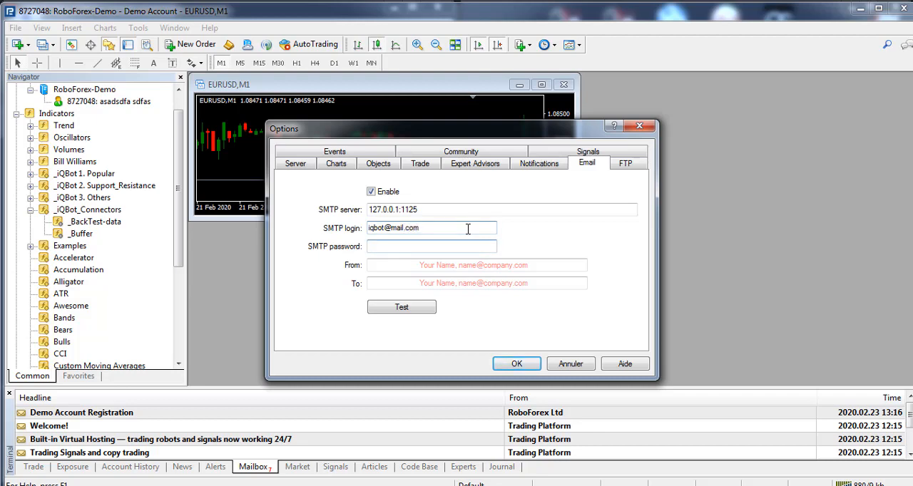
pyautogui.doubleClick(392, 228)
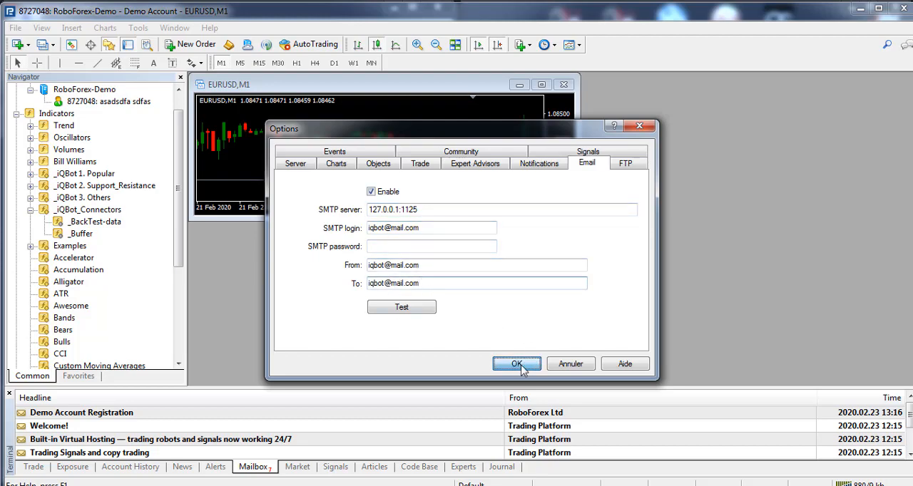
pyautogui.click(516, 364)
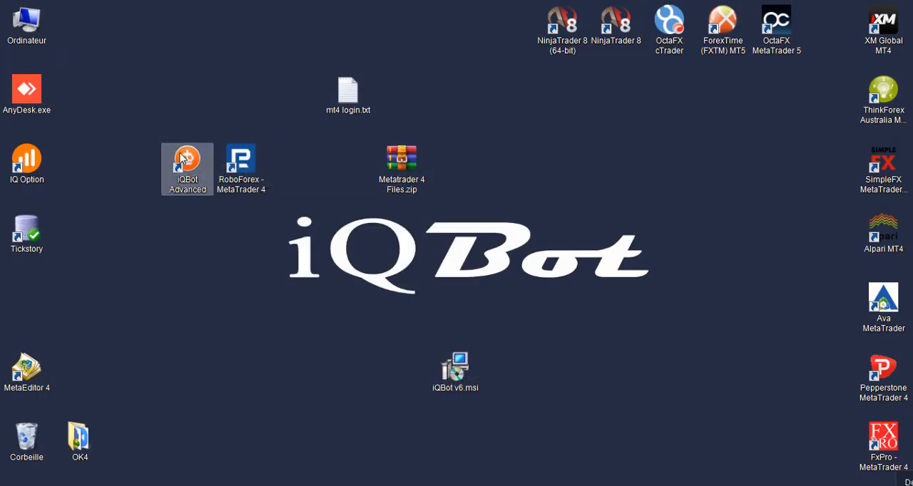
# - Launch IQBot Advanced from its desktop shortcut
pyautogui.doubleClick(187, 157)
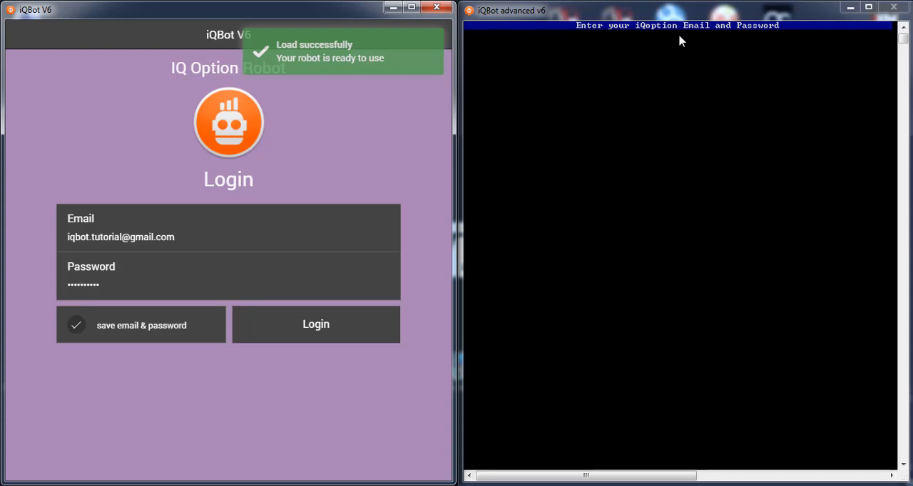
pyautogui.moveTo(583, 30)
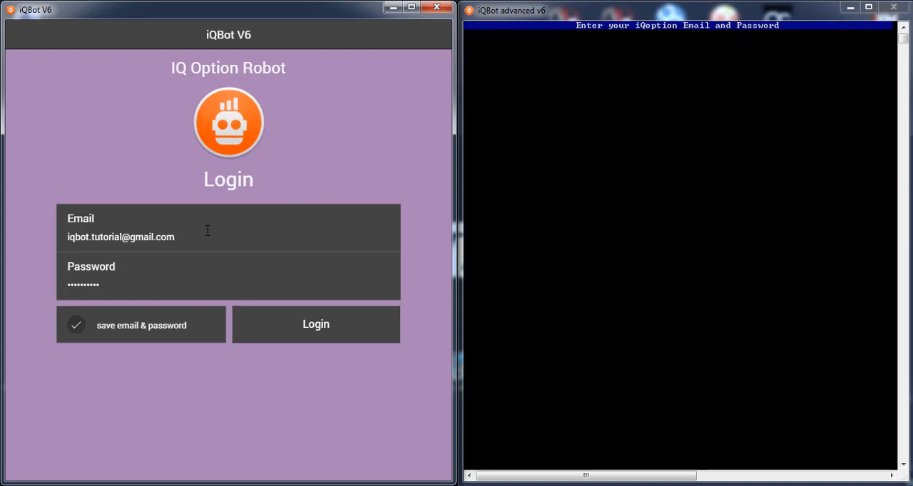
pyautogui.moveTo(163, 311)
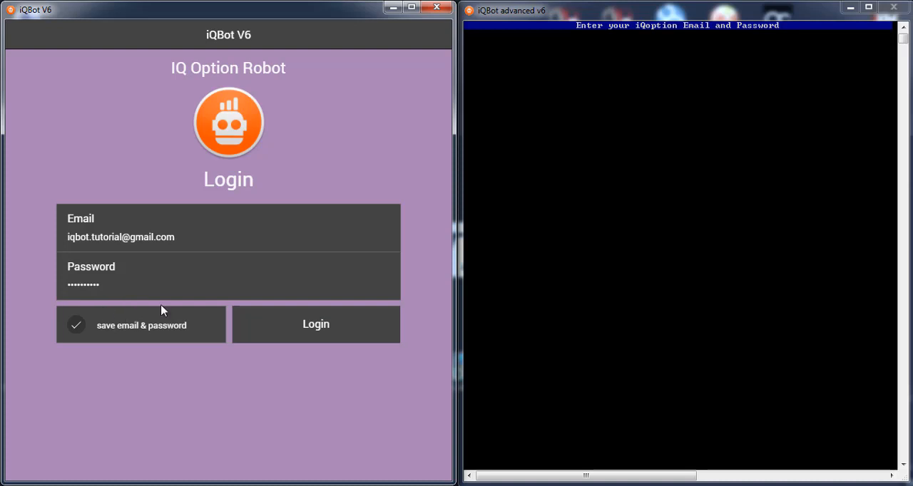
pyautogui.moveTo(306, 325)
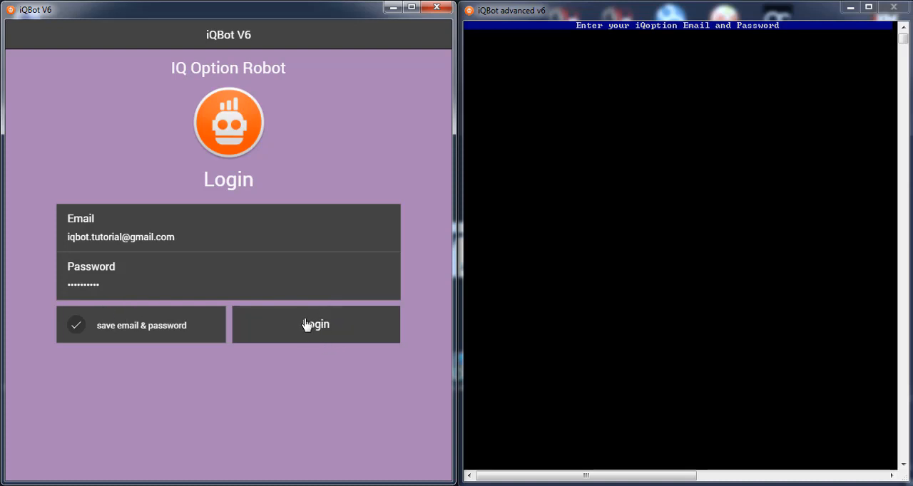
pyautogui.moveTo(120, 317)
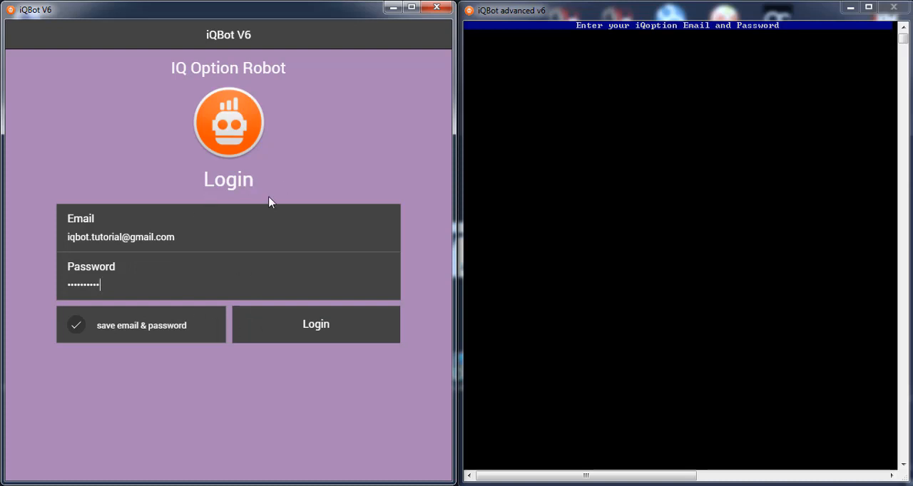
pyautogui.moveTo(167, 268)
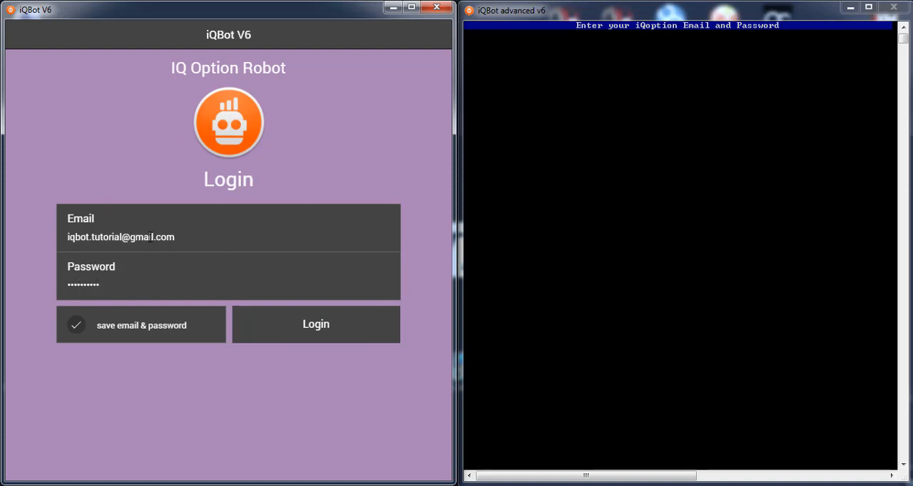
# - Submit the login so the bot connects to IQ Option and reports it is ready
pyautogui.click(317, 325)
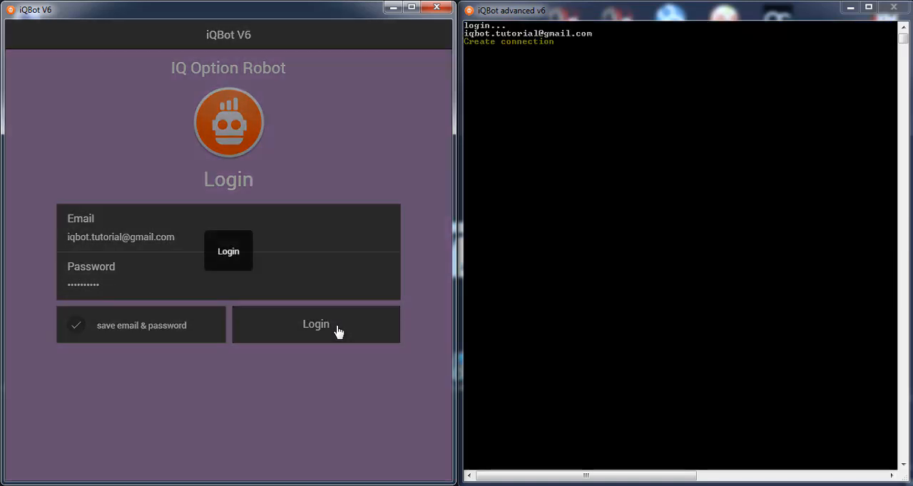
pyautogui.click(317, 324)
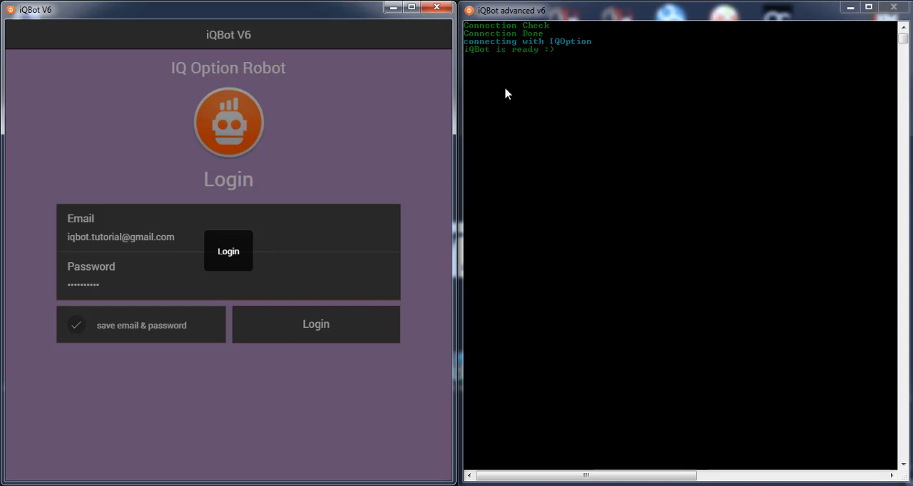
pyautogui.moveTo(590, 180)
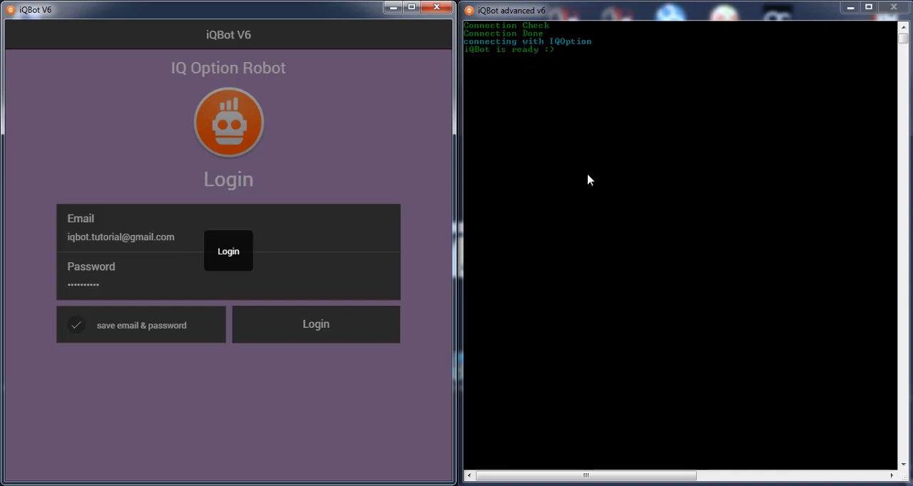
pyautogui.moveTo(496, 250)
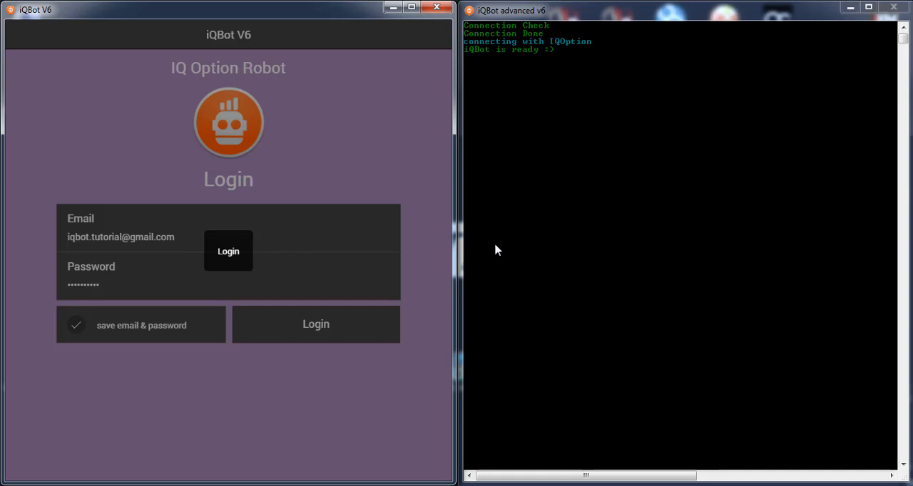
# - View the History list, return to New Trades, and dismiss the Windows colour-scheme prompt
pyautogui.click(316, 325)
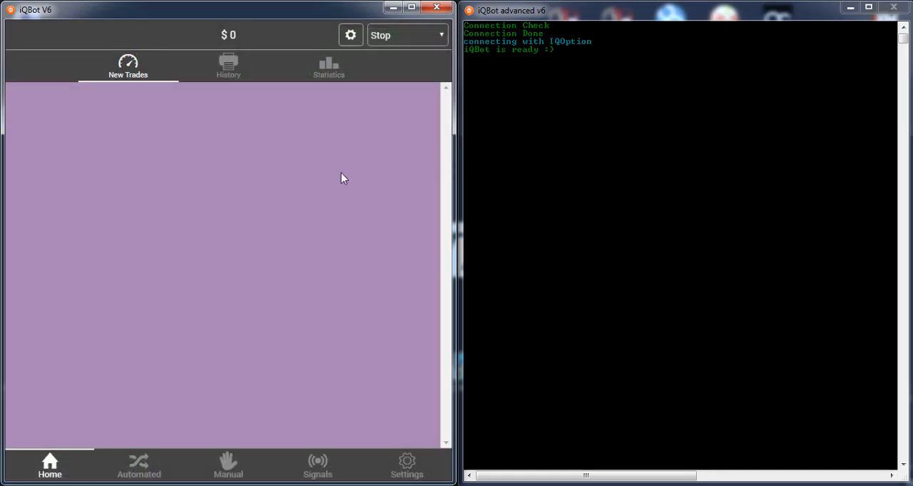
pyautogui.moveTo(311, 181)
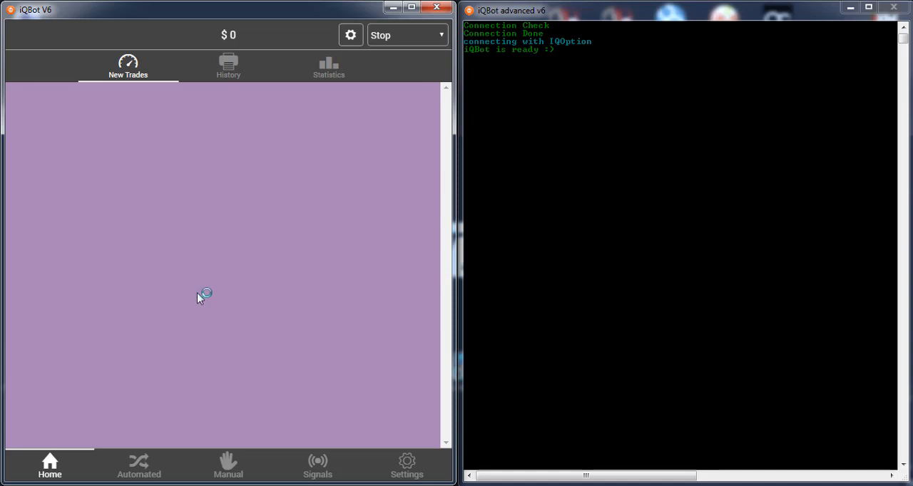
pyautogui.moveTo(225, 211)
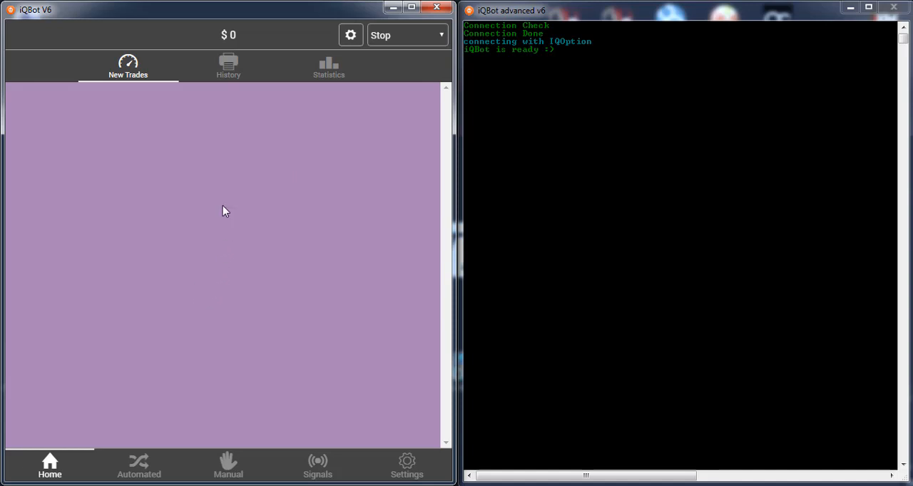
pyautogui.moveTo(142, 107)
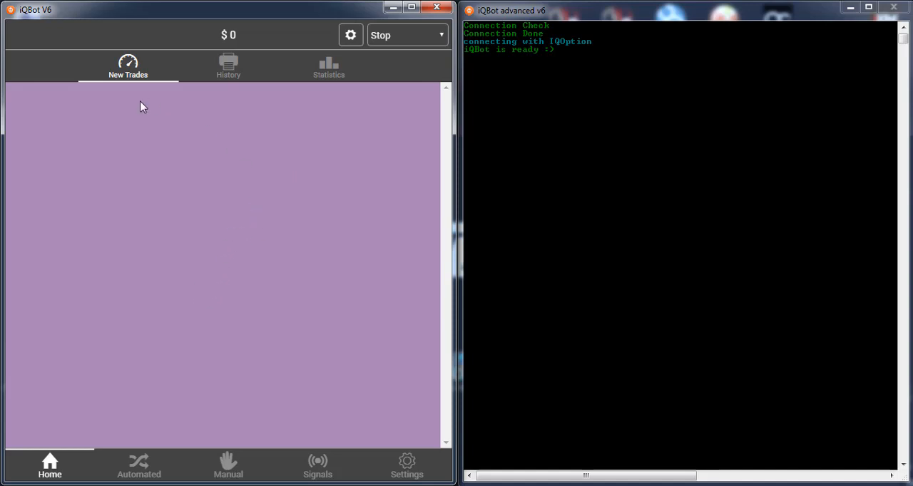
pyautogui.click(228, 65)
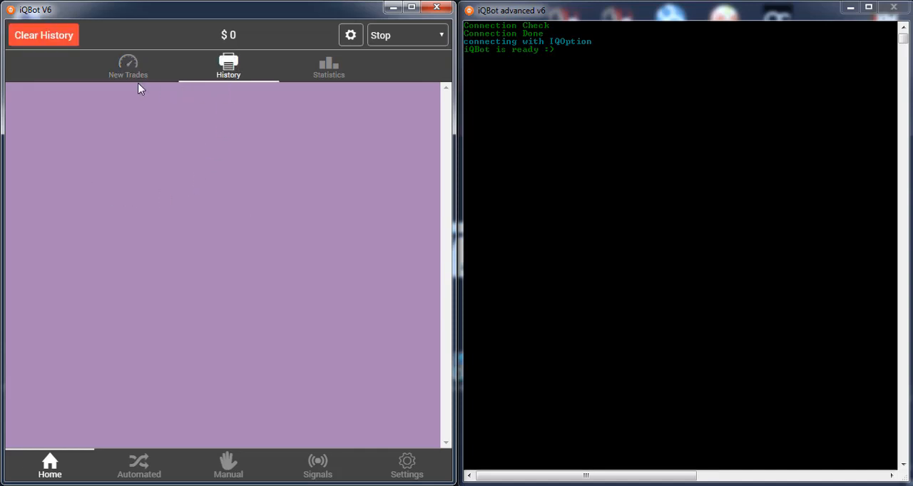
pyautogui.moveTo(214, 208)
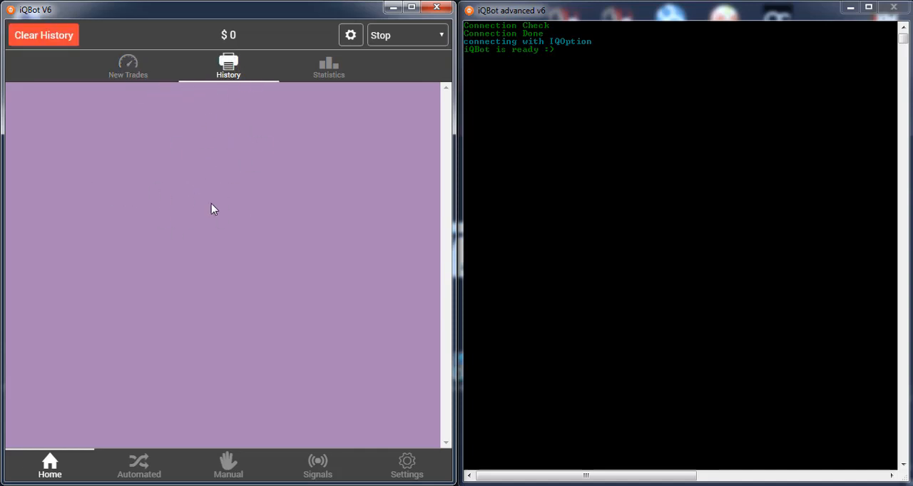
pyautogui.click(328, 65)
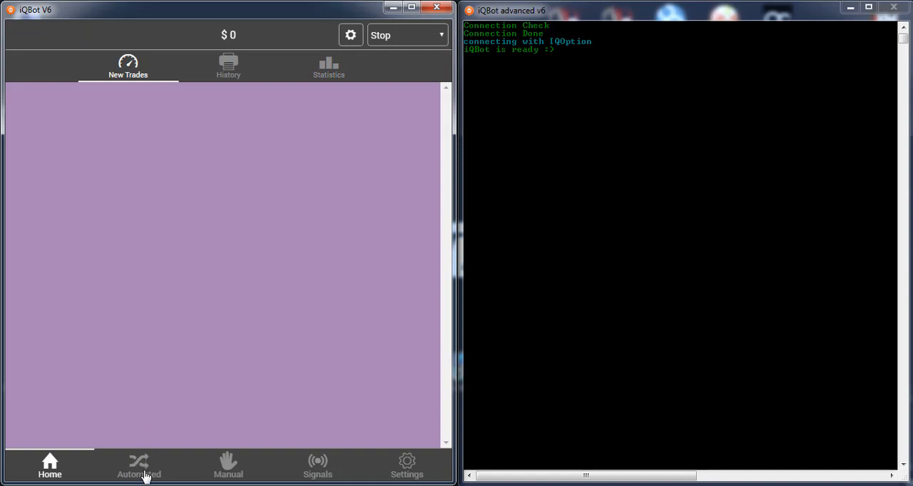
pyautogui.moveTo(154, 456)
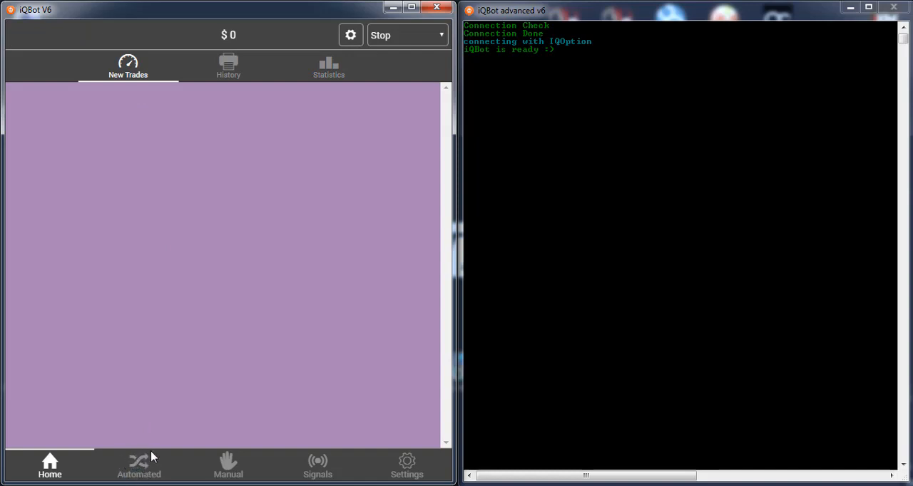
pyautogui.moveTo(142, 468)
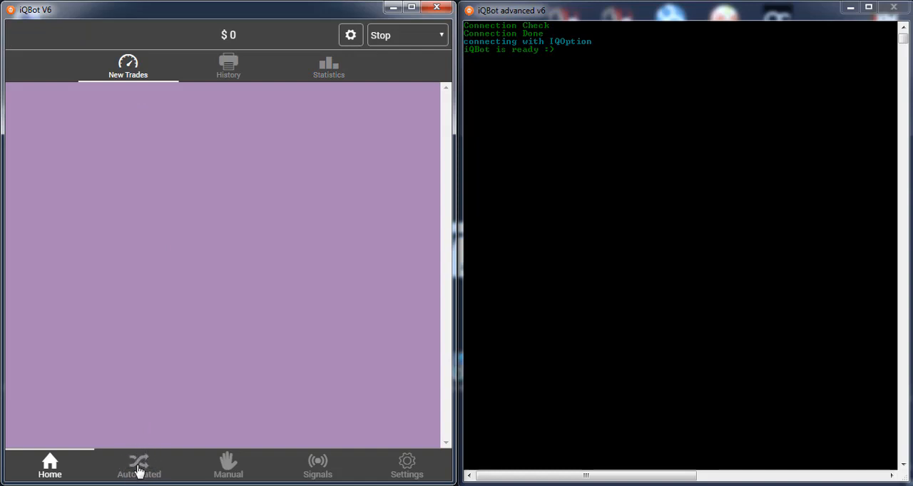
pyautogui.moveTo(326, 406)
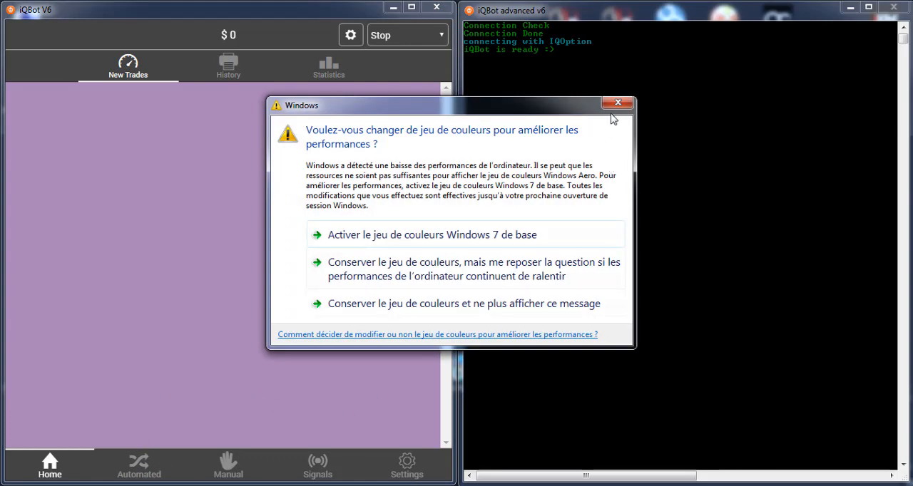
pyautogui.click(616, 102)
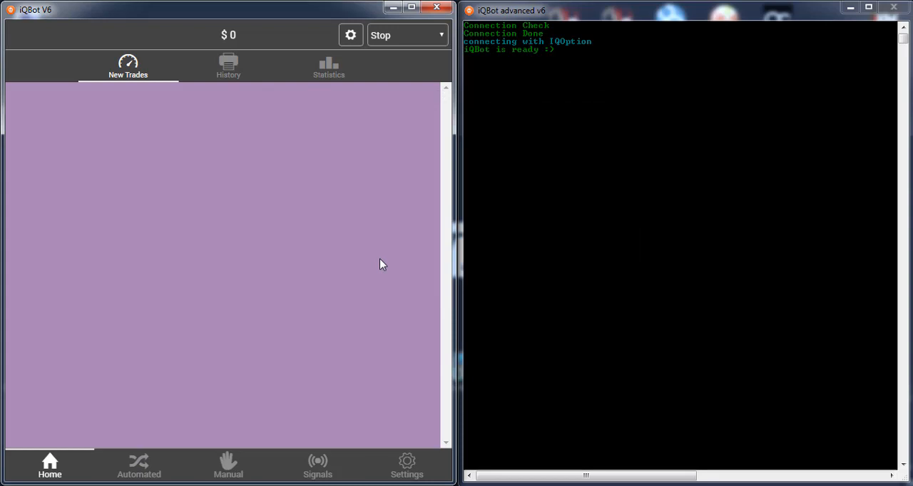
pyautogui.moveTo(221, 405)
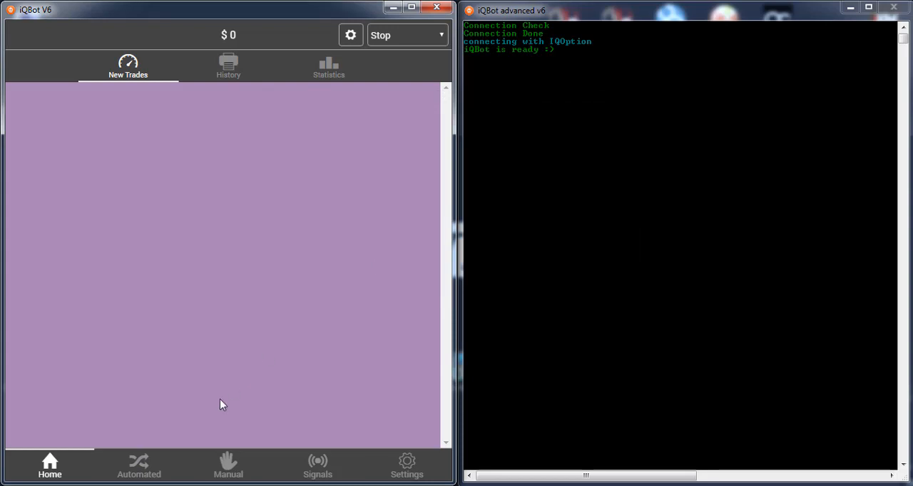
pyautogui.moveTo(227, 468)
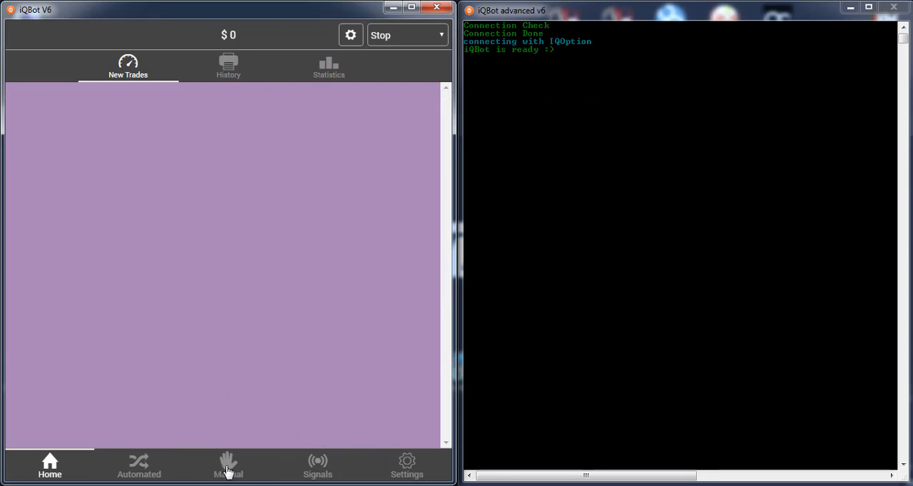
# - Browse Manual's Follow directions mode, then view Money Managment in Settings and cancel without saving
pyautogui.click(228, 468)
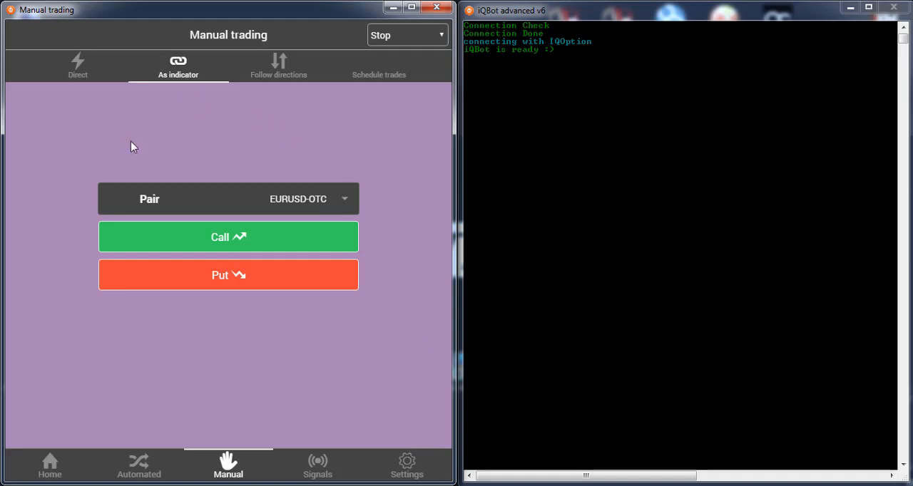
pyautogui.click(278, 64)
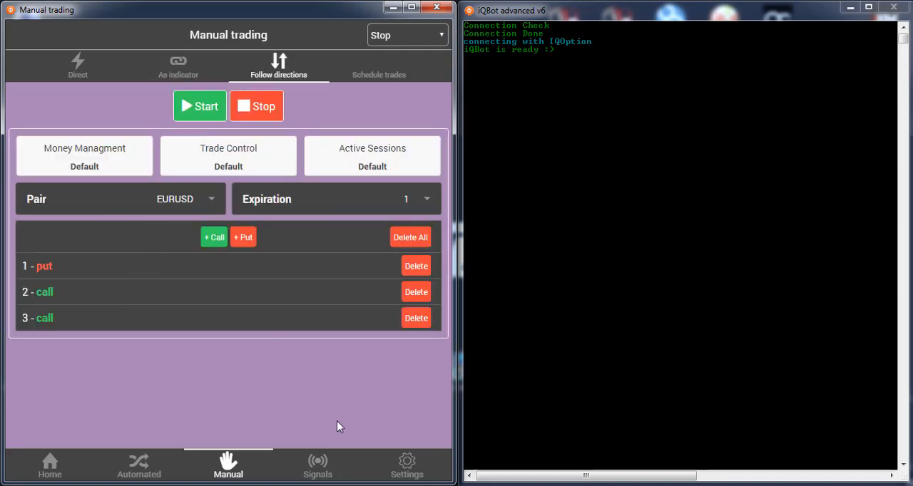
pyautogui.click(405, 464)
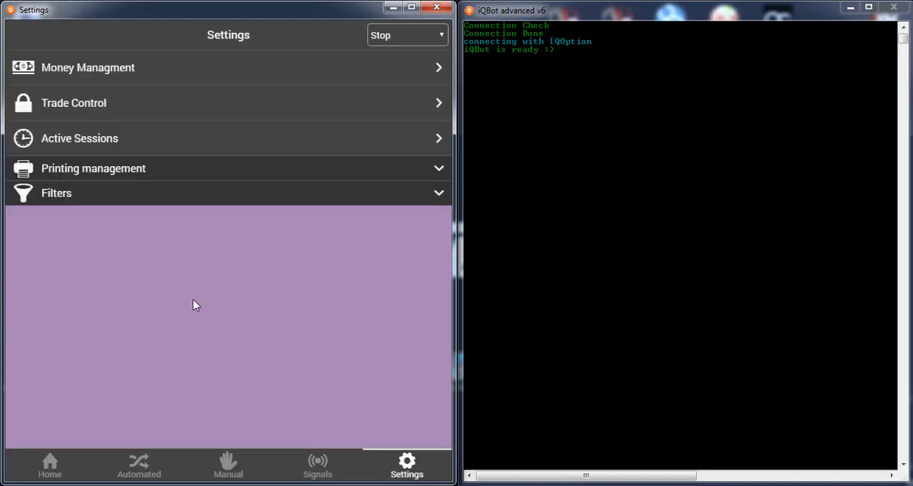
pyautogui.moveTo(154, 77)
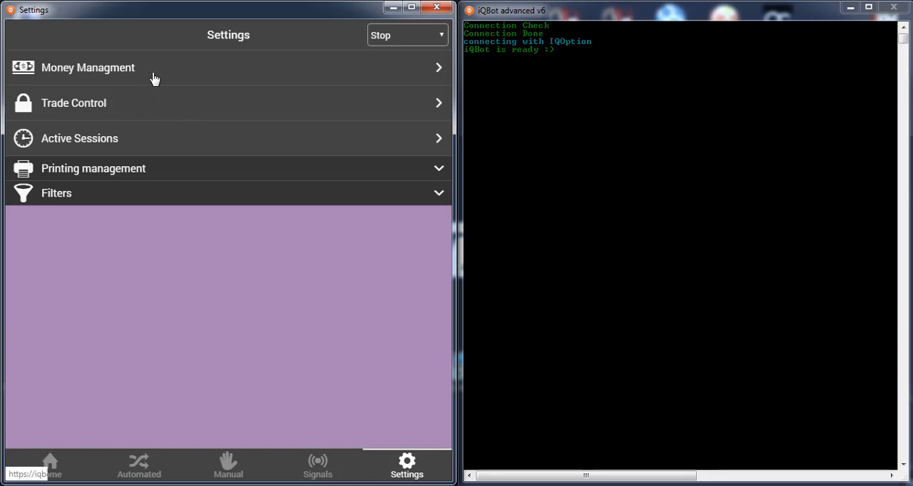
pyautogui.click(85, 67)
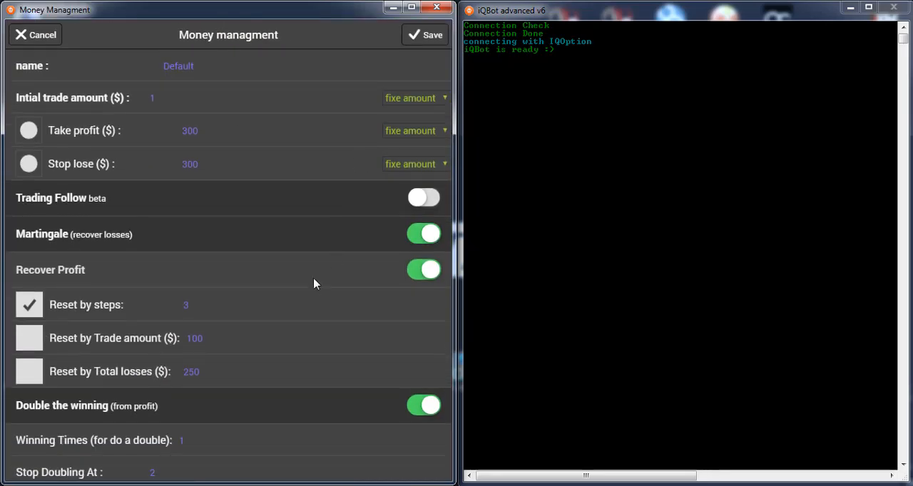
pyautogui.moveTo(50, 37)
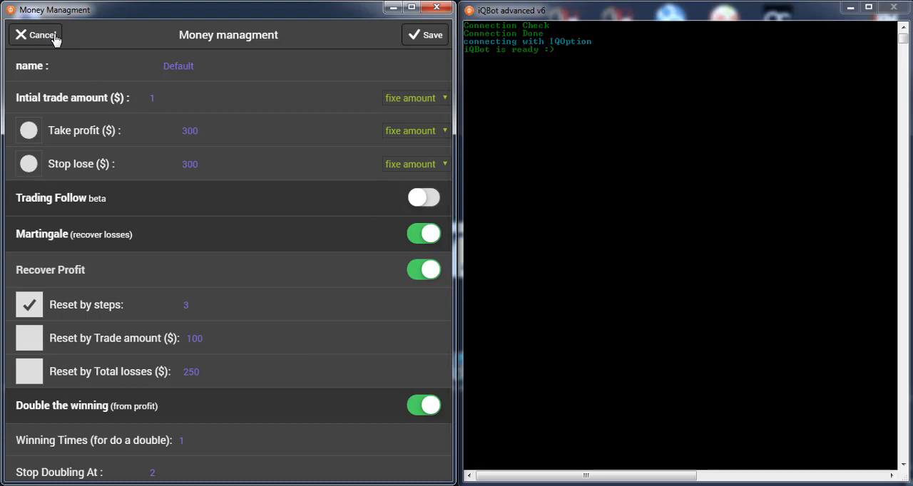
pyautogui.click(40, 35)
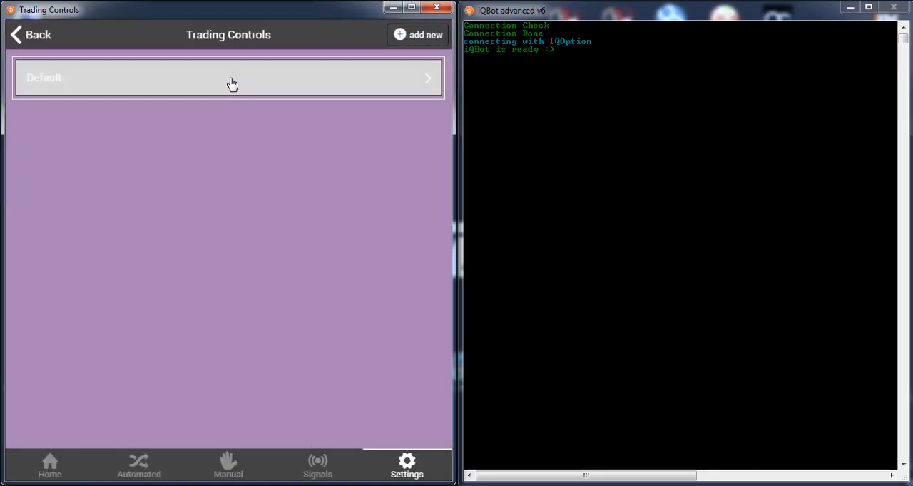
# - Set Default to one trade by the time, expiry on next candle, no per-strategy limit, and save
pyautogui.click(228, 77)
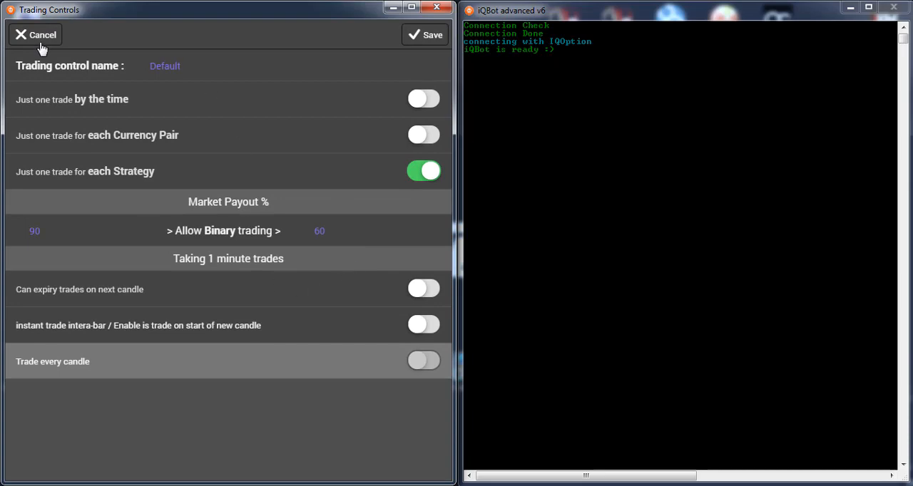
pyautogui.click(44, 36)
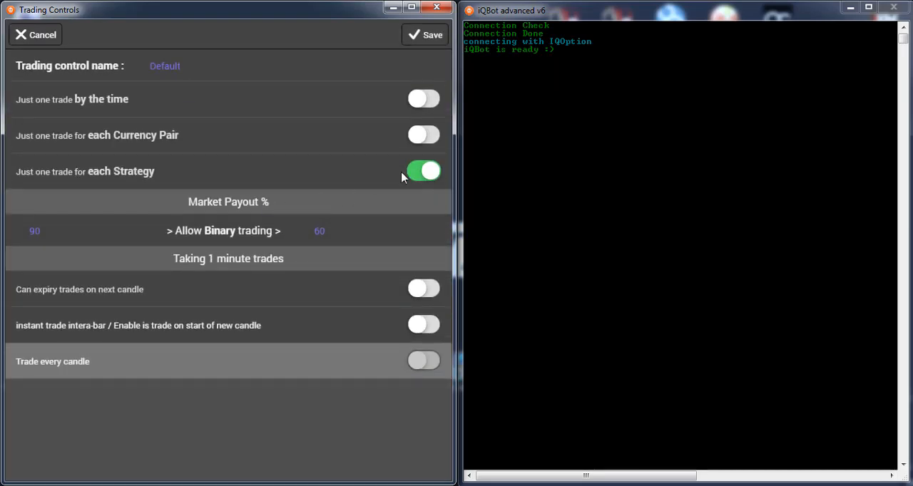
pyautogui.click(424, 172)
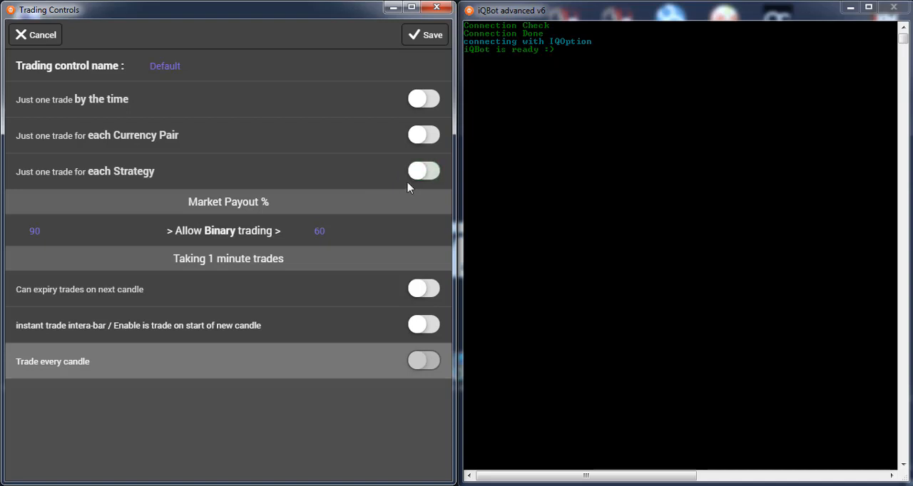
pyautogui.click(422, 99)
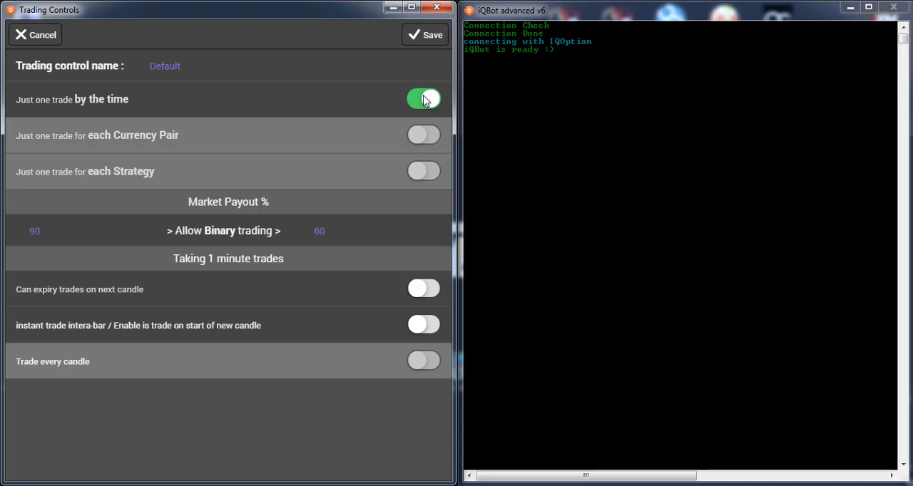
pyautogui.moveTo(402, 114)
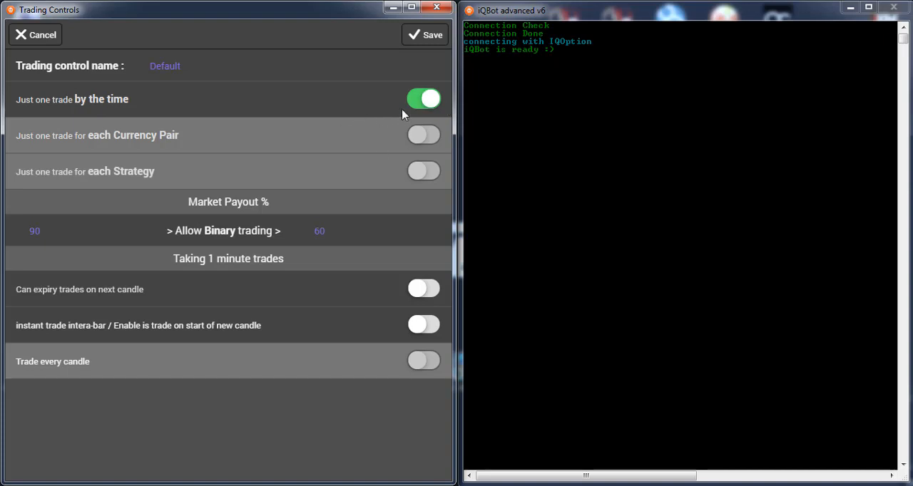
pyautogui.moveTo(435, 294)
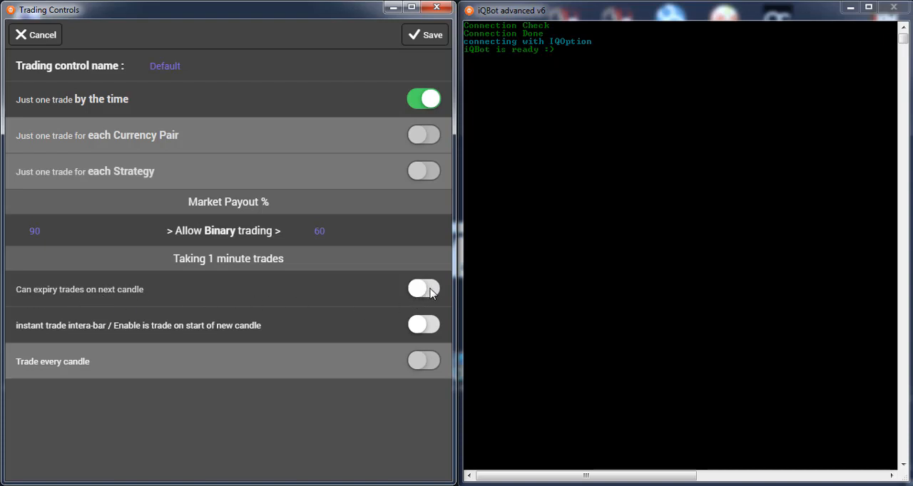
pyautogui.click(423, 288)
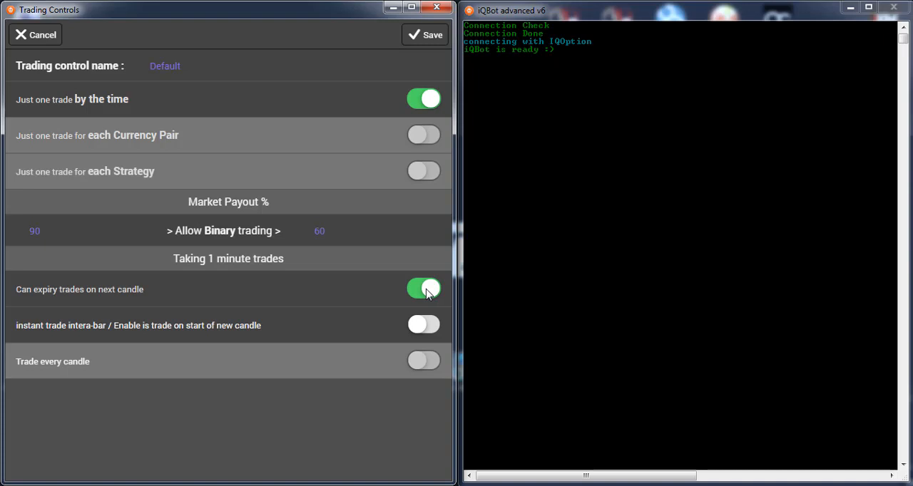
pyautogui.moveTo(418, 40)
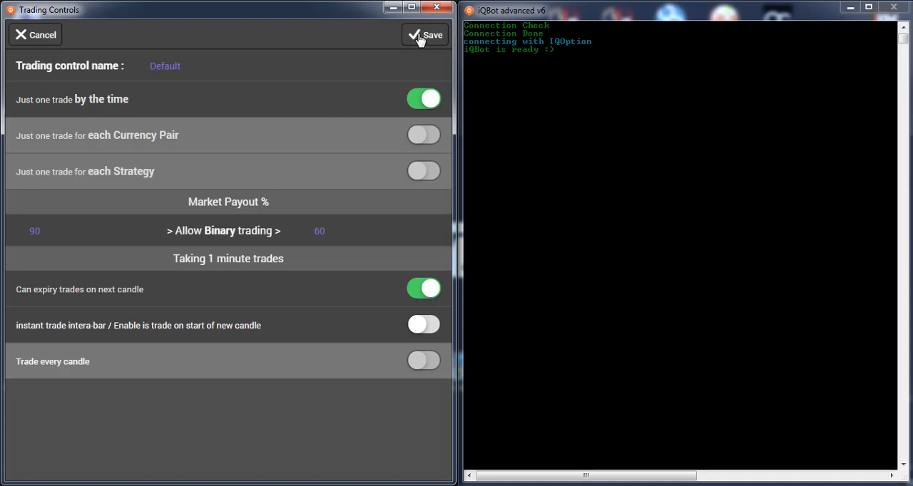
pyautogui.click(425, 34)
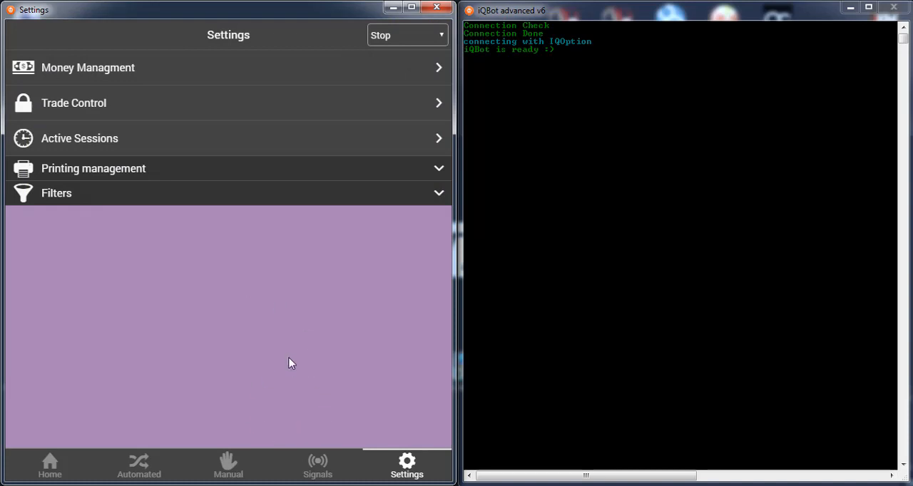
pyautogui.moveTo(317, 357)
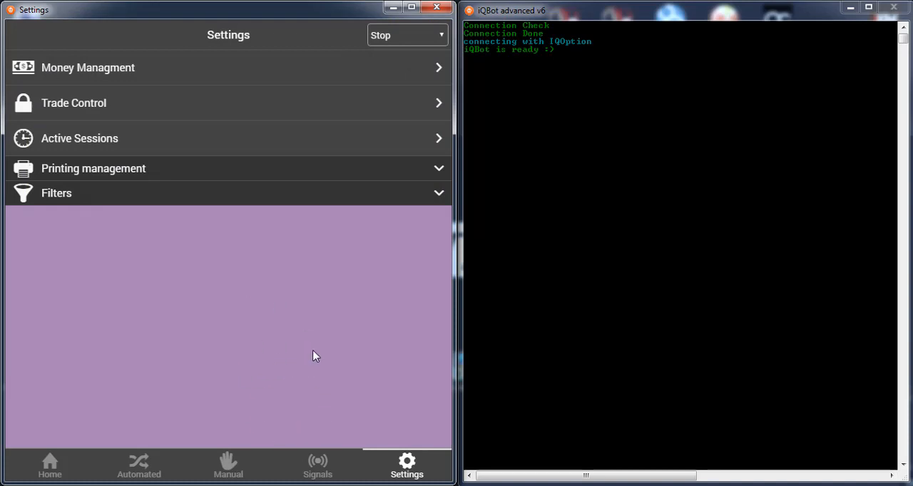
pyautogui.moveTo(308, 302)
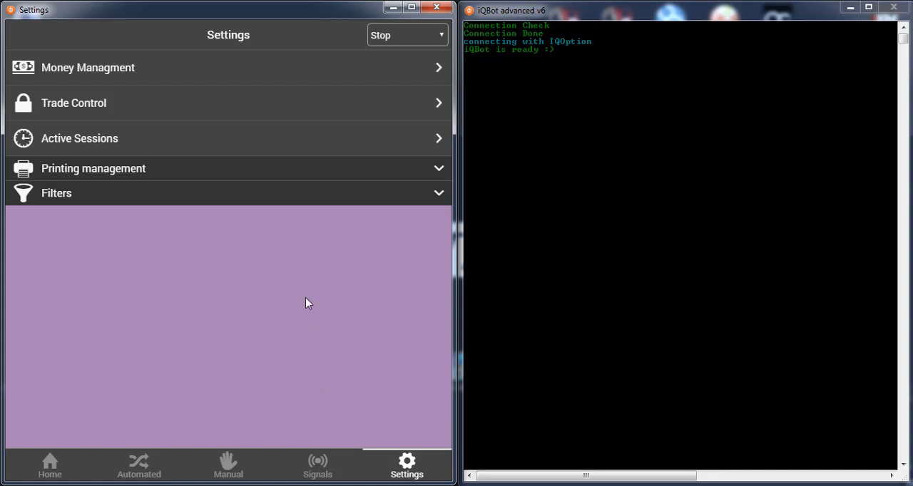
pyautogui.moveTo(231, 267)
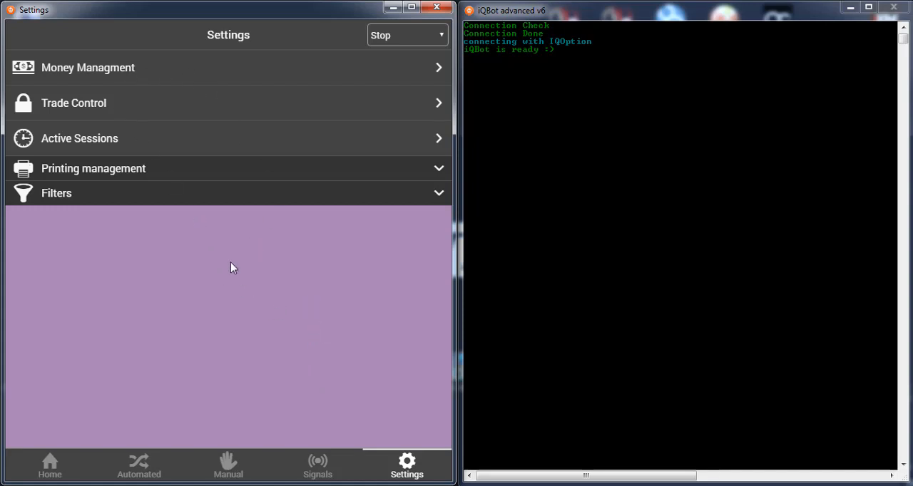
pyautogui.moveTo(160, 96)
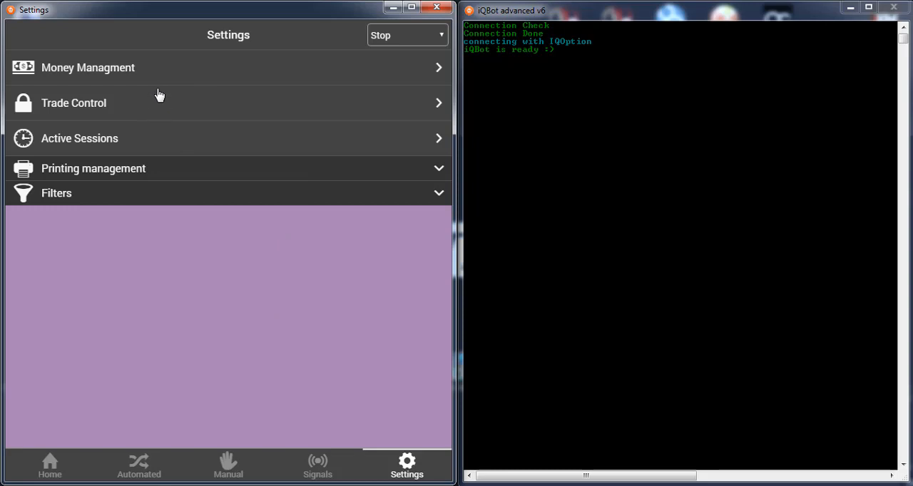
pyautogui.moveTo(220, 221)
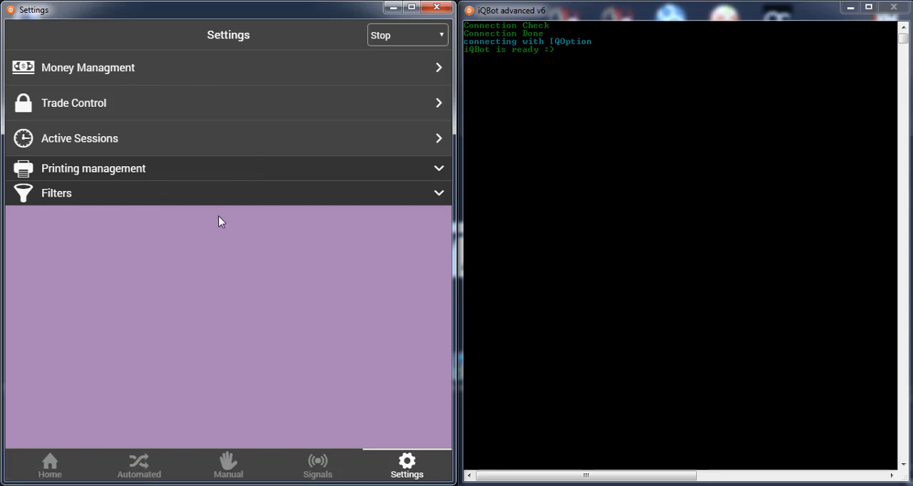
pyautogui.moveTo(120, 401)
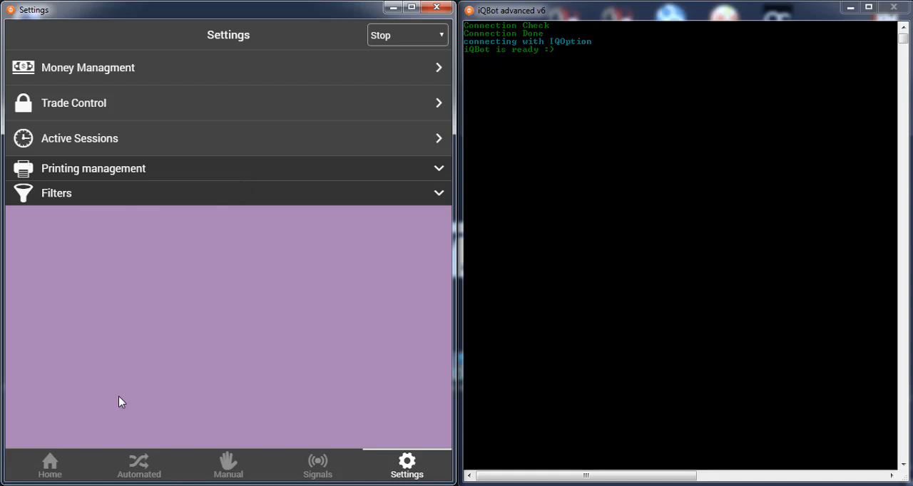
pyautogui.moveTo(156, 326)
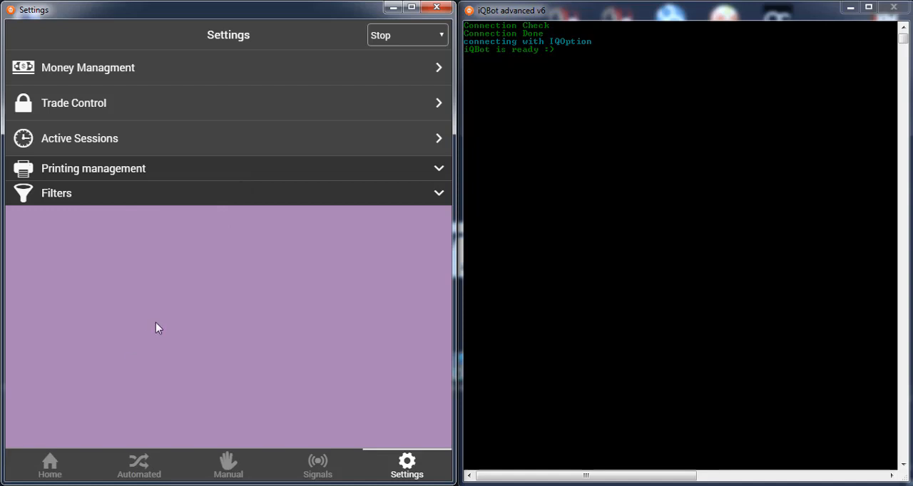